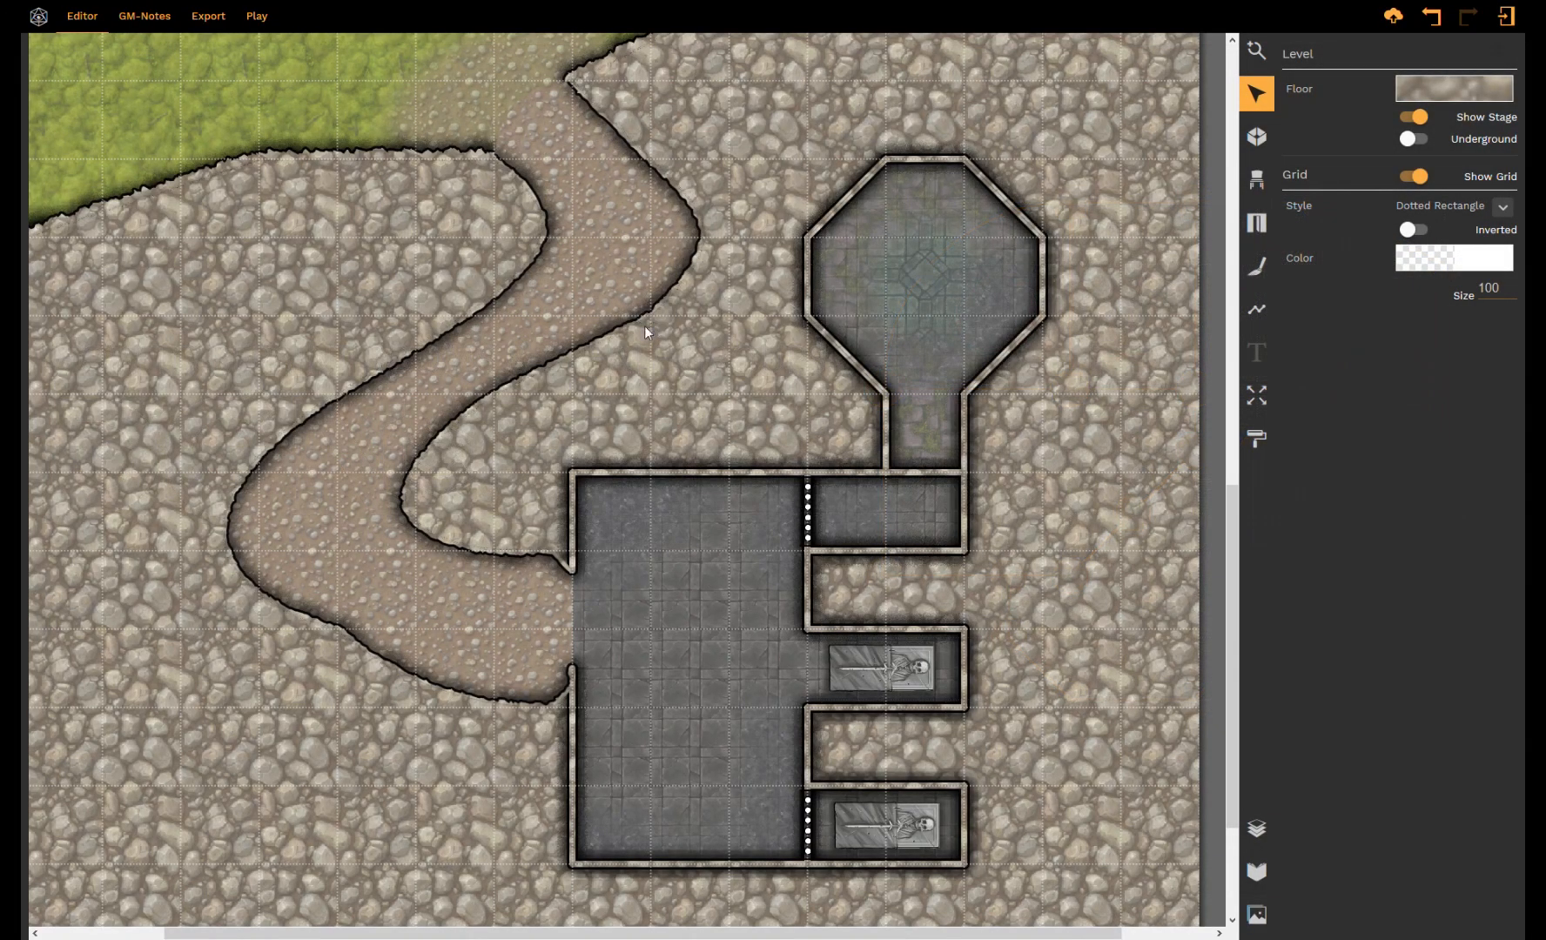
mouse_move(745, 391)
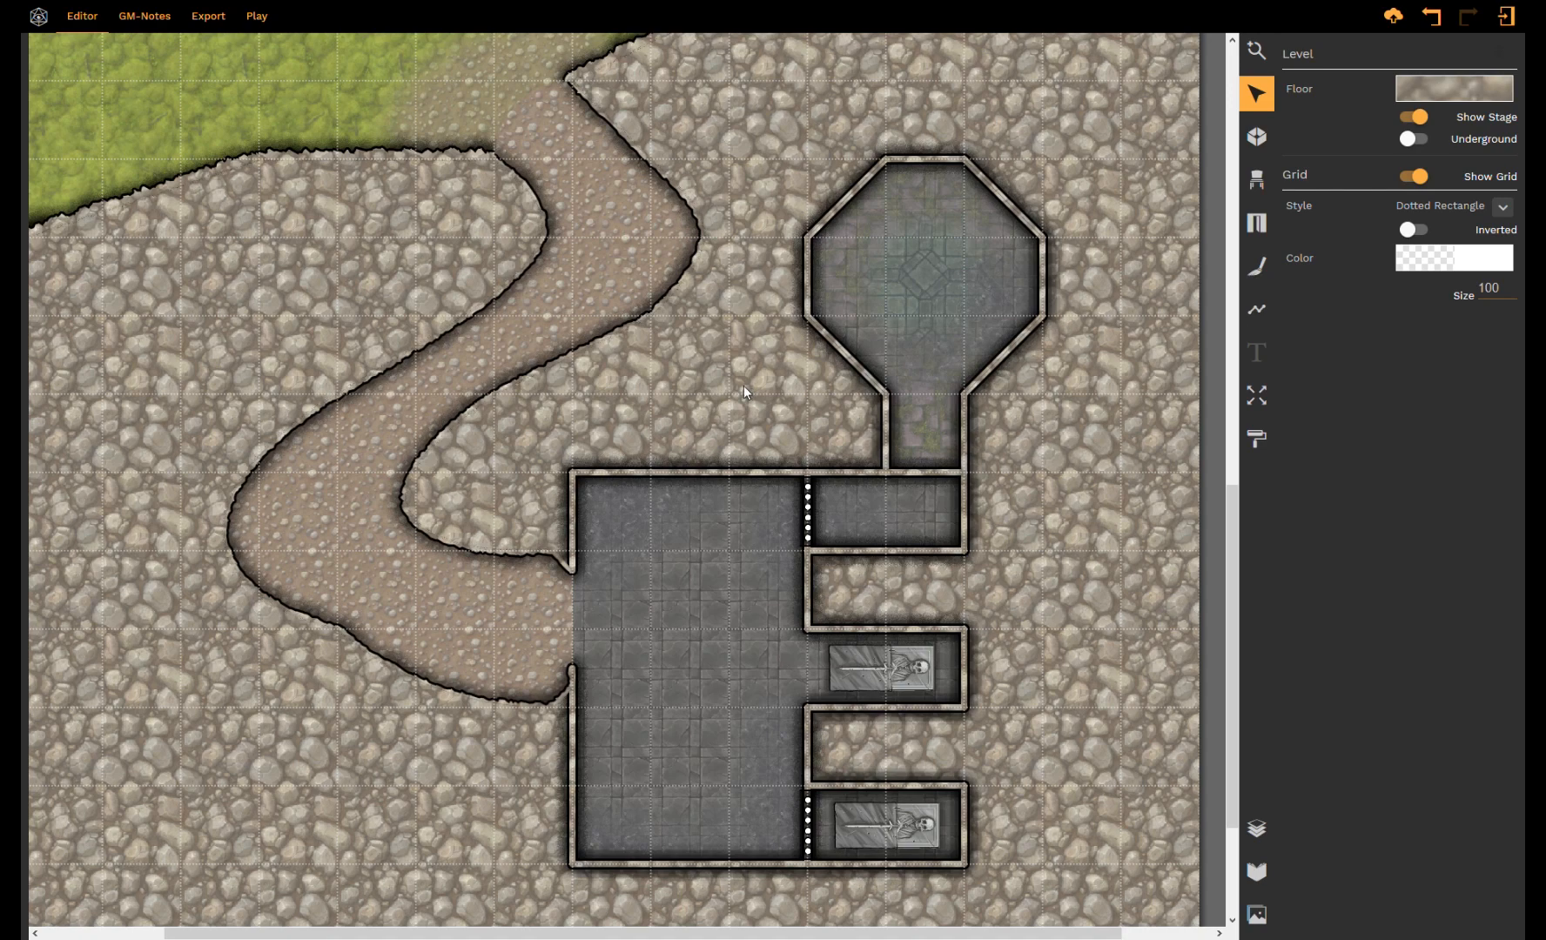
mouse_move(731, 393)
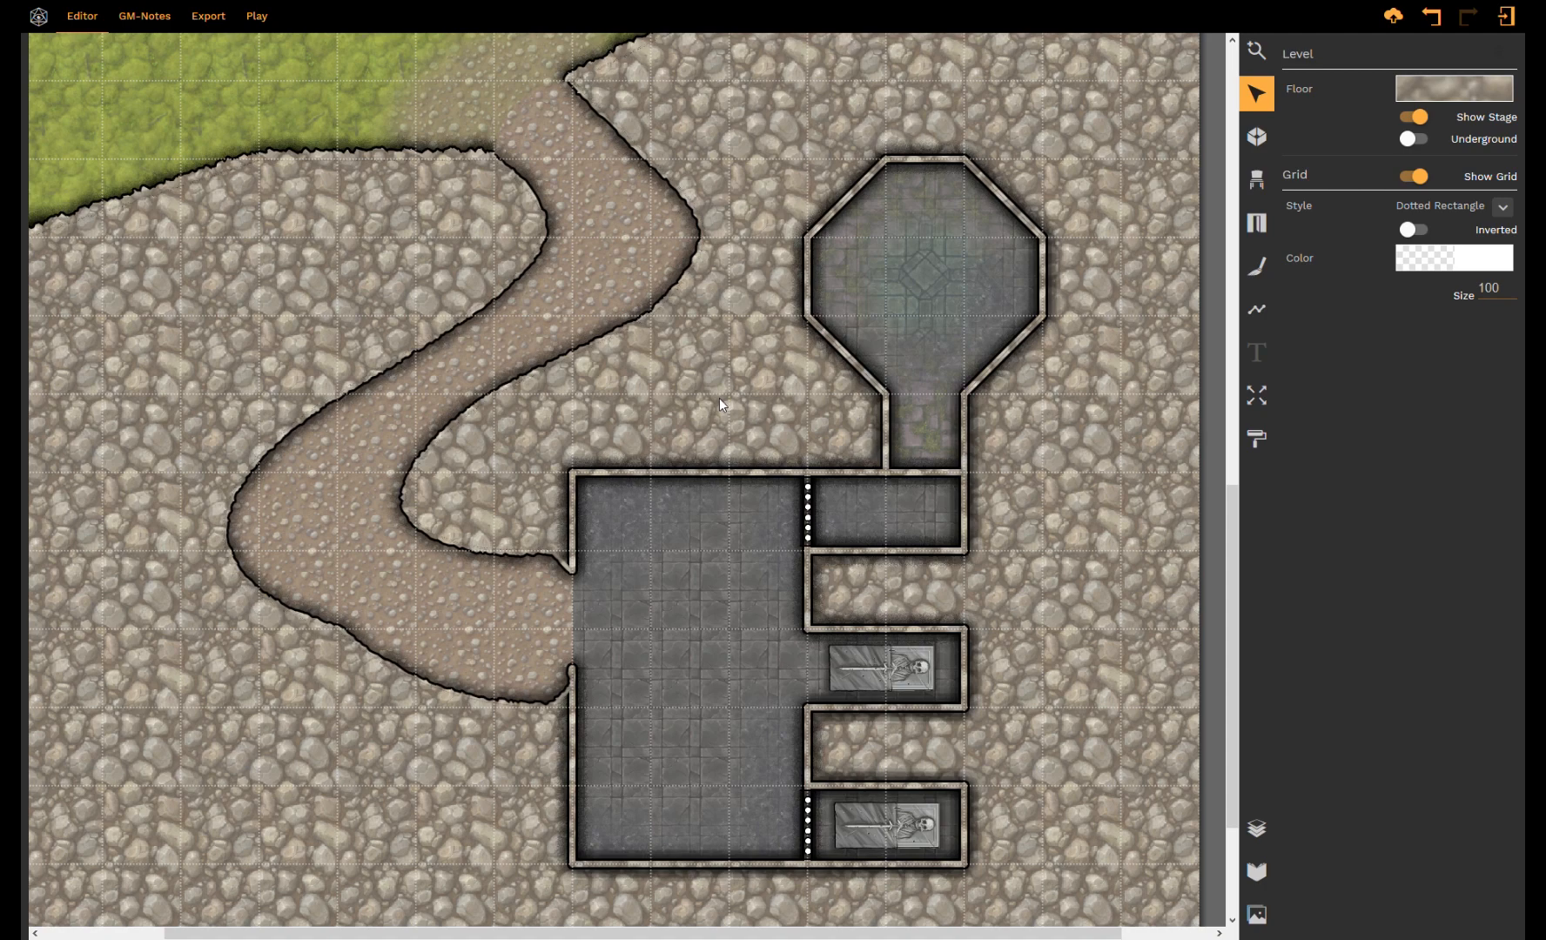
mouse_move(935, 320)
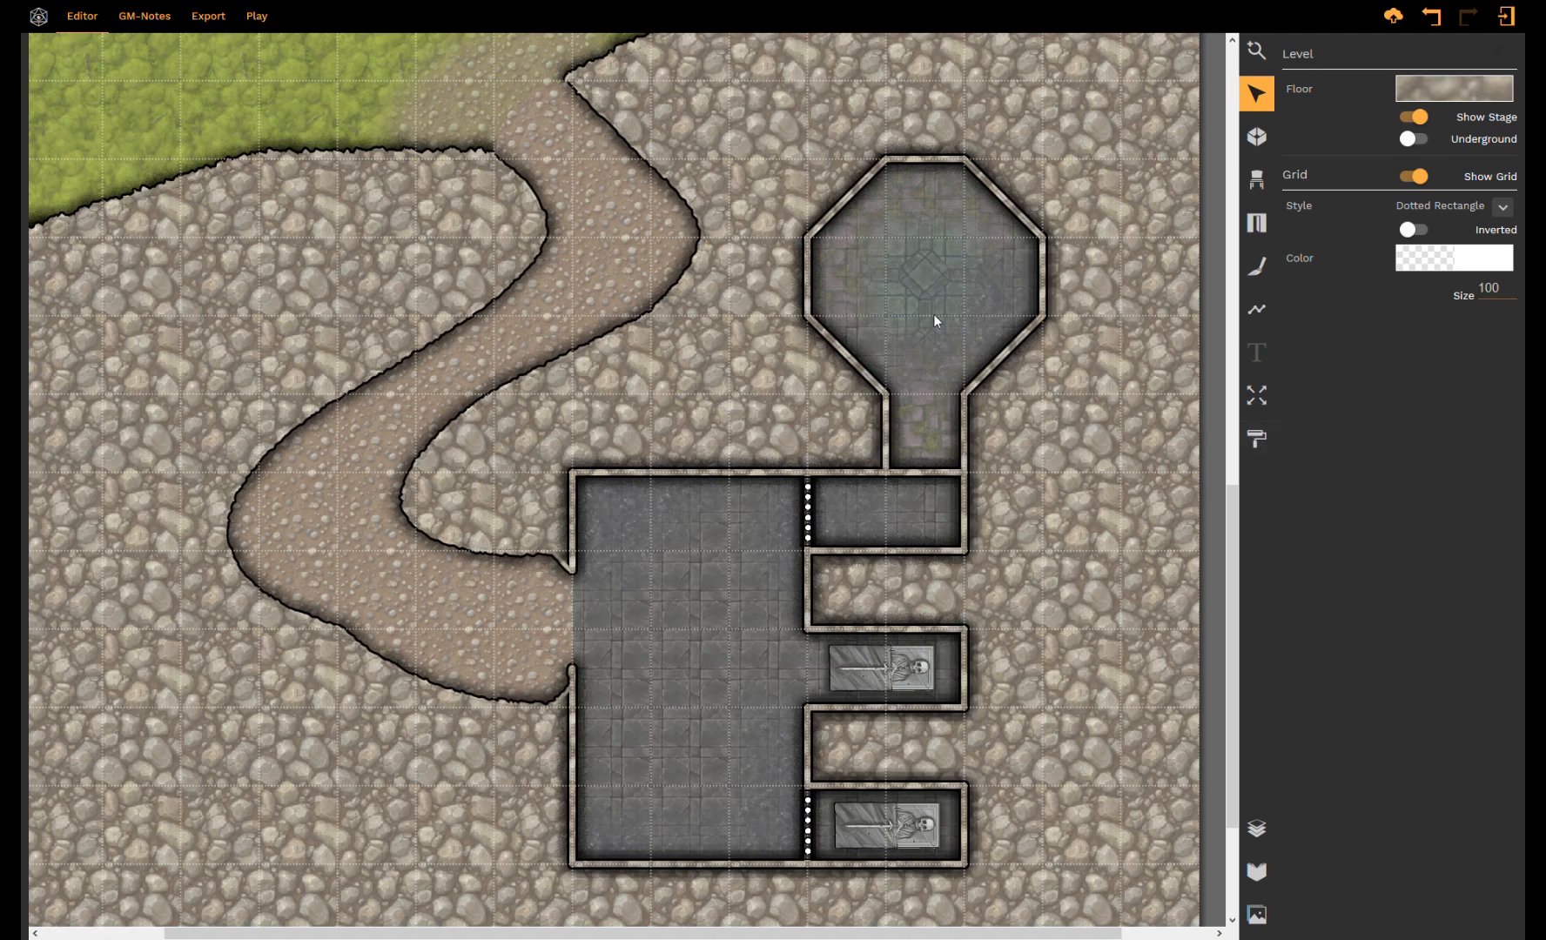
mouse_move(1257, 439)
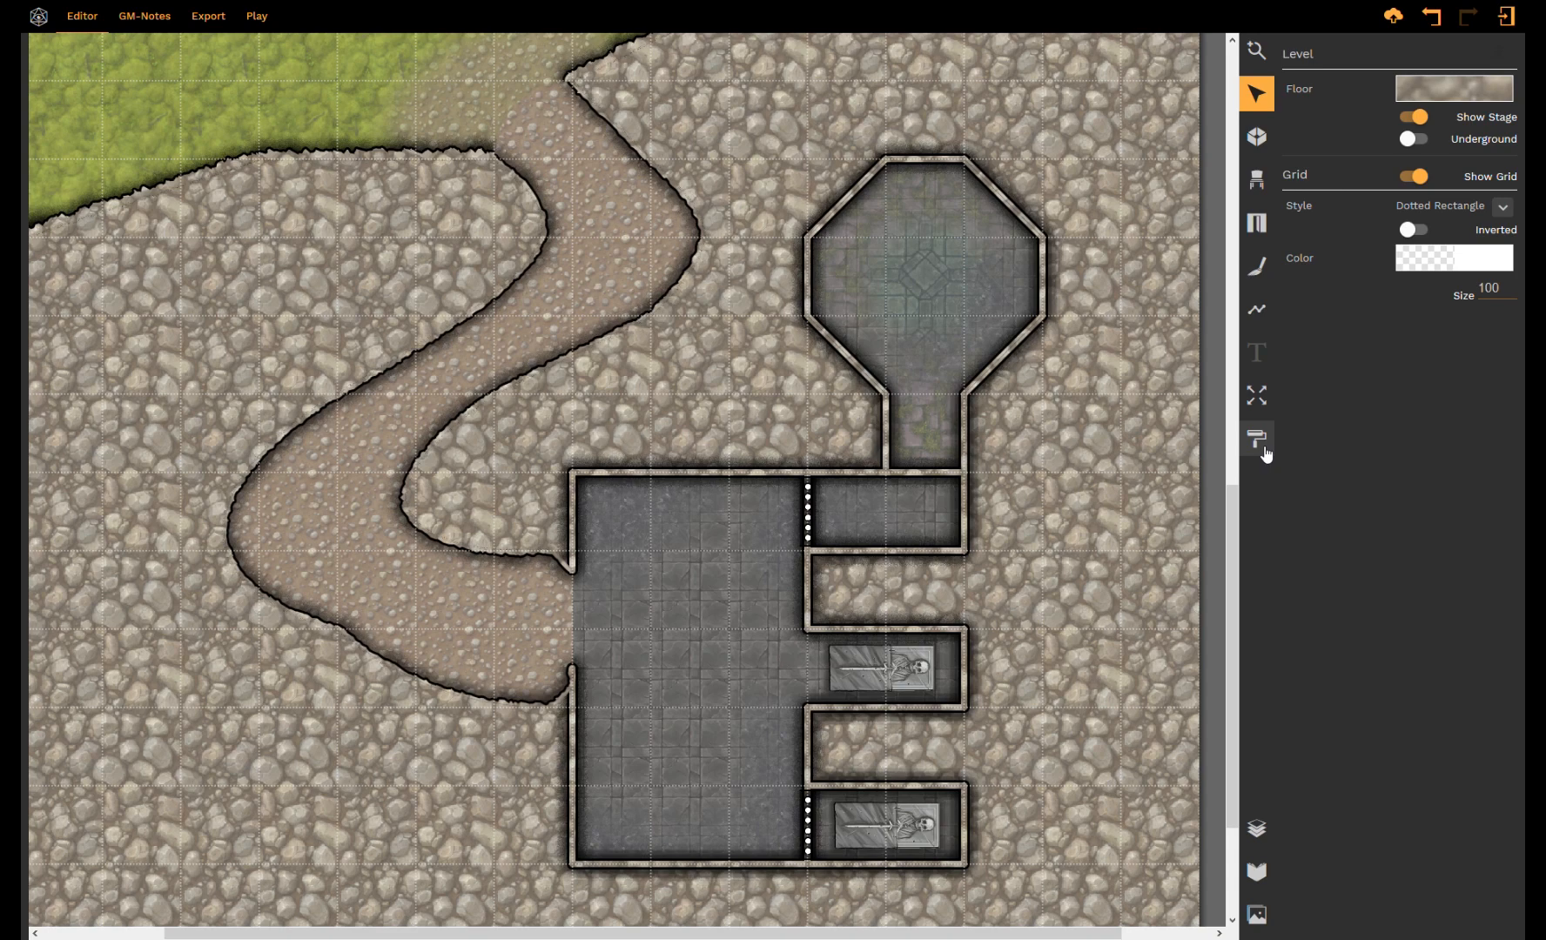
Step: Choose Paint Rooms with Cave wall type and bring up the floor texture library
click(1257, 437)
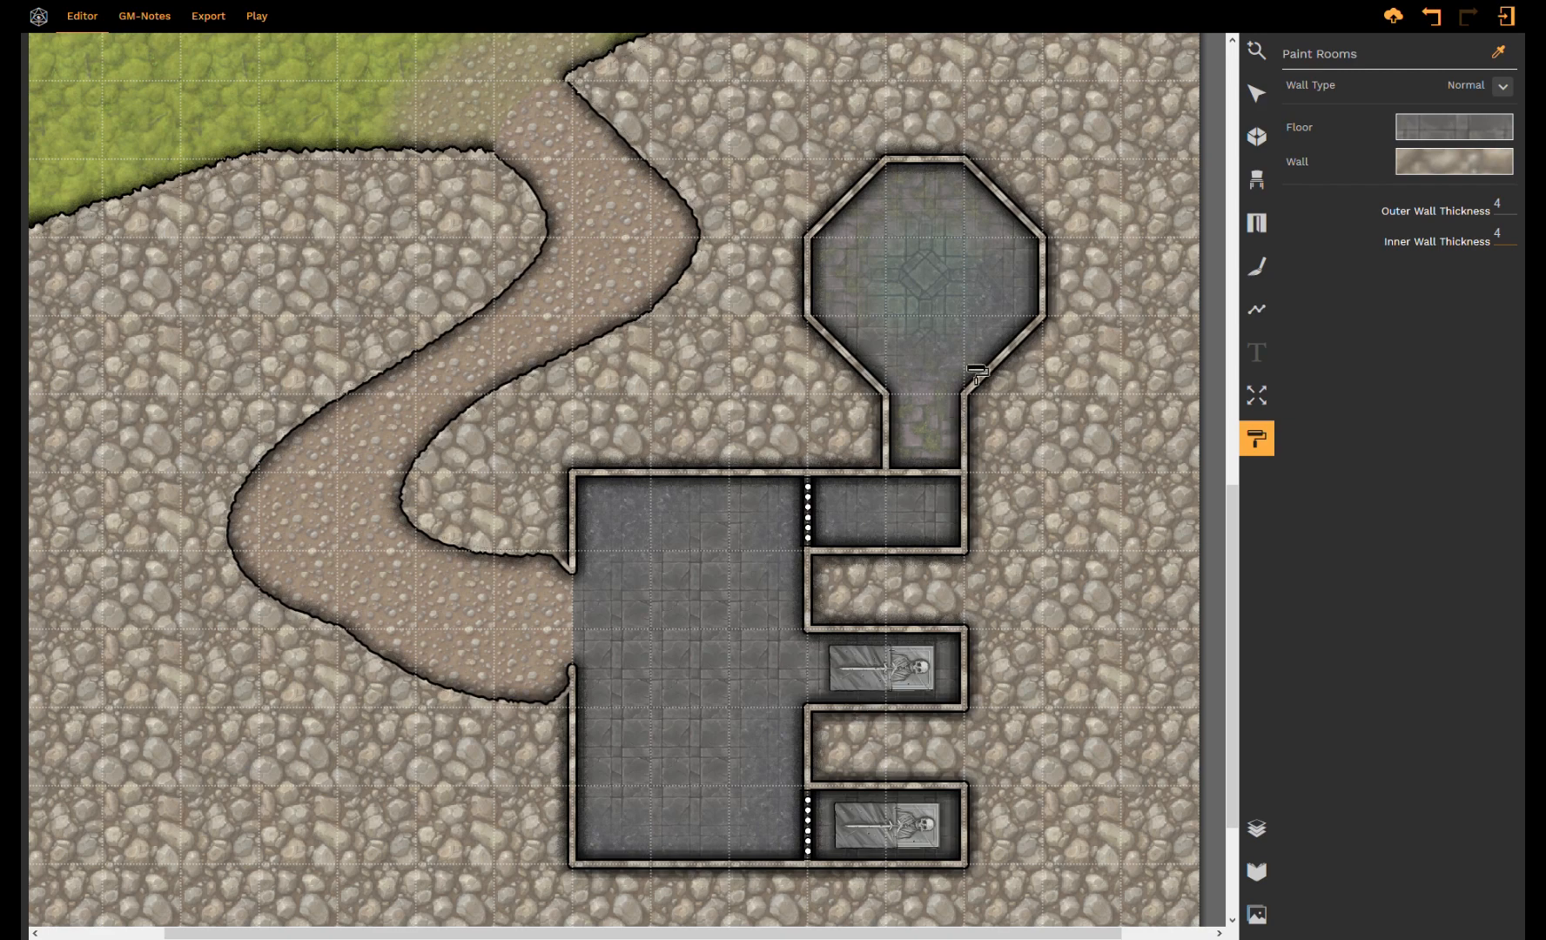
mouse_move(1422, 185)
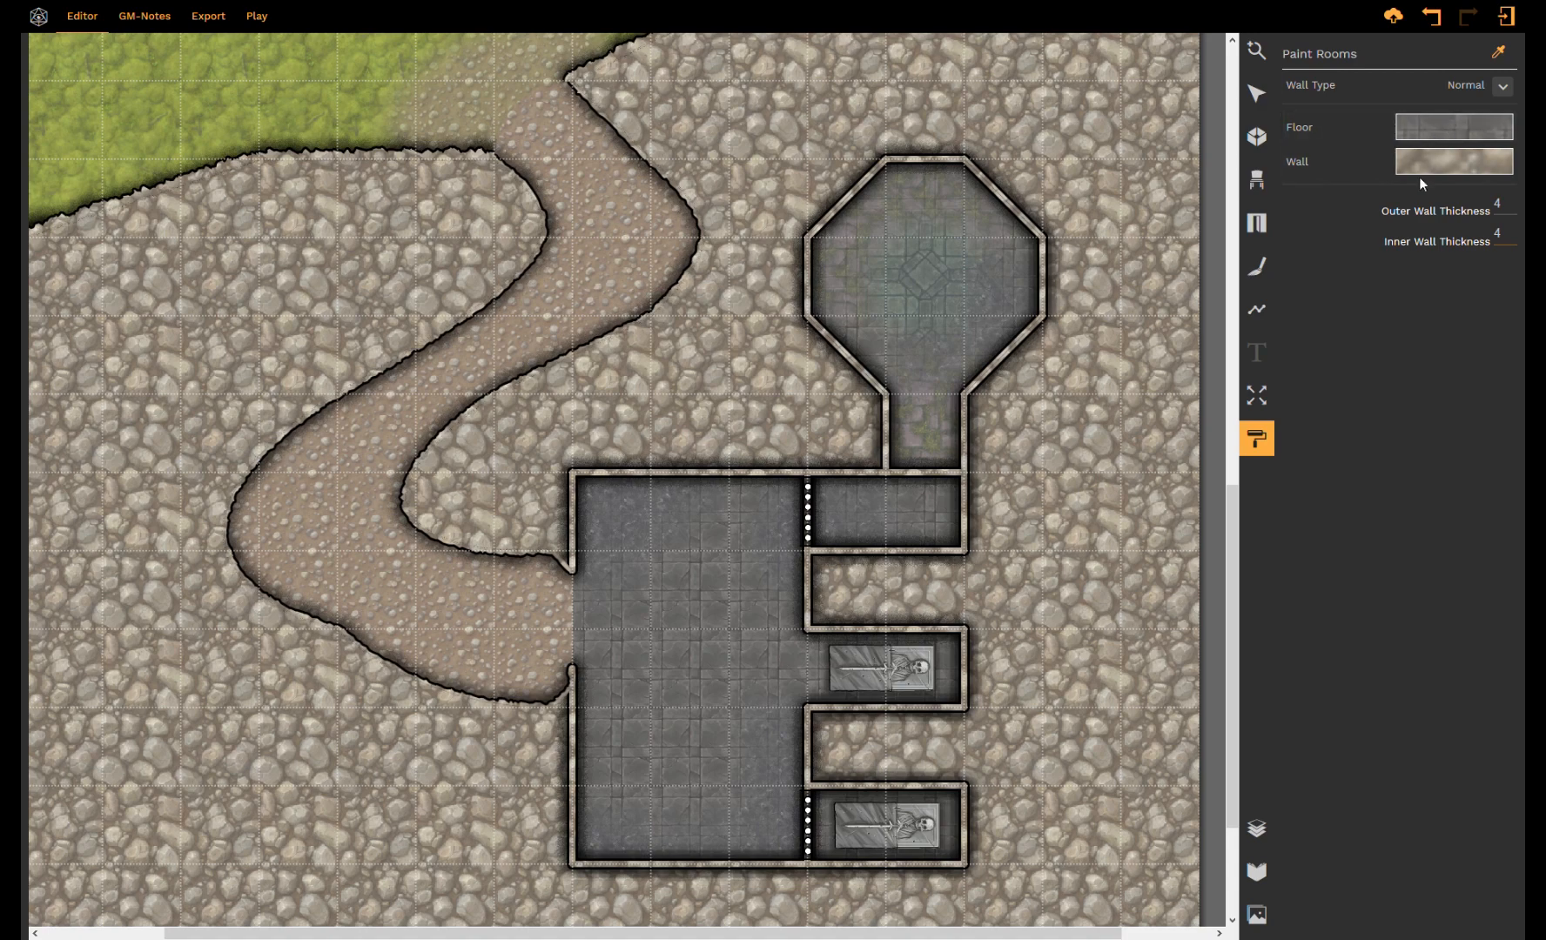
mouse_move(1424, 105)
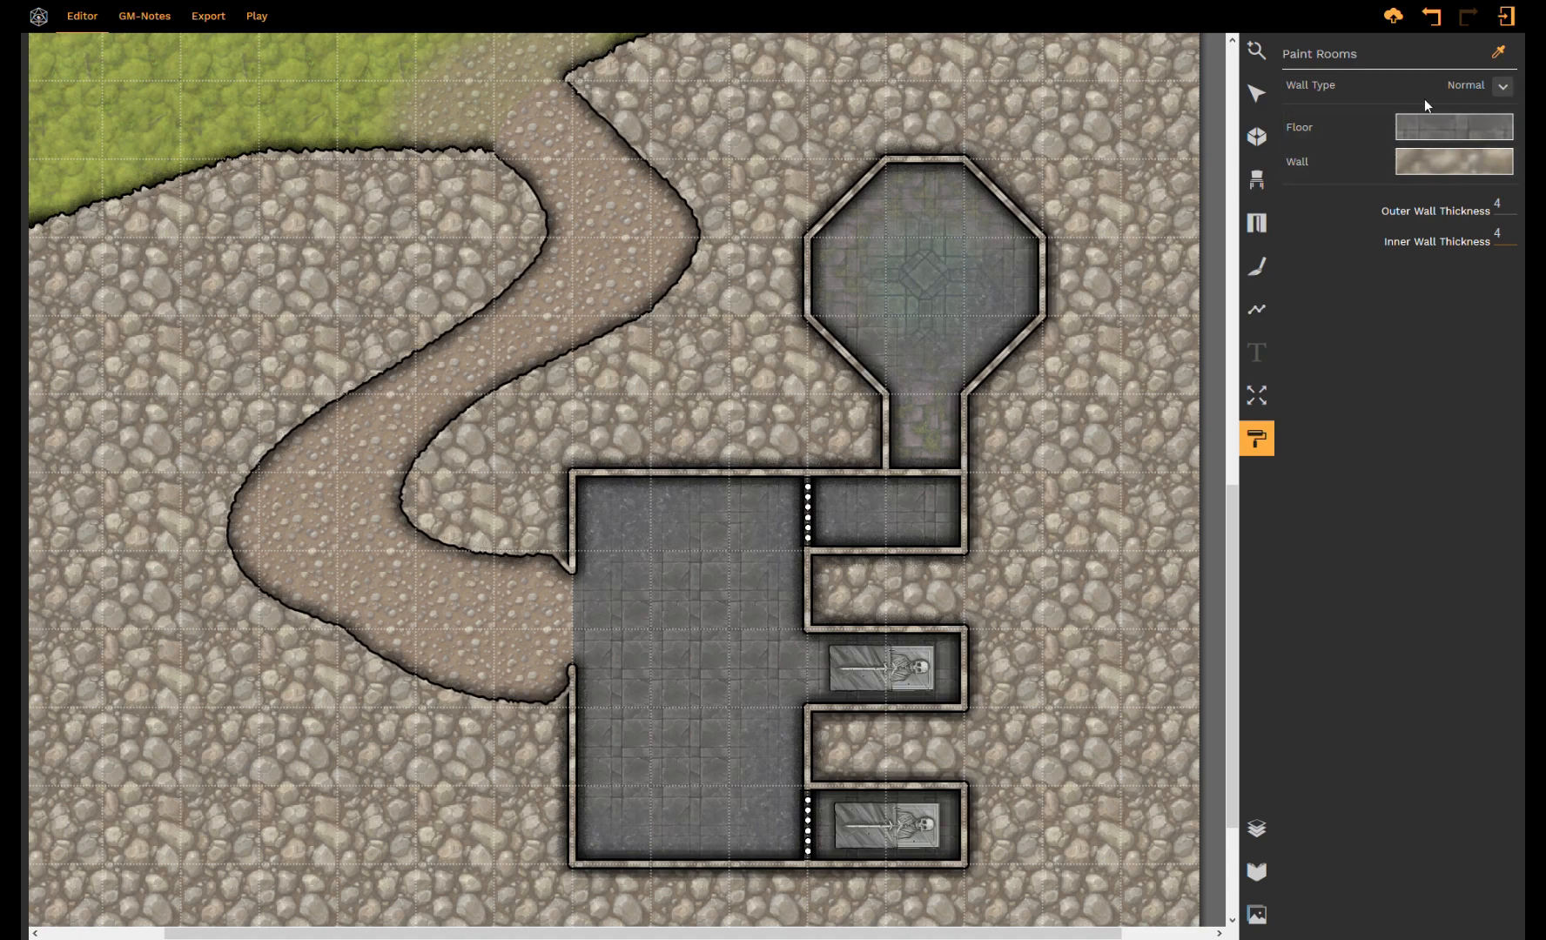
mouse_move(1210, 357)
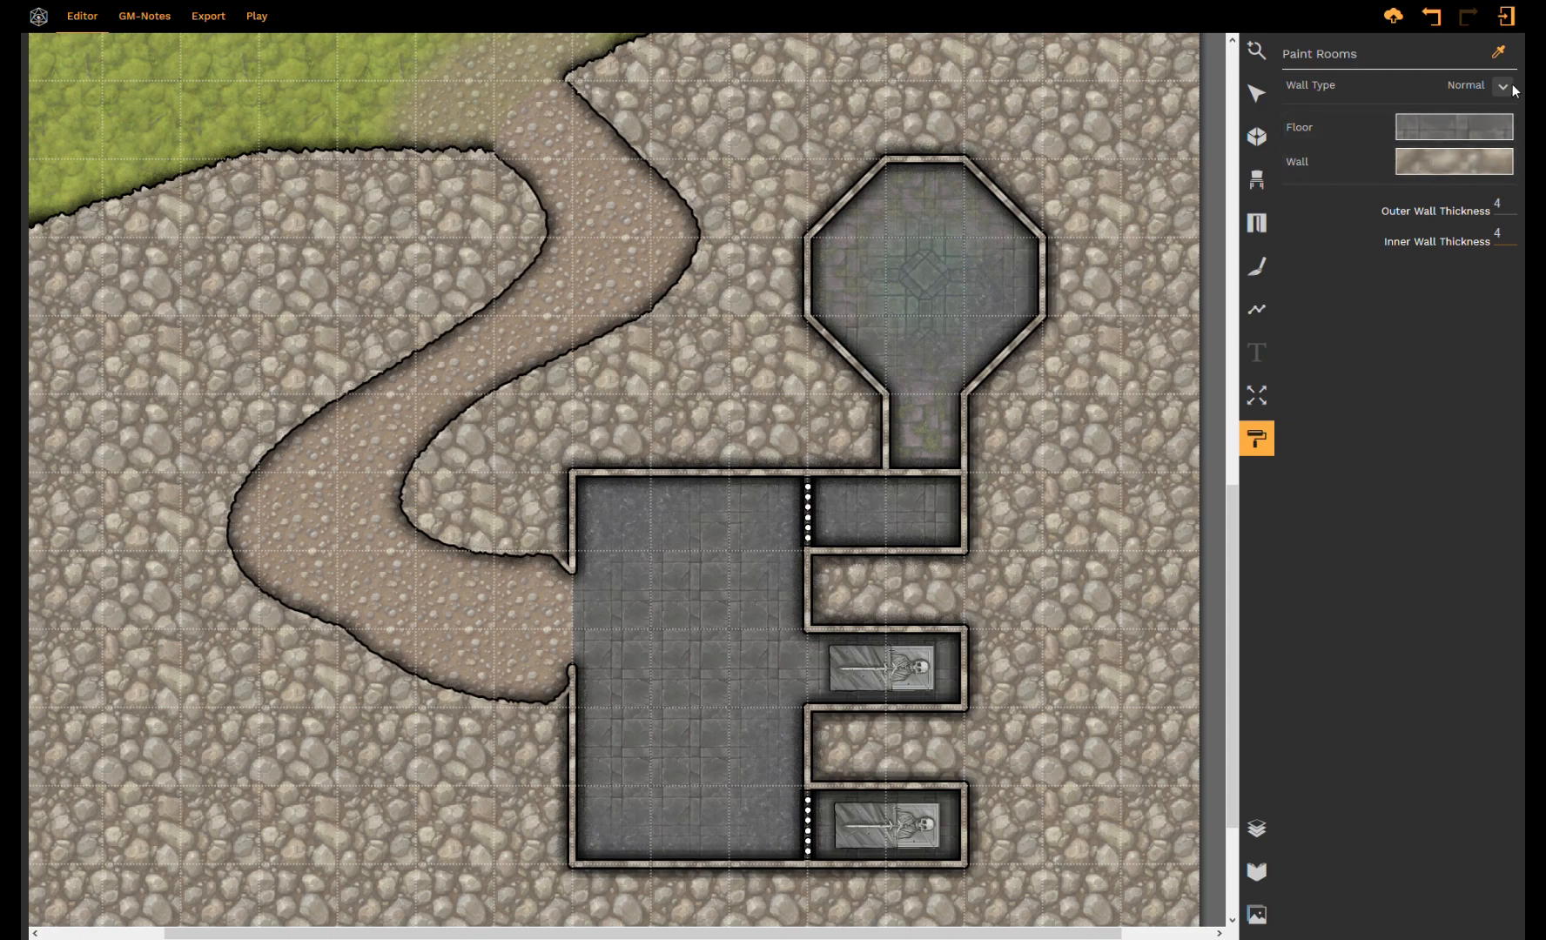
click(1501, 85)
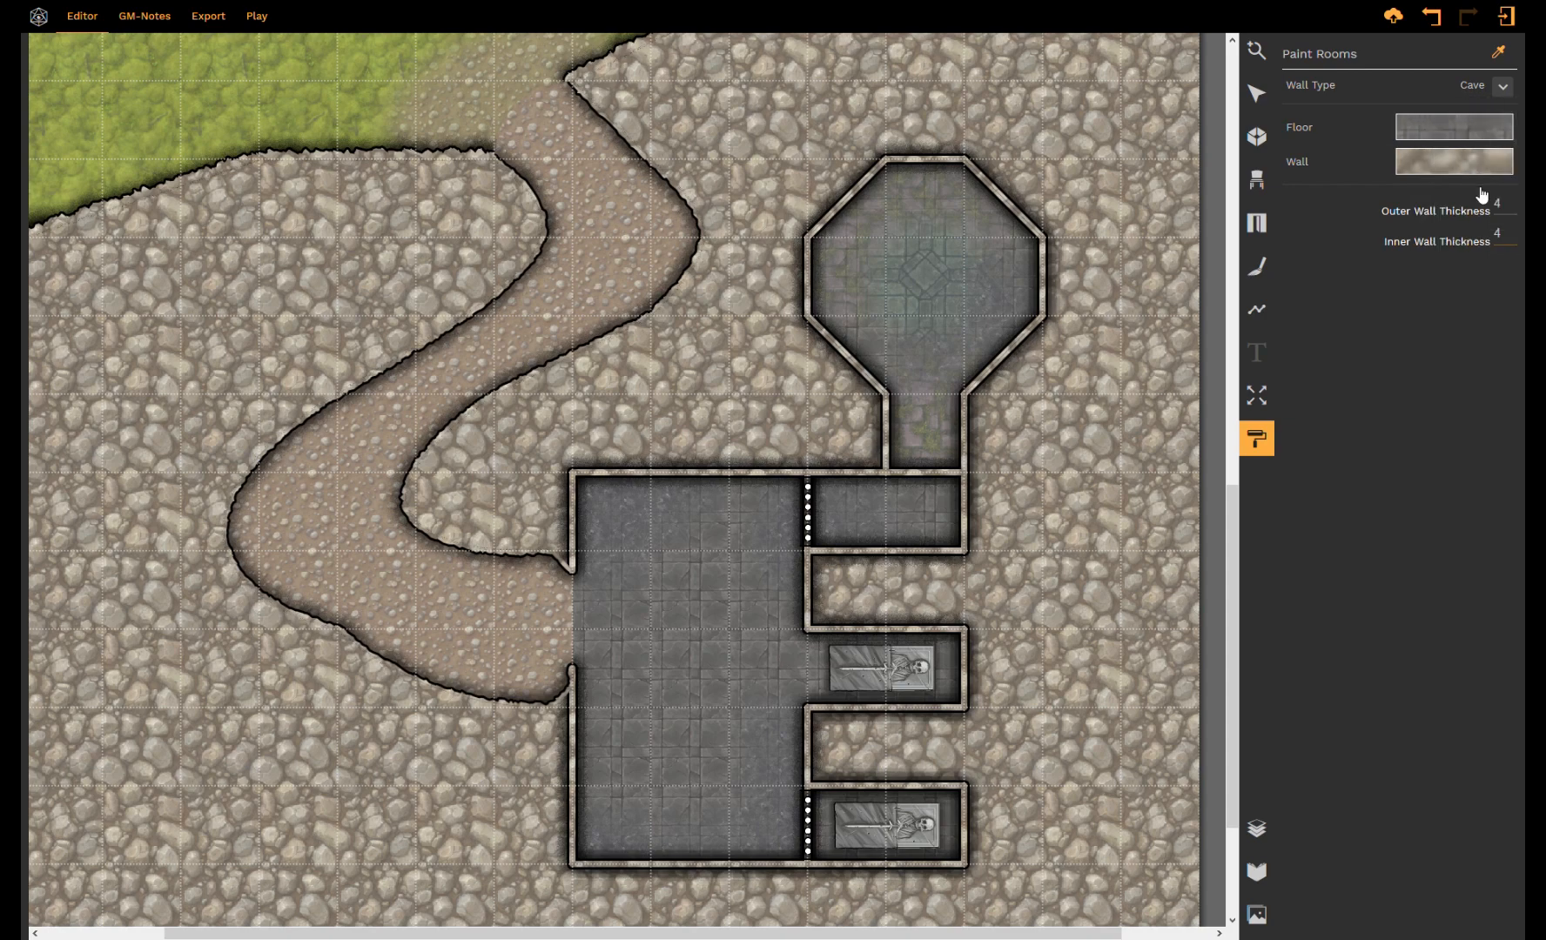
mouse_move(1437, 129)
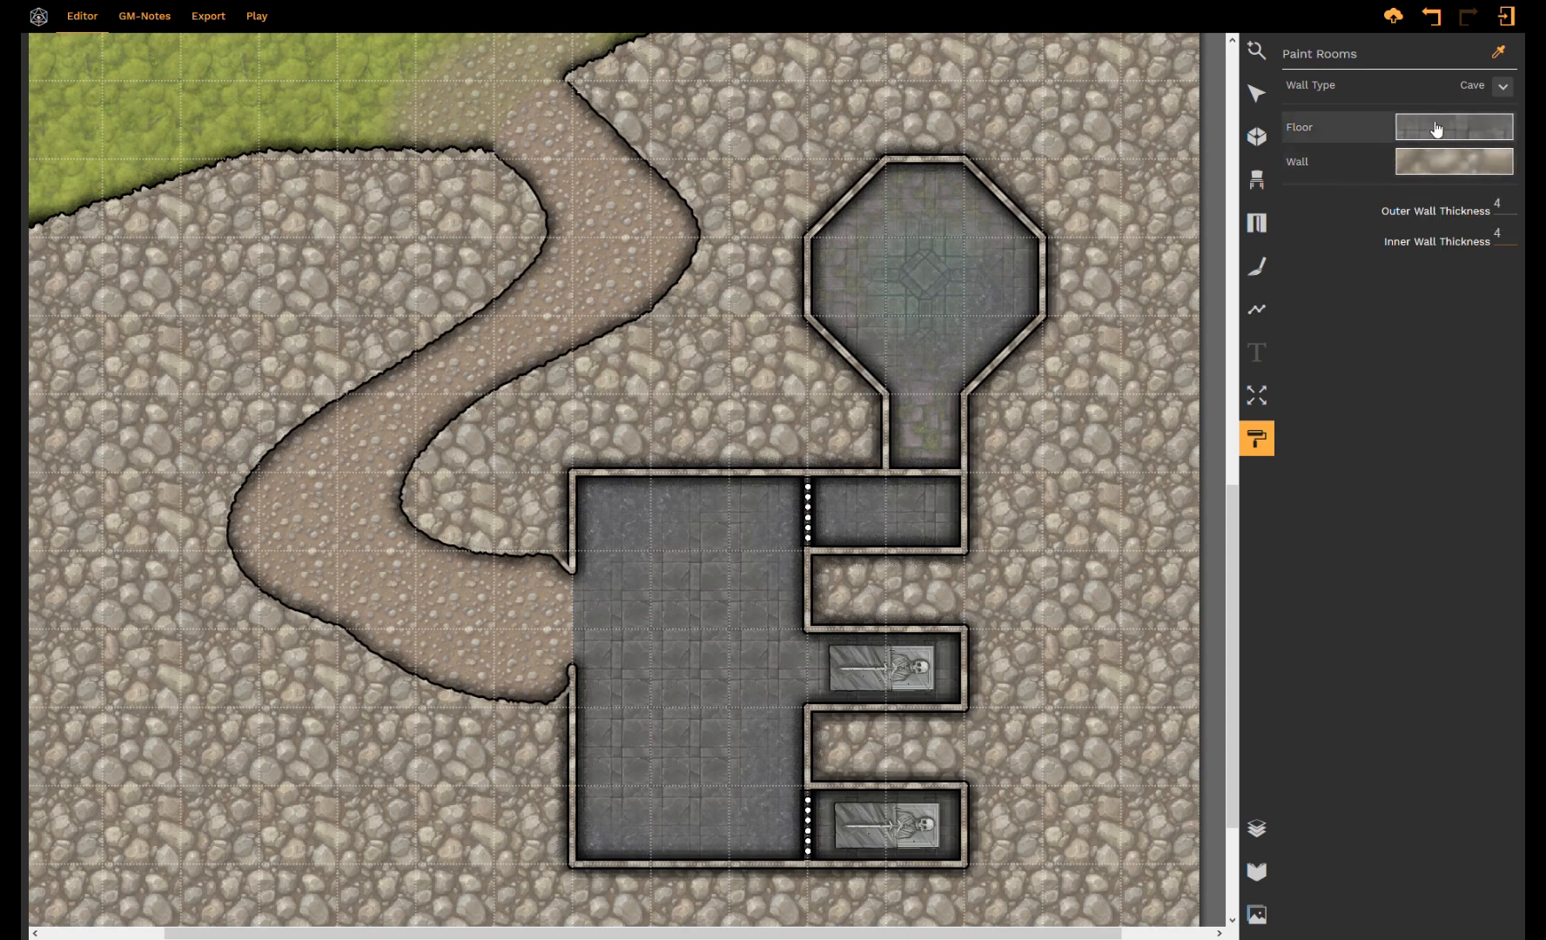
click(1452, 126)
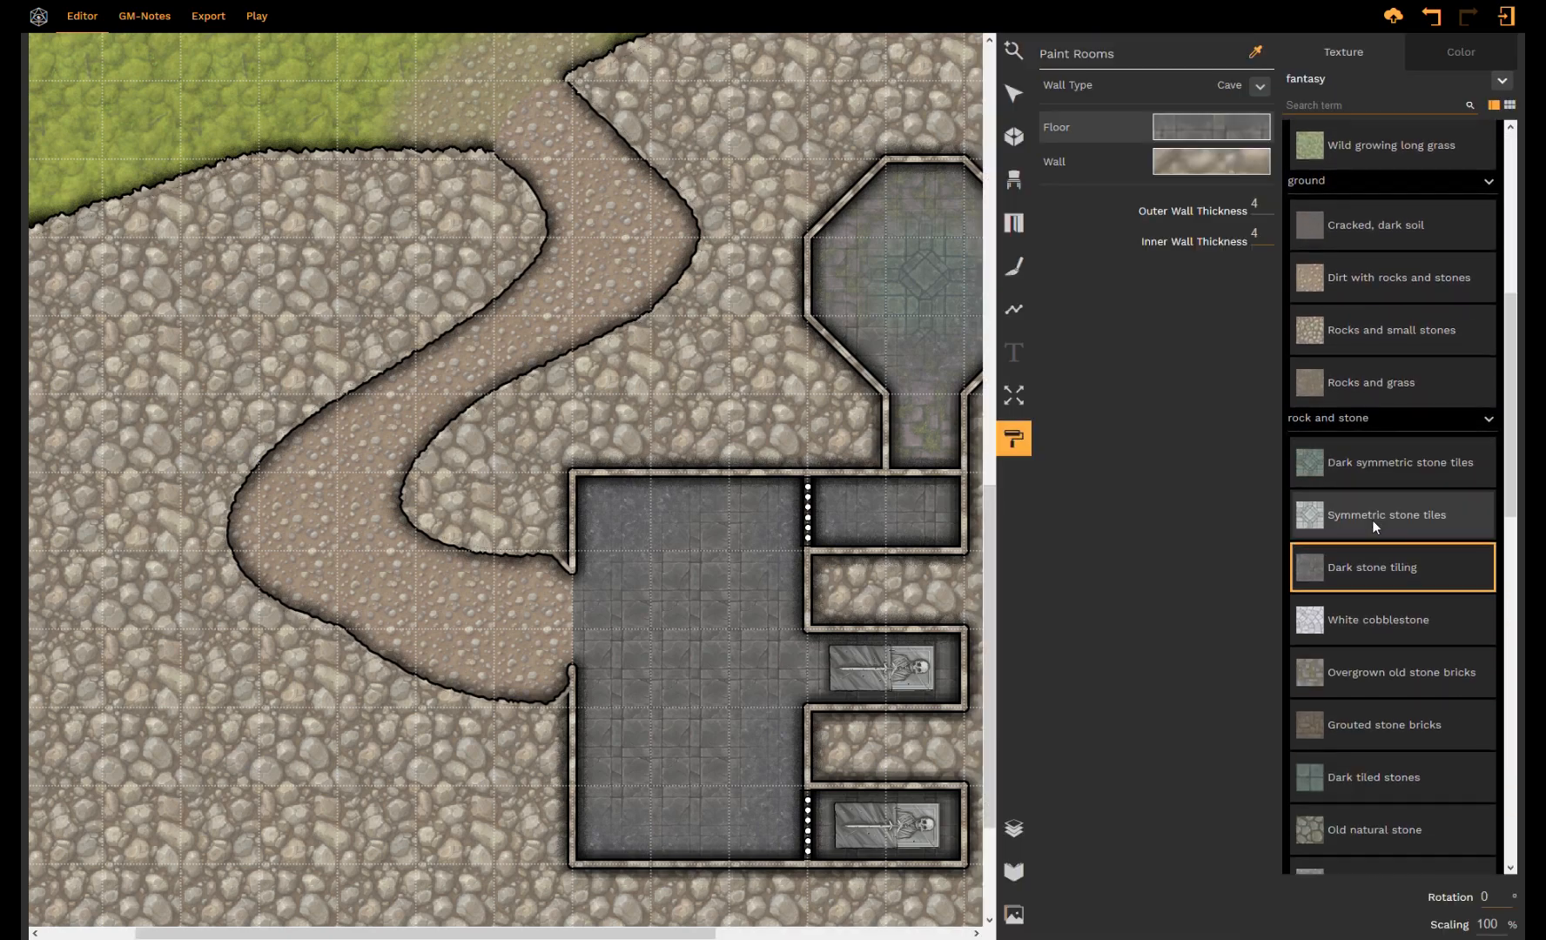
Step: Apply a tiled stone floor texture, then set the wall type to Below Ground
click(1396, 461)
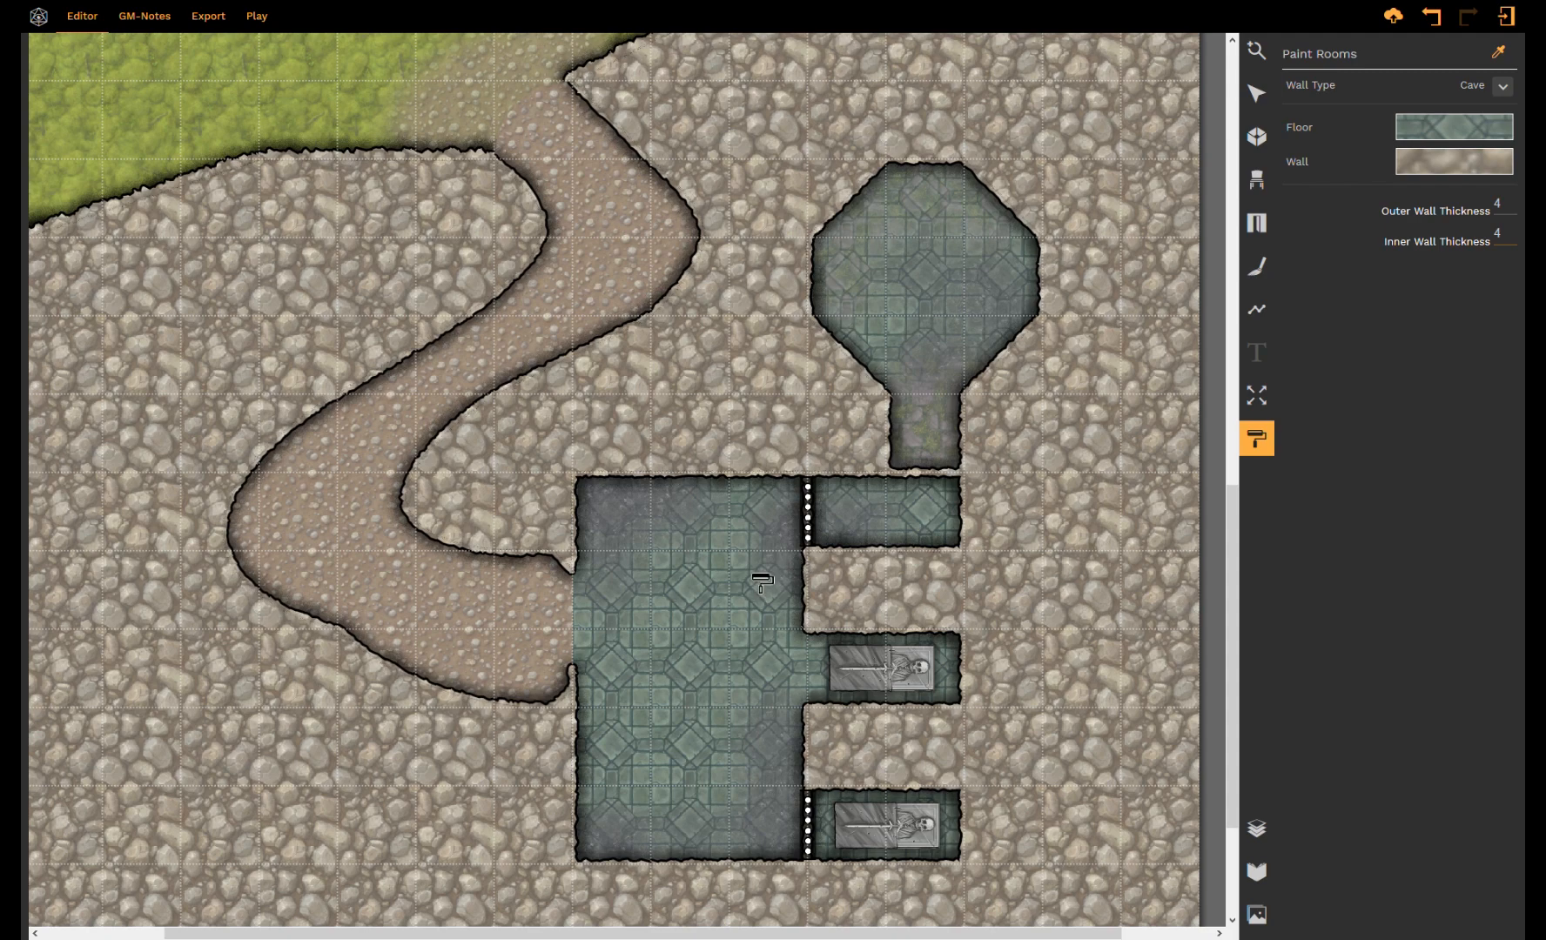
mouse_move(784, 509)
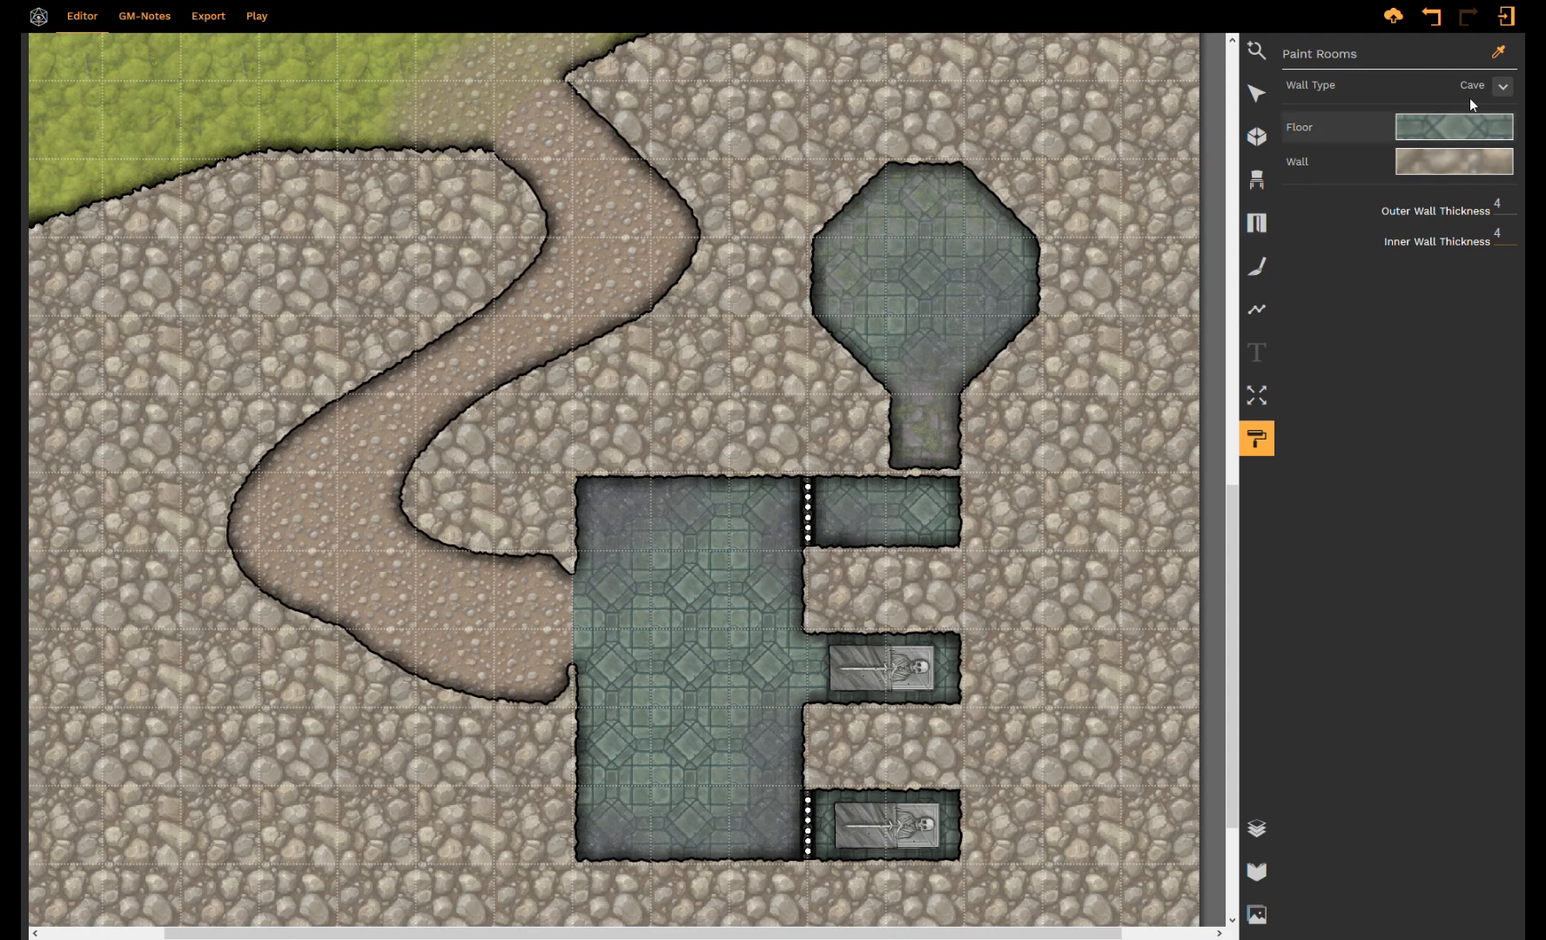
click(1470, 86)
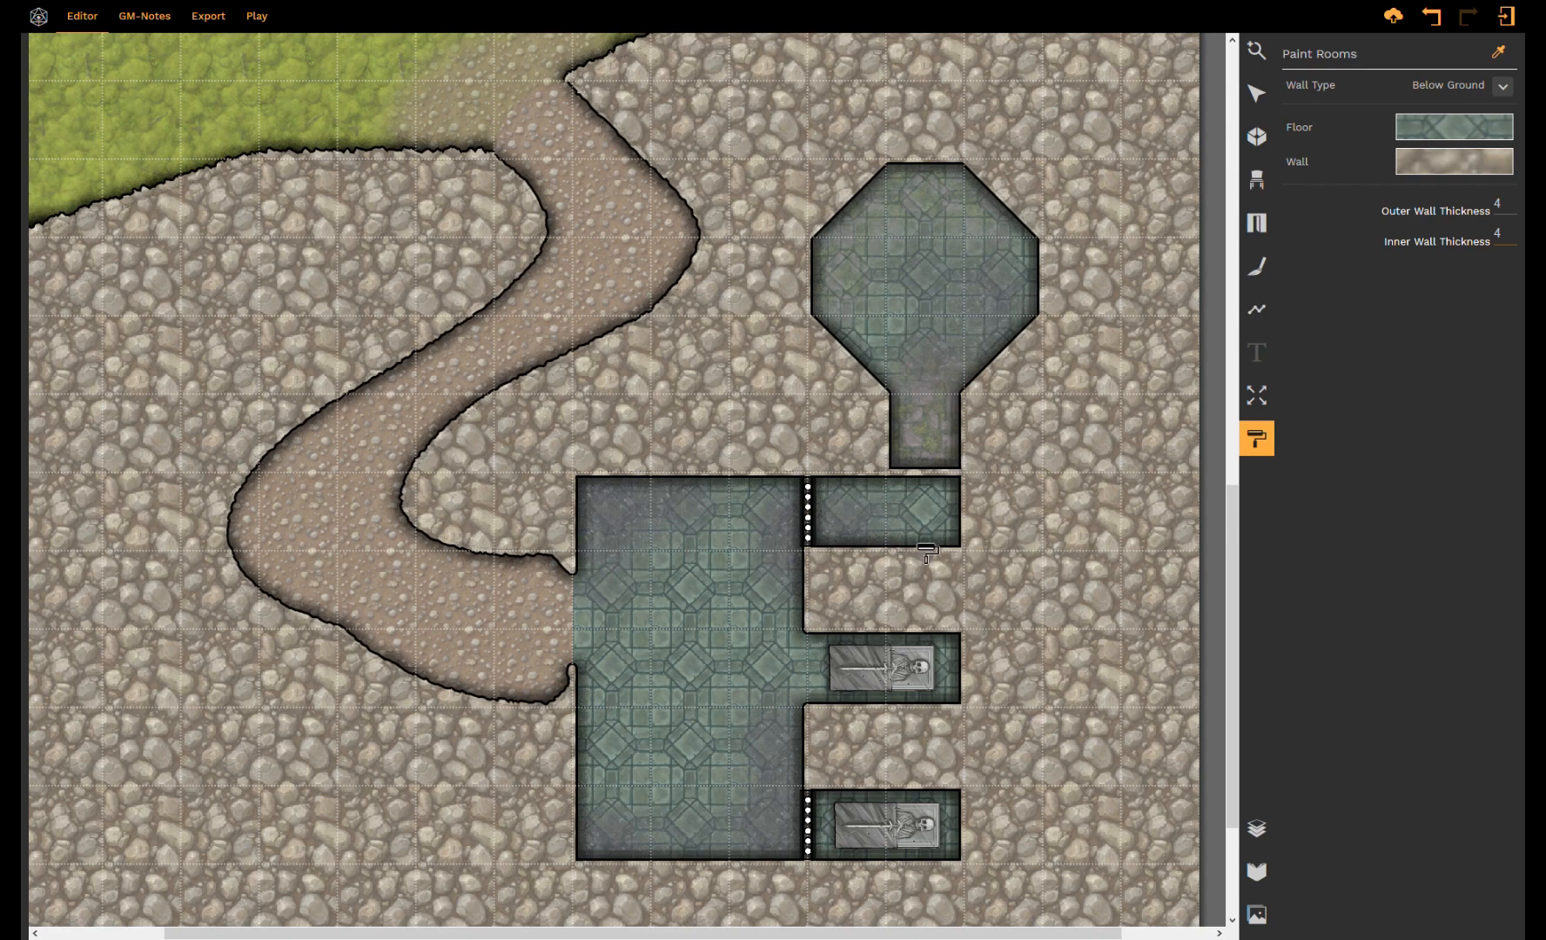
mouse_move(1468, 61)
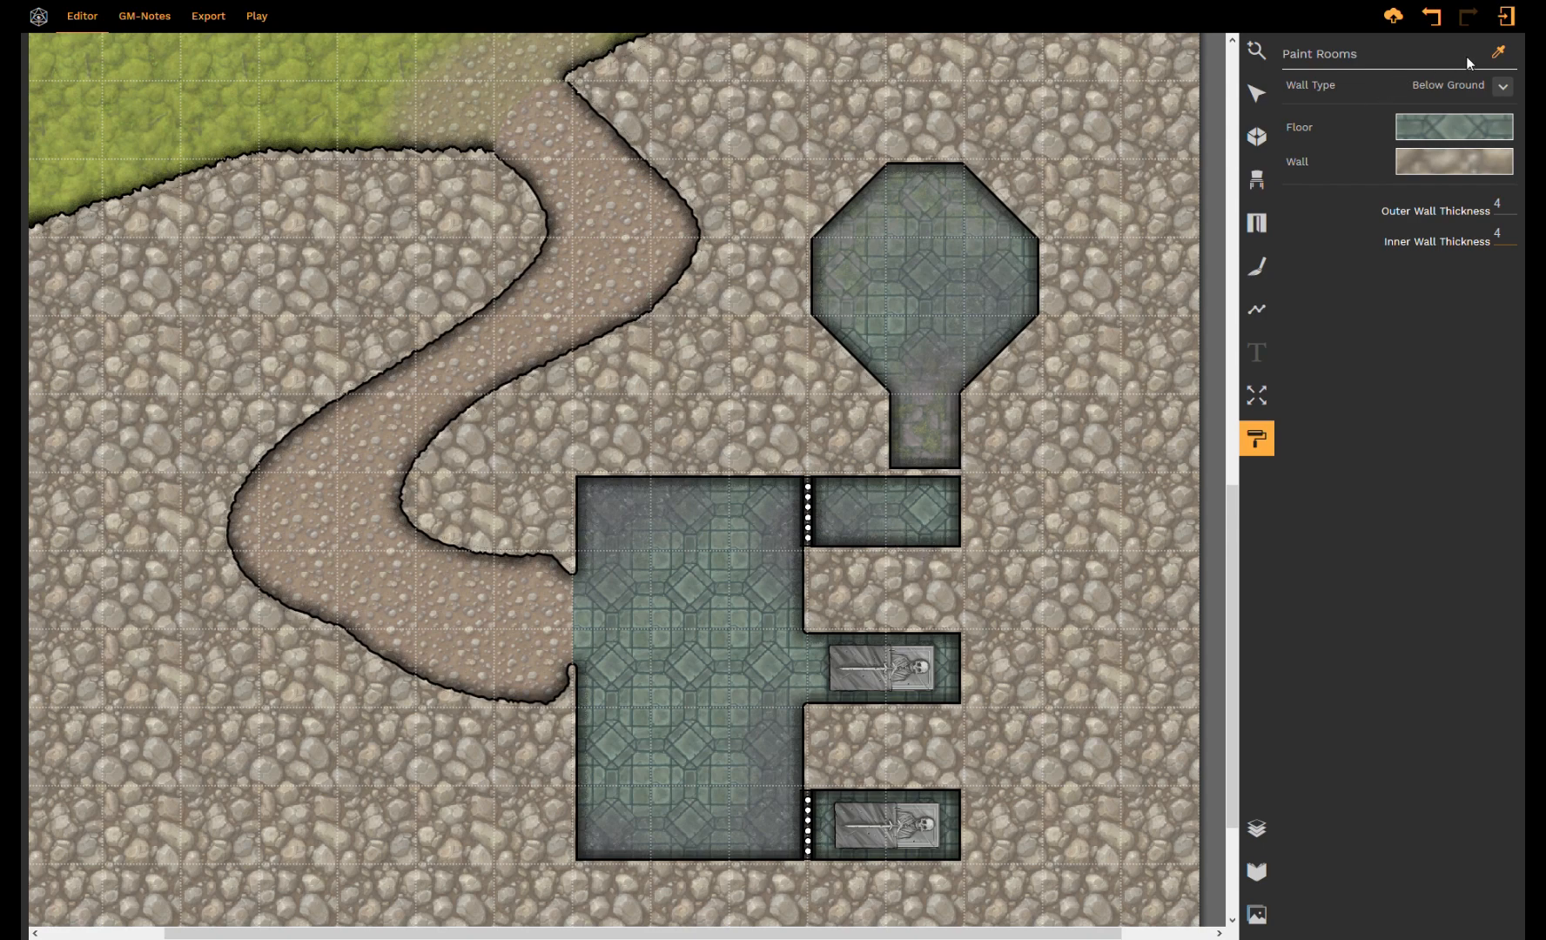
Step: Sample the dirt path's texture, repaint the crypt rooms with it, and return to Select
click(1498, 54)
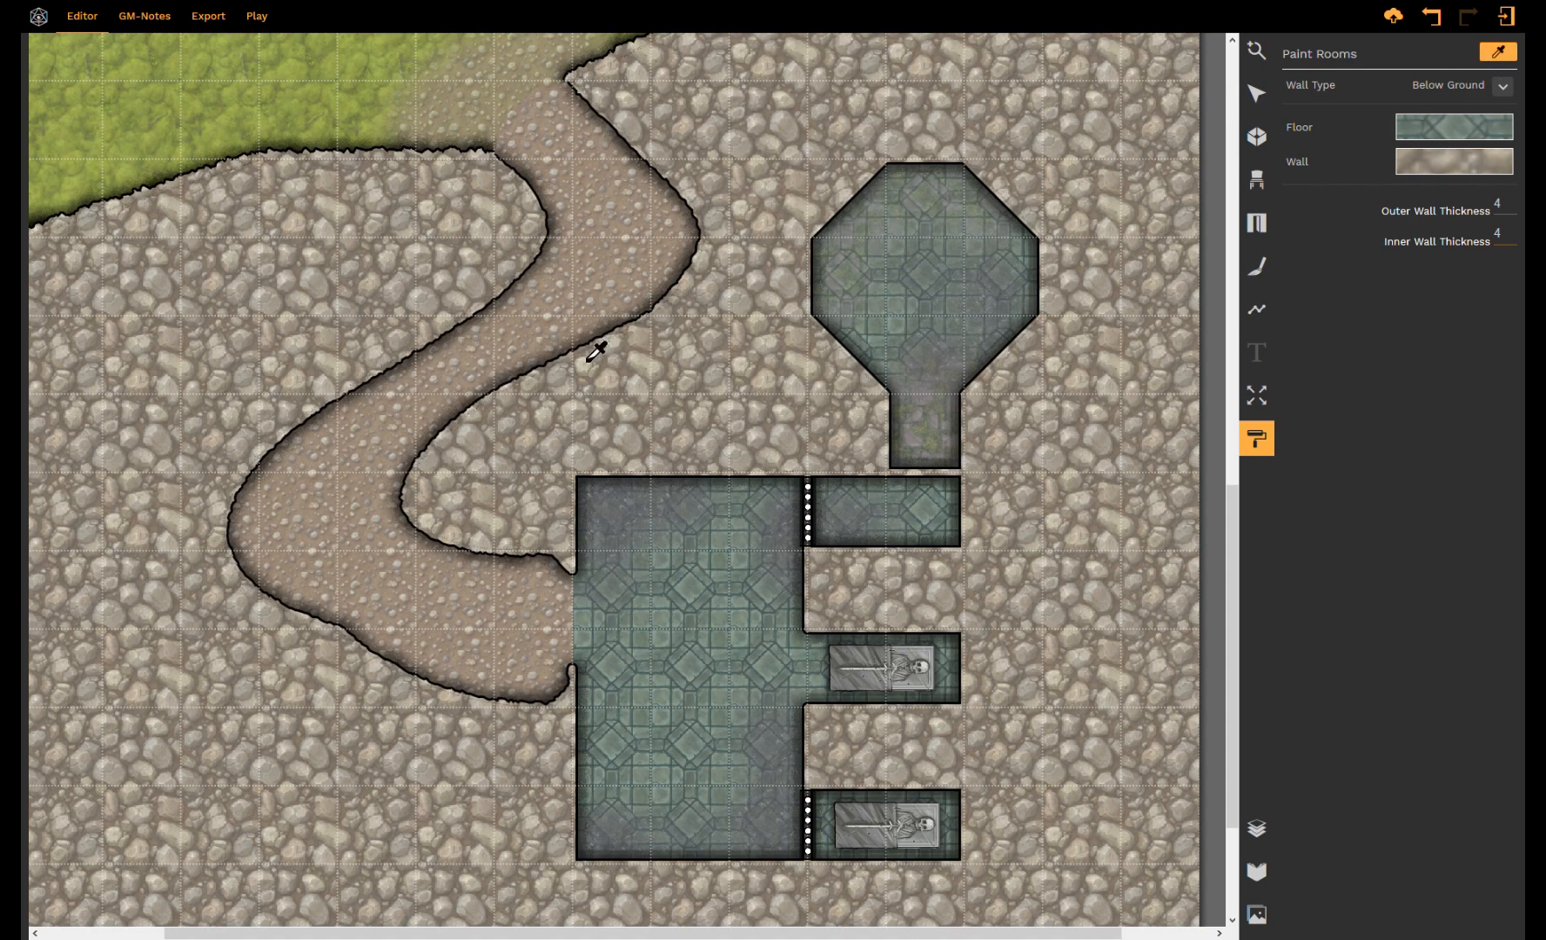
mouse_move(553, 331)
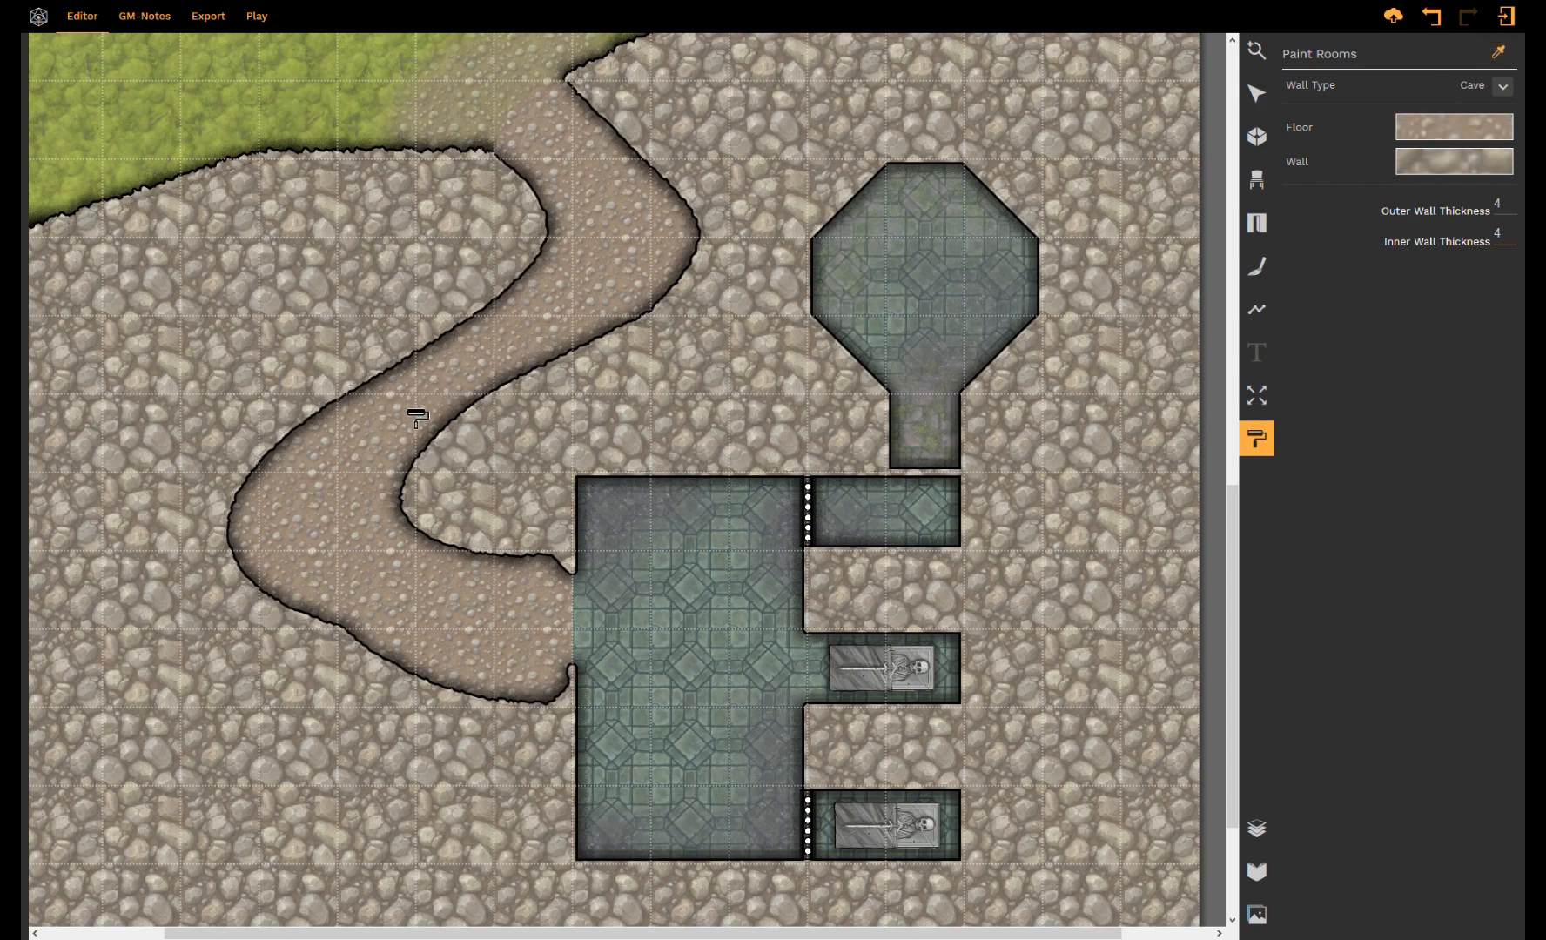
mouse_move(947, 251)
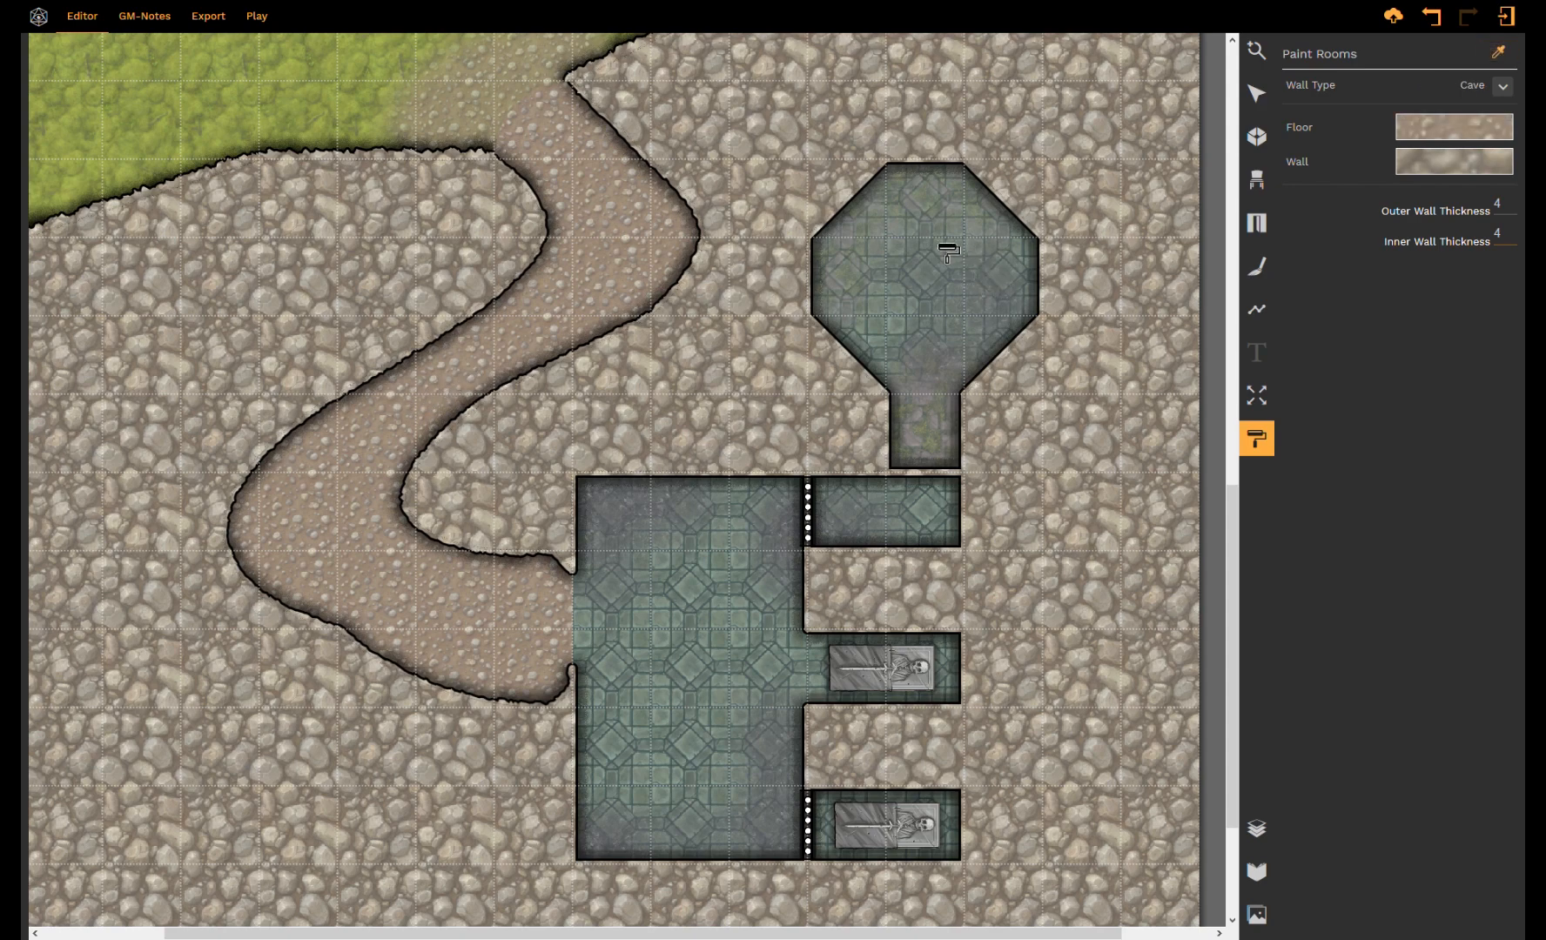
click(947, 251)
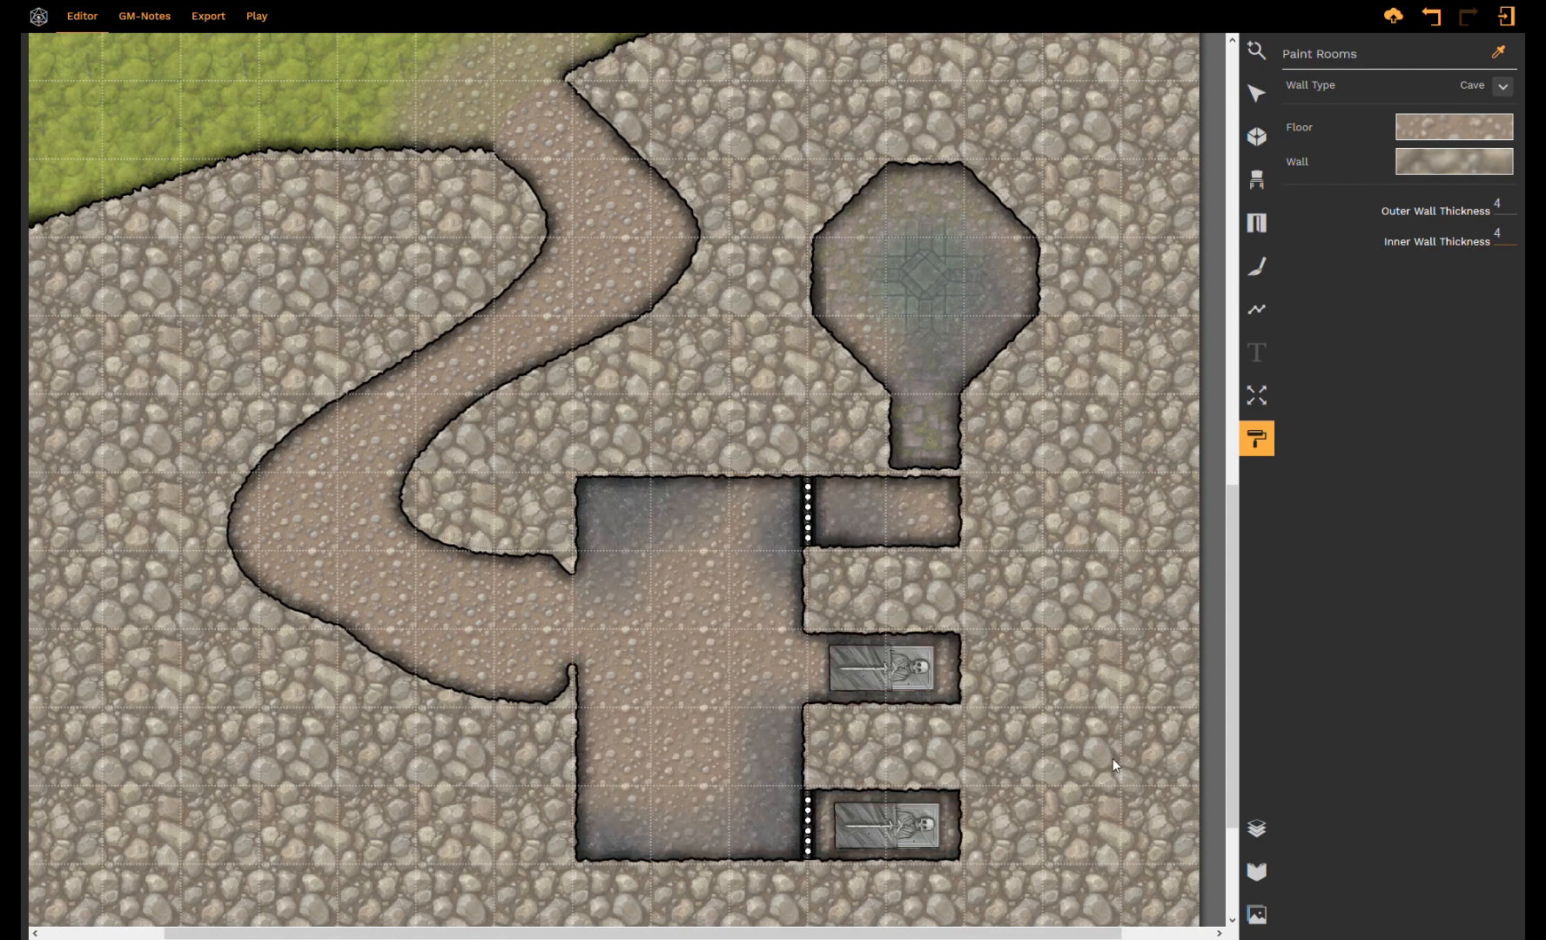
click(1258, 93)
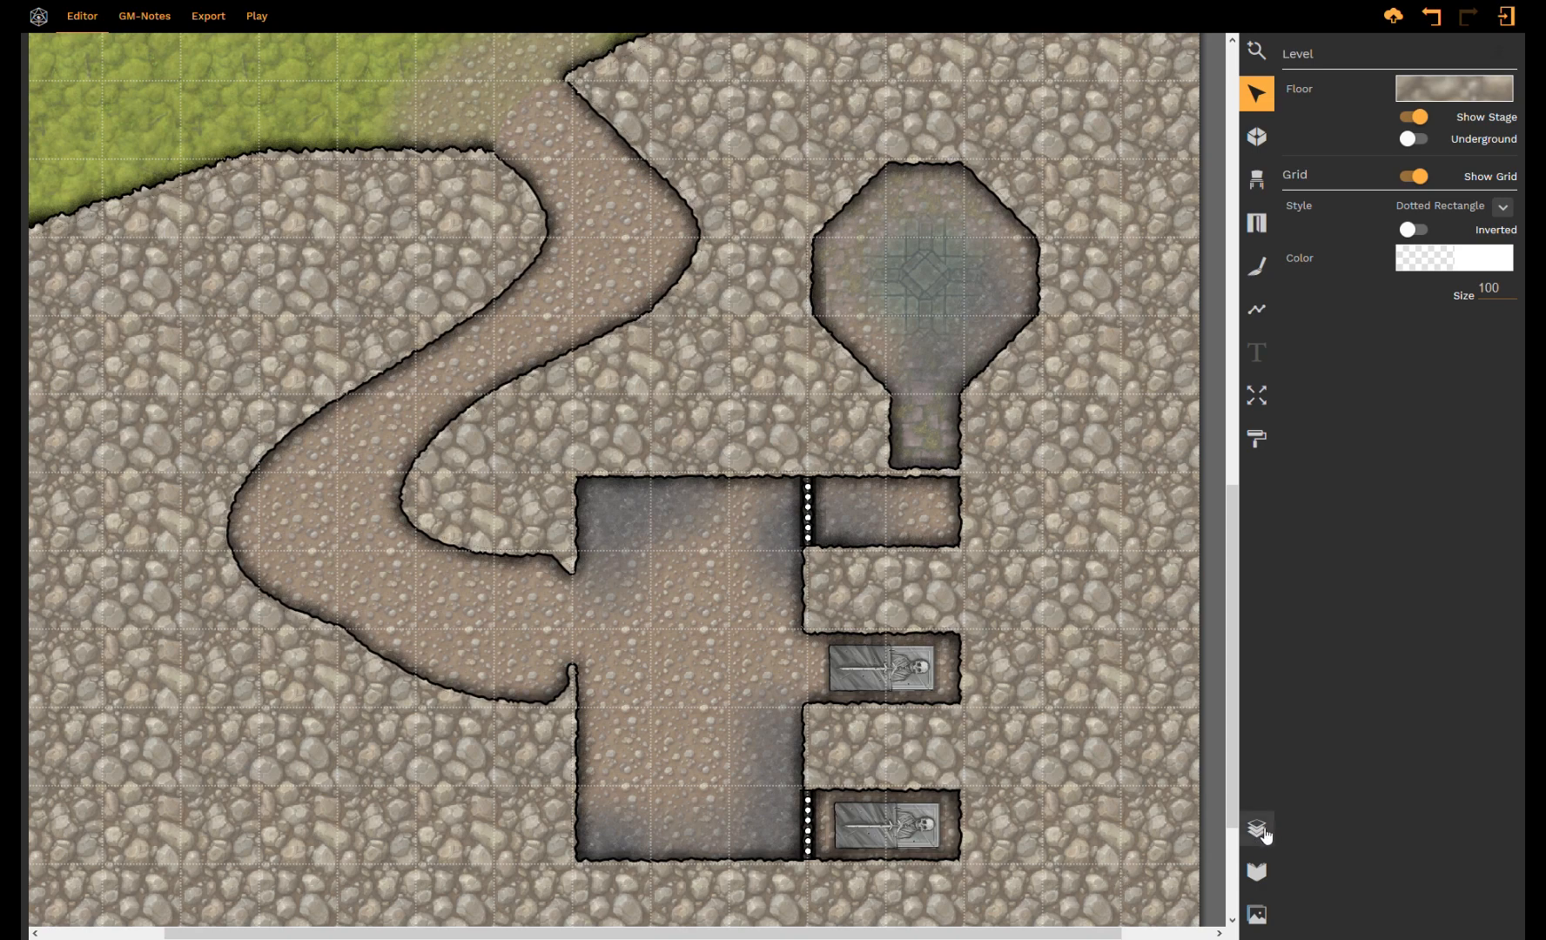
Step: Show the layer list with the Stage layer containing Rooms
click(1256, 831)
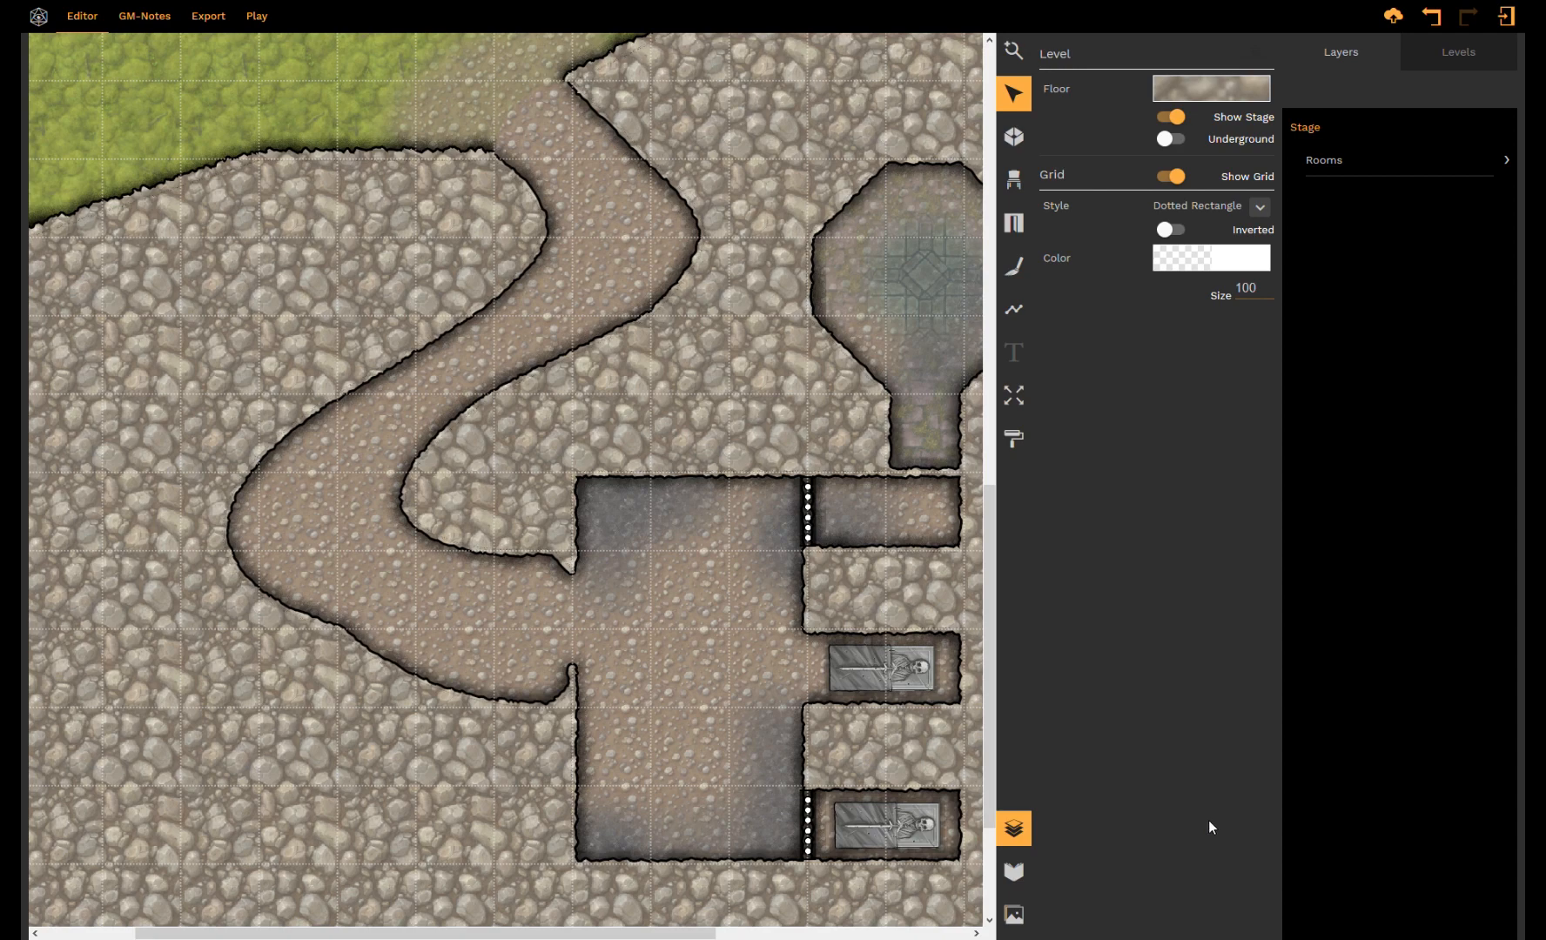
mouse_move(1136, 824)
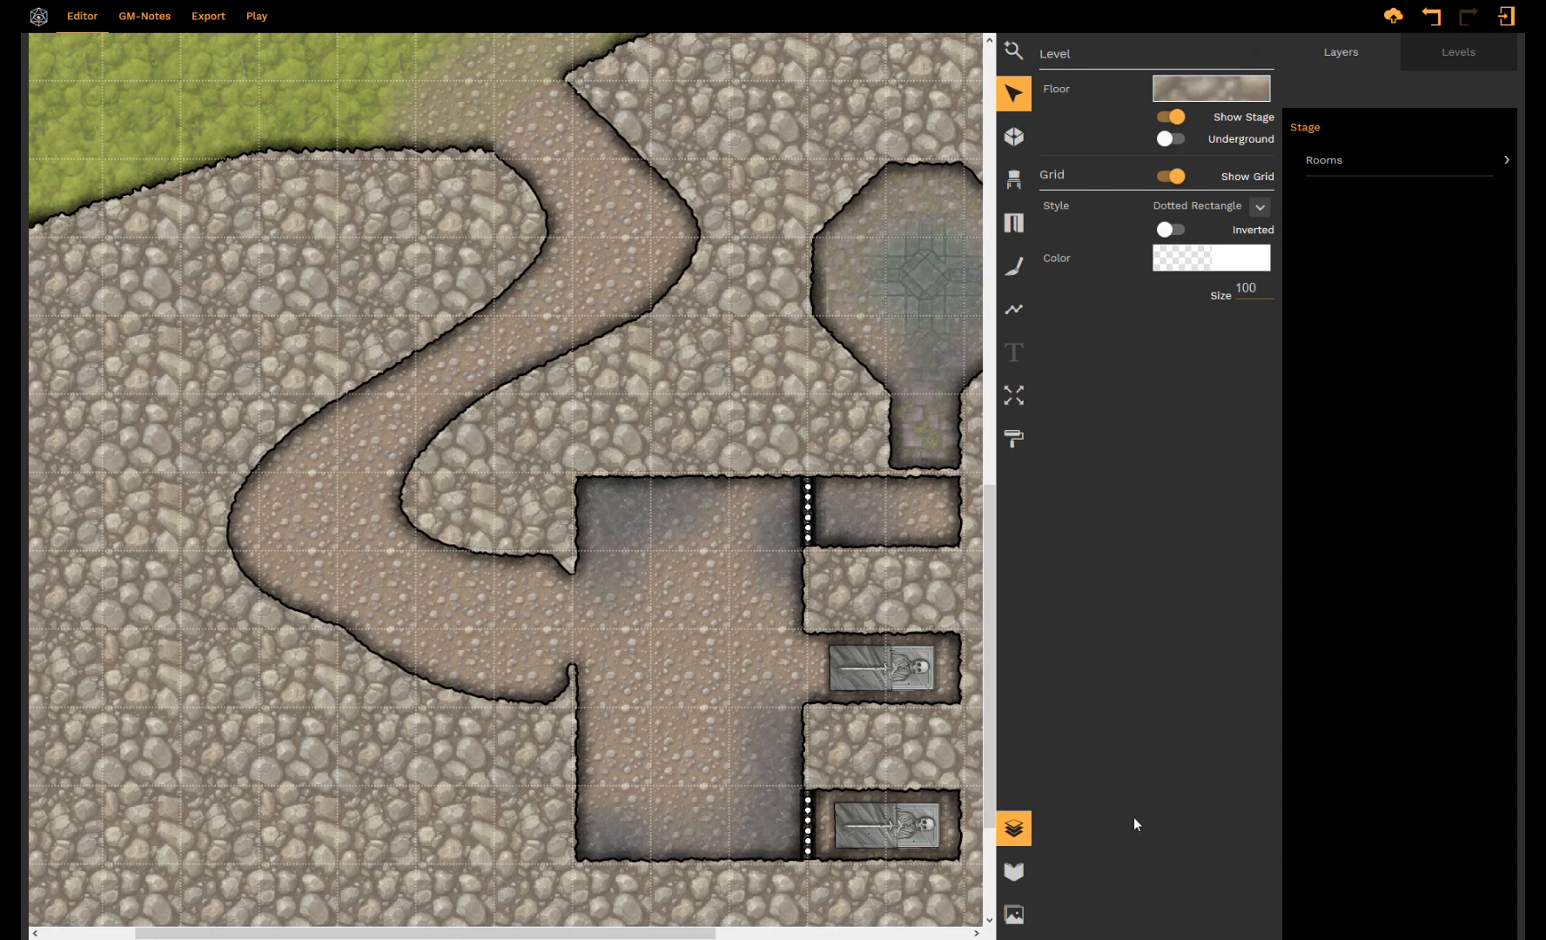
mouse_move(1132, 693)
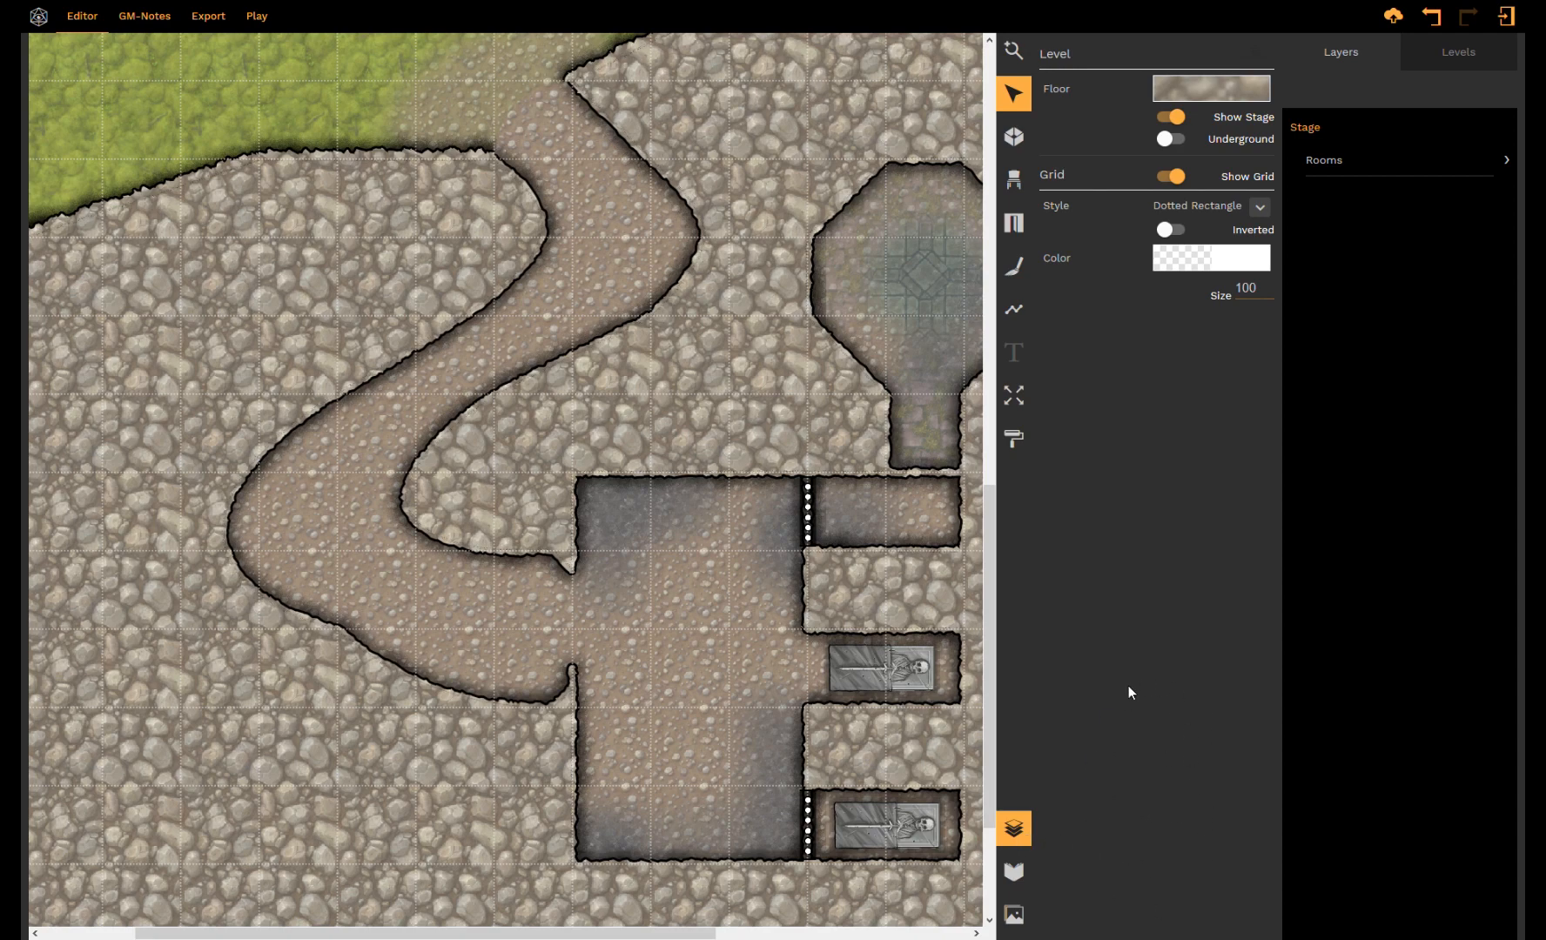
mouse_move(1172, 778)
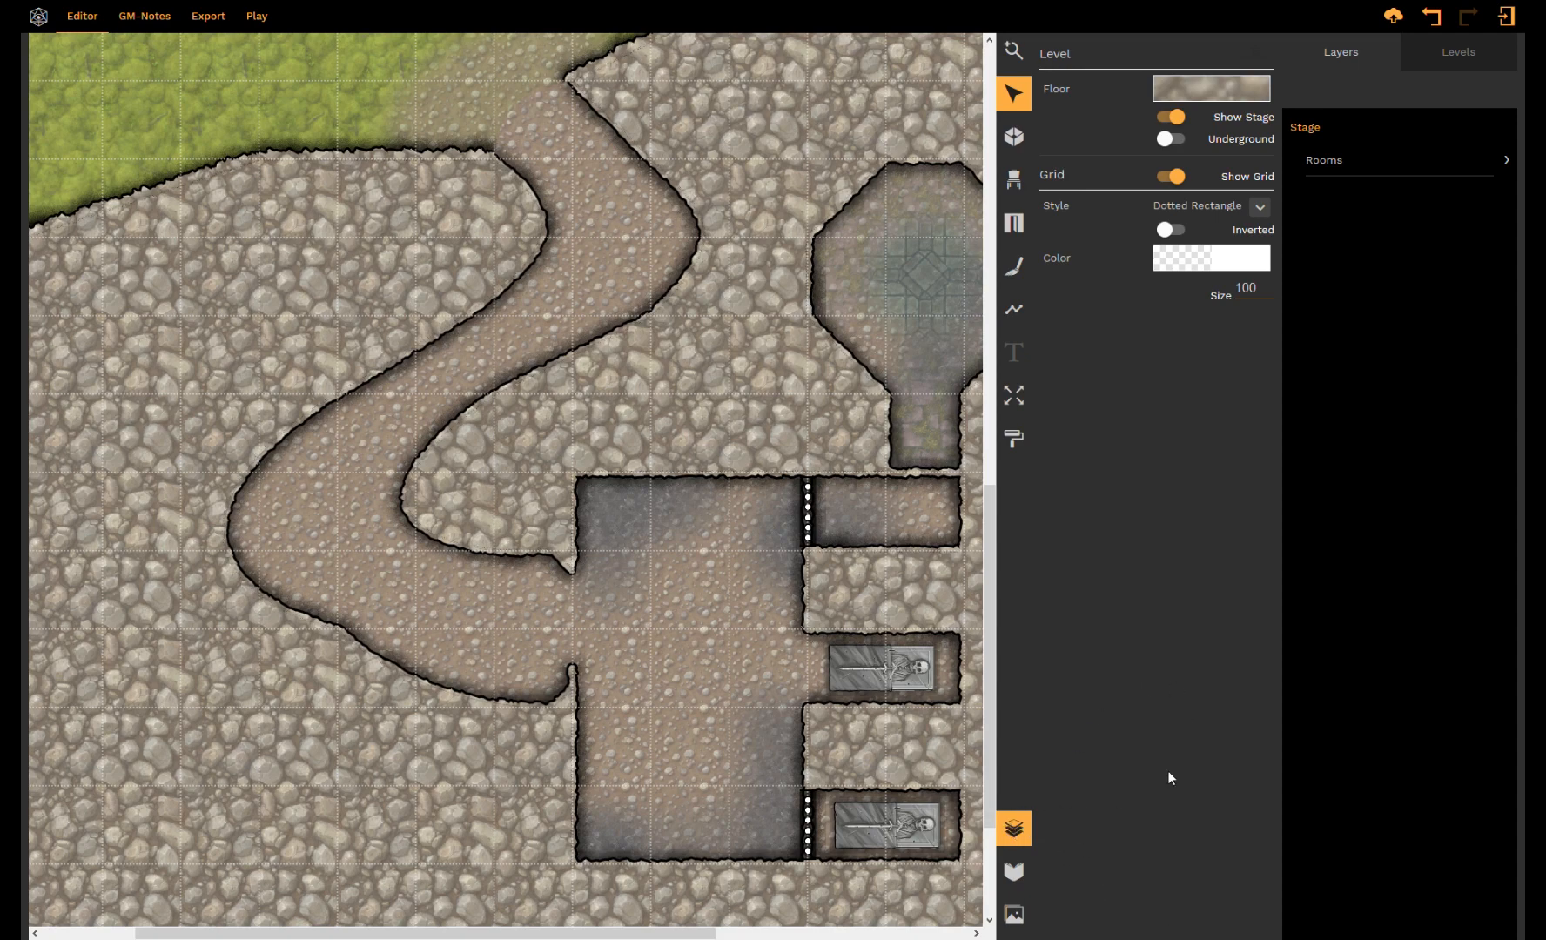
mouse_move(1397, 544)
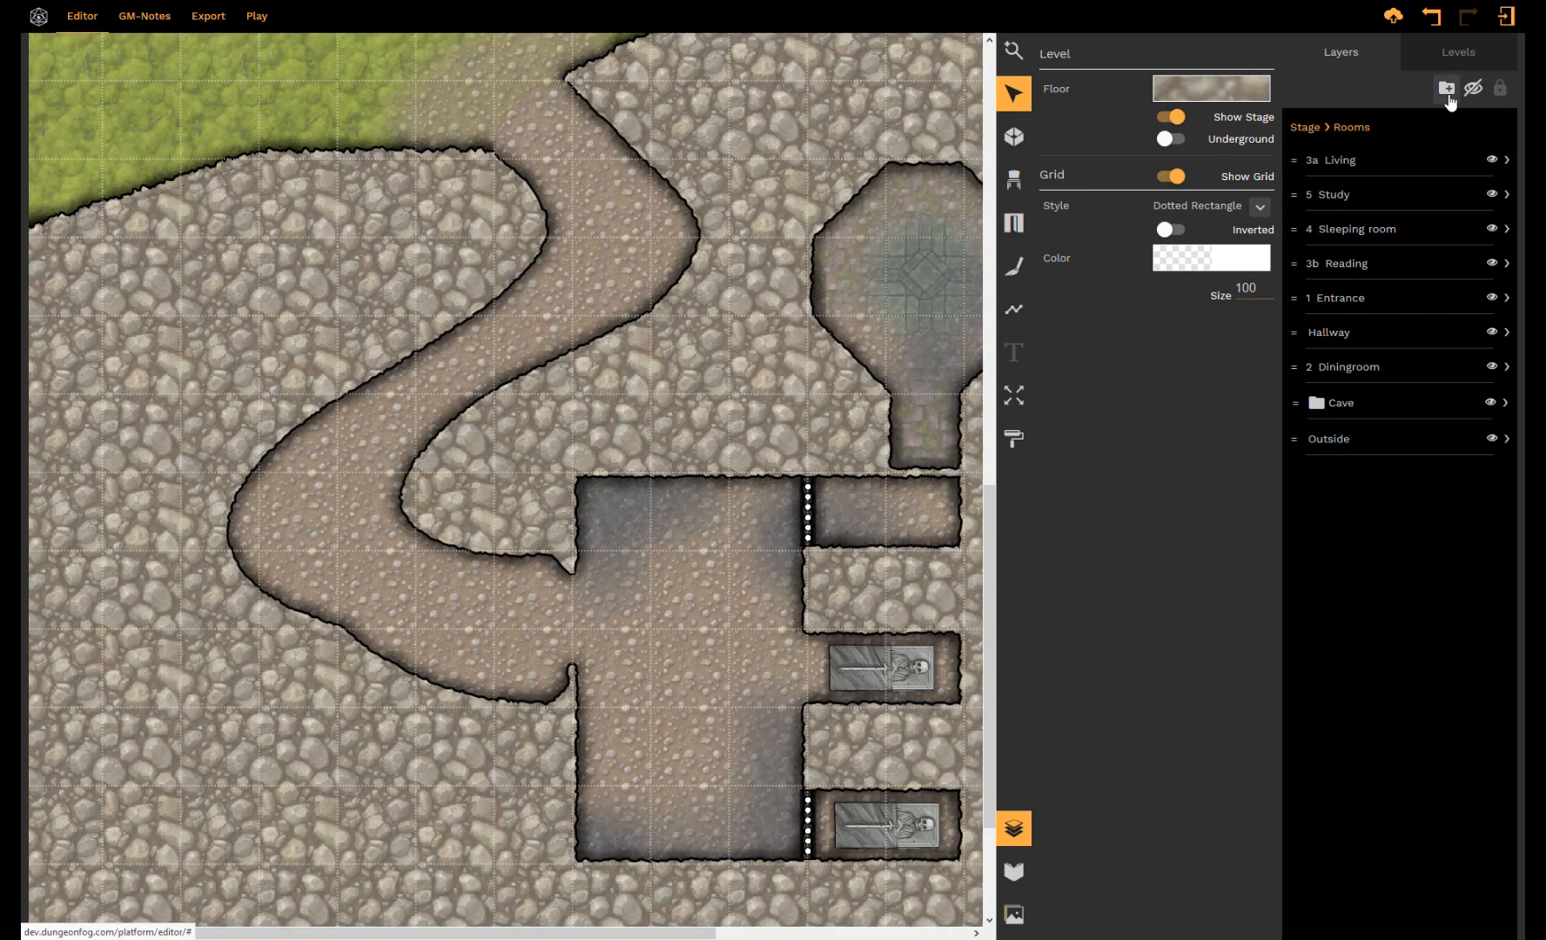
mouse_move(671, 378)
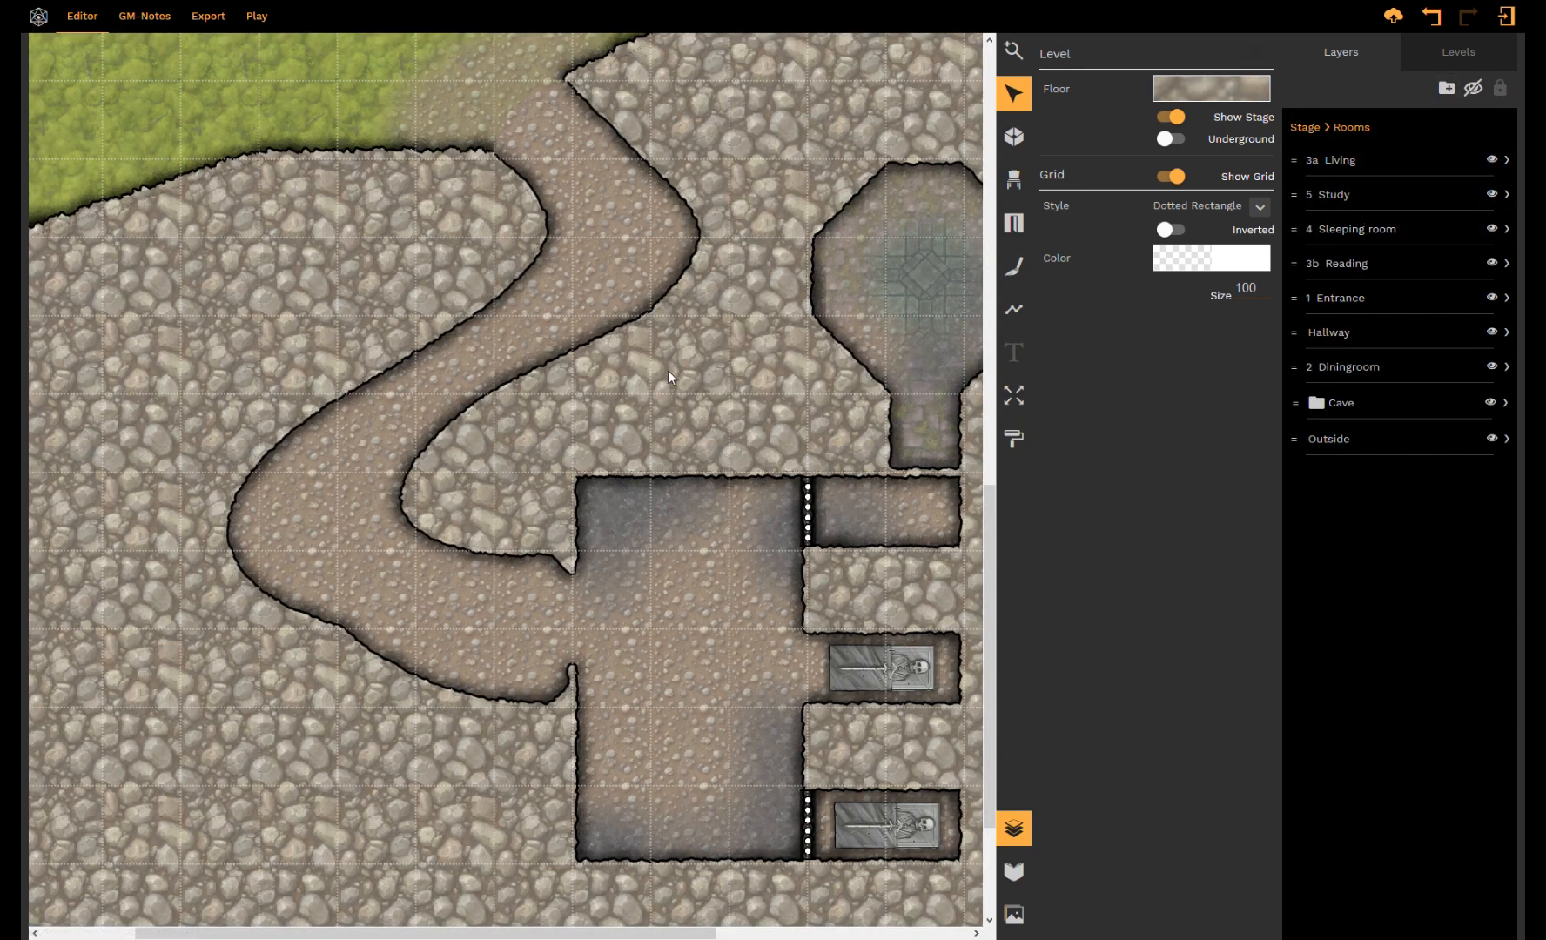
Step: Scroll to the house and create a new group folder among the room layers, naming it 'Ho…'
scroll(down, 3)
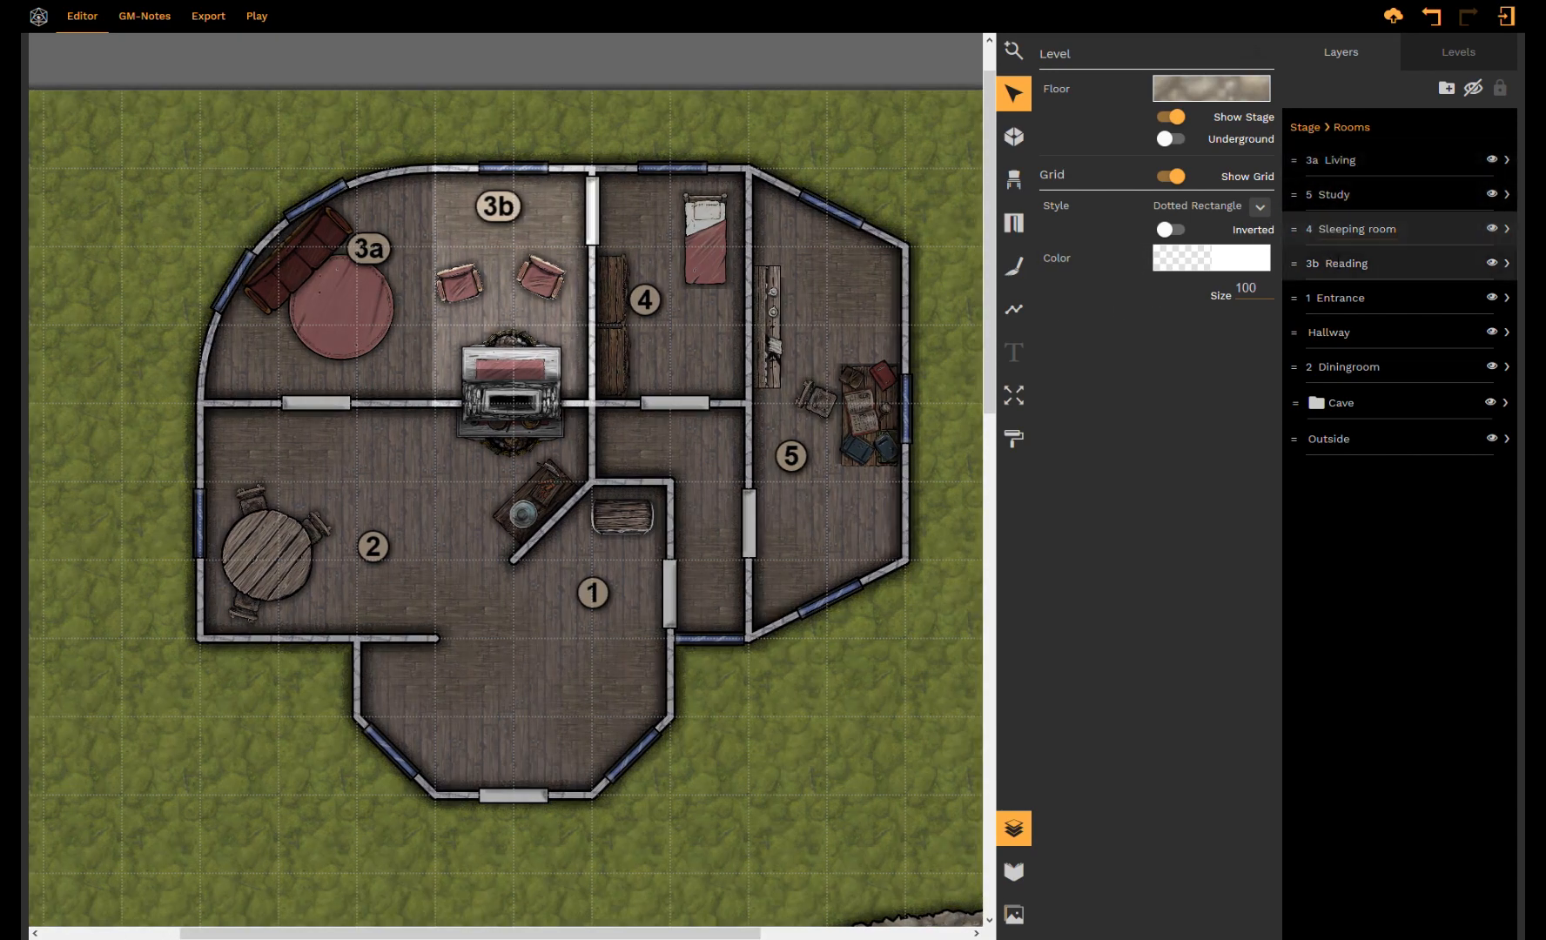
click(1344, 367)
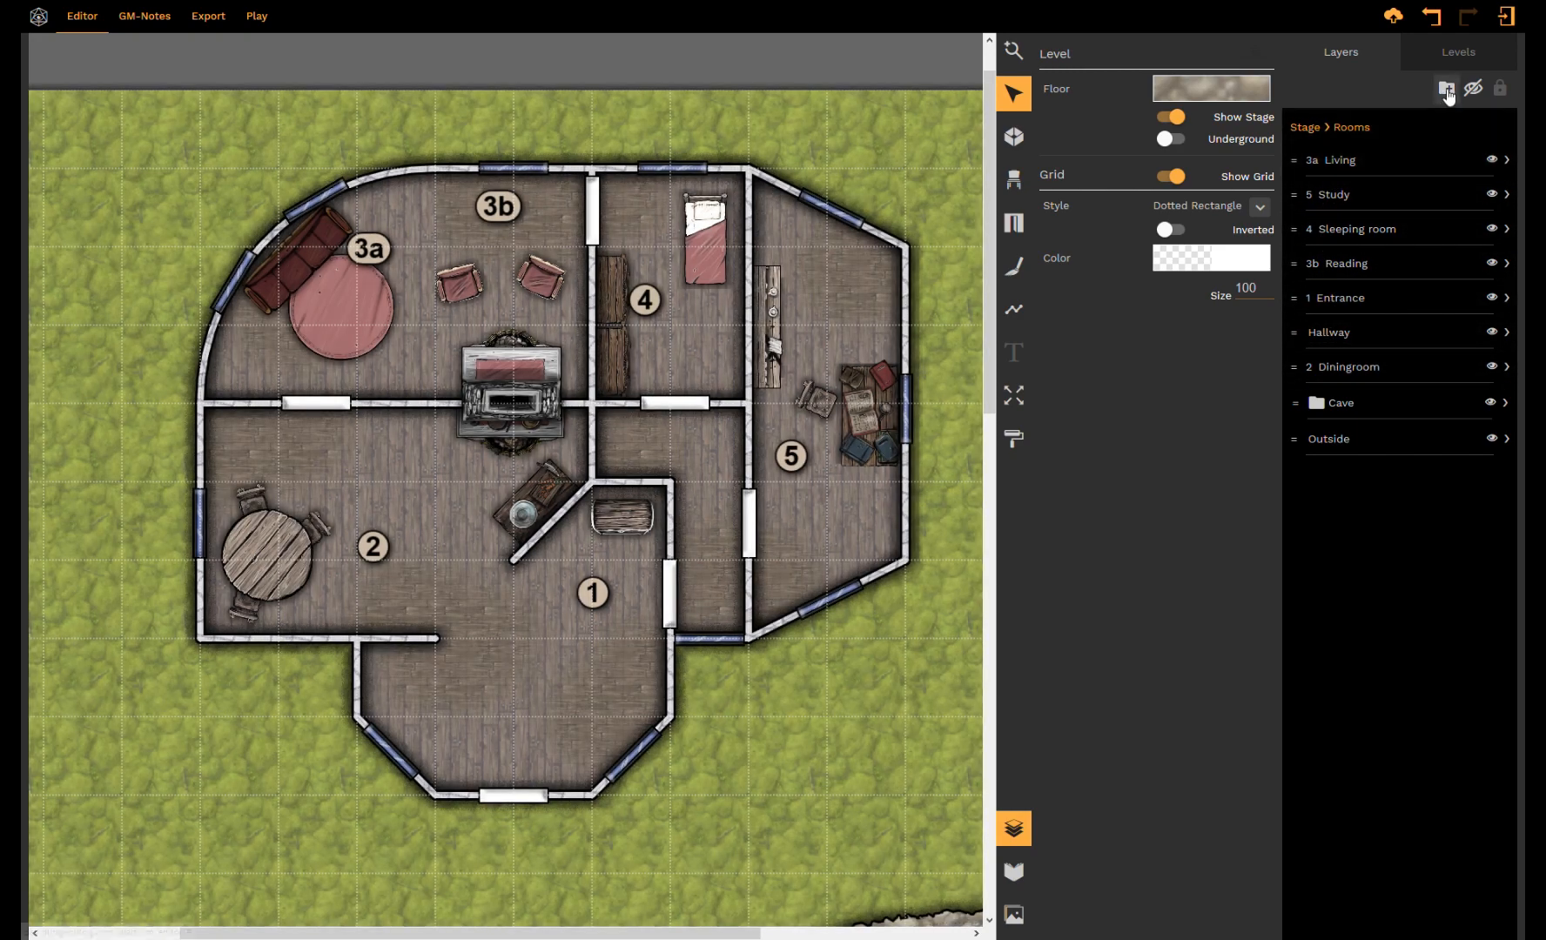
click(1447, 87)
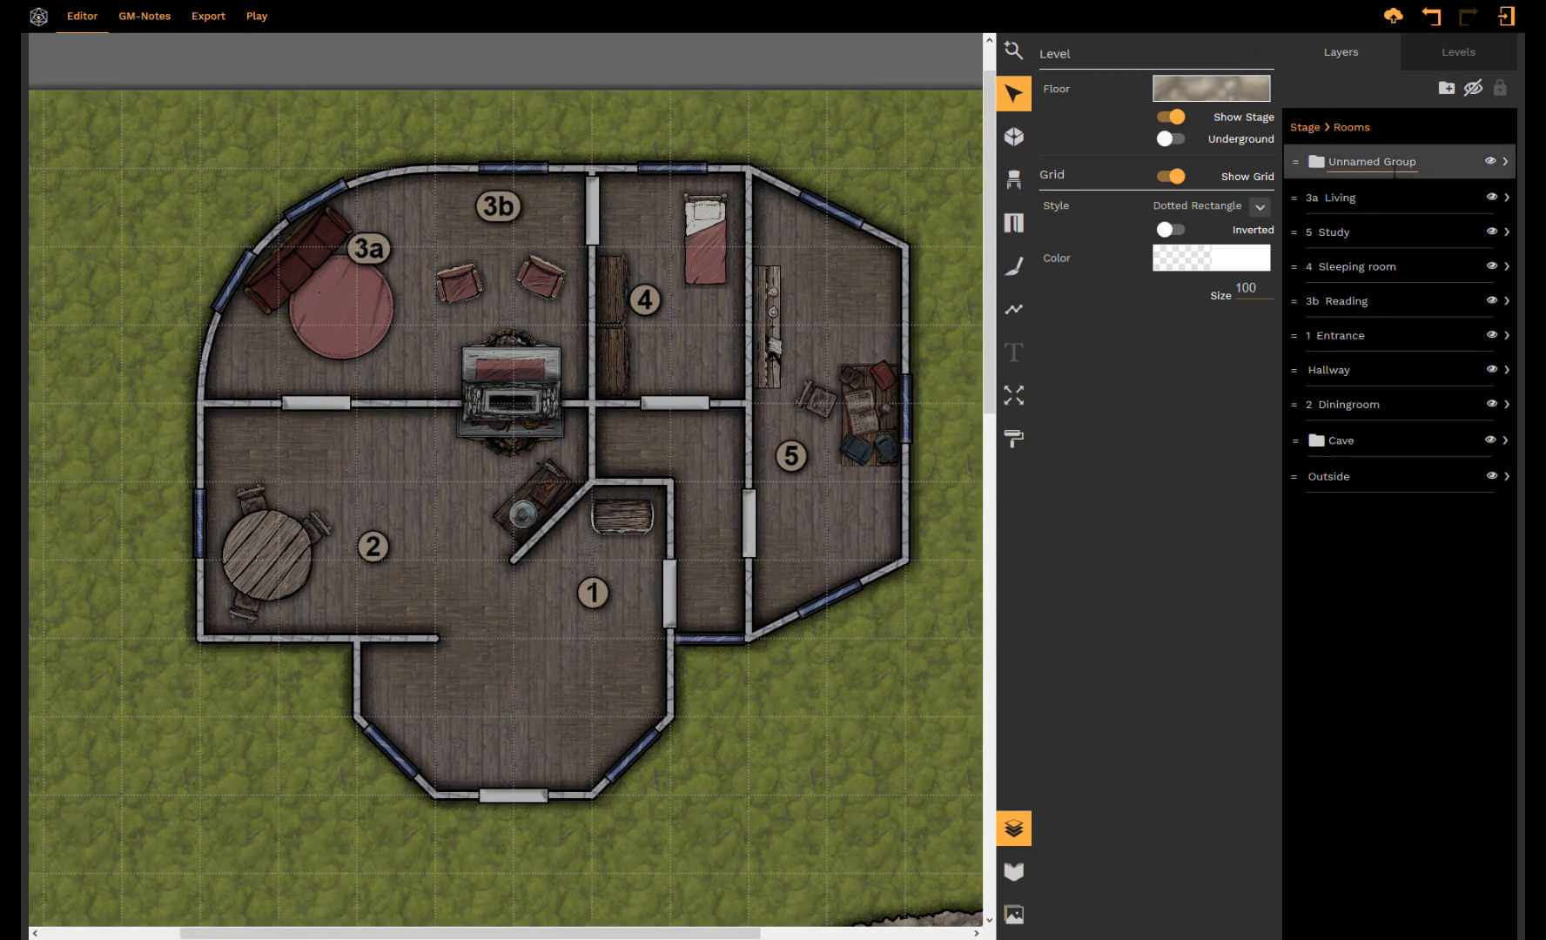
text(House)
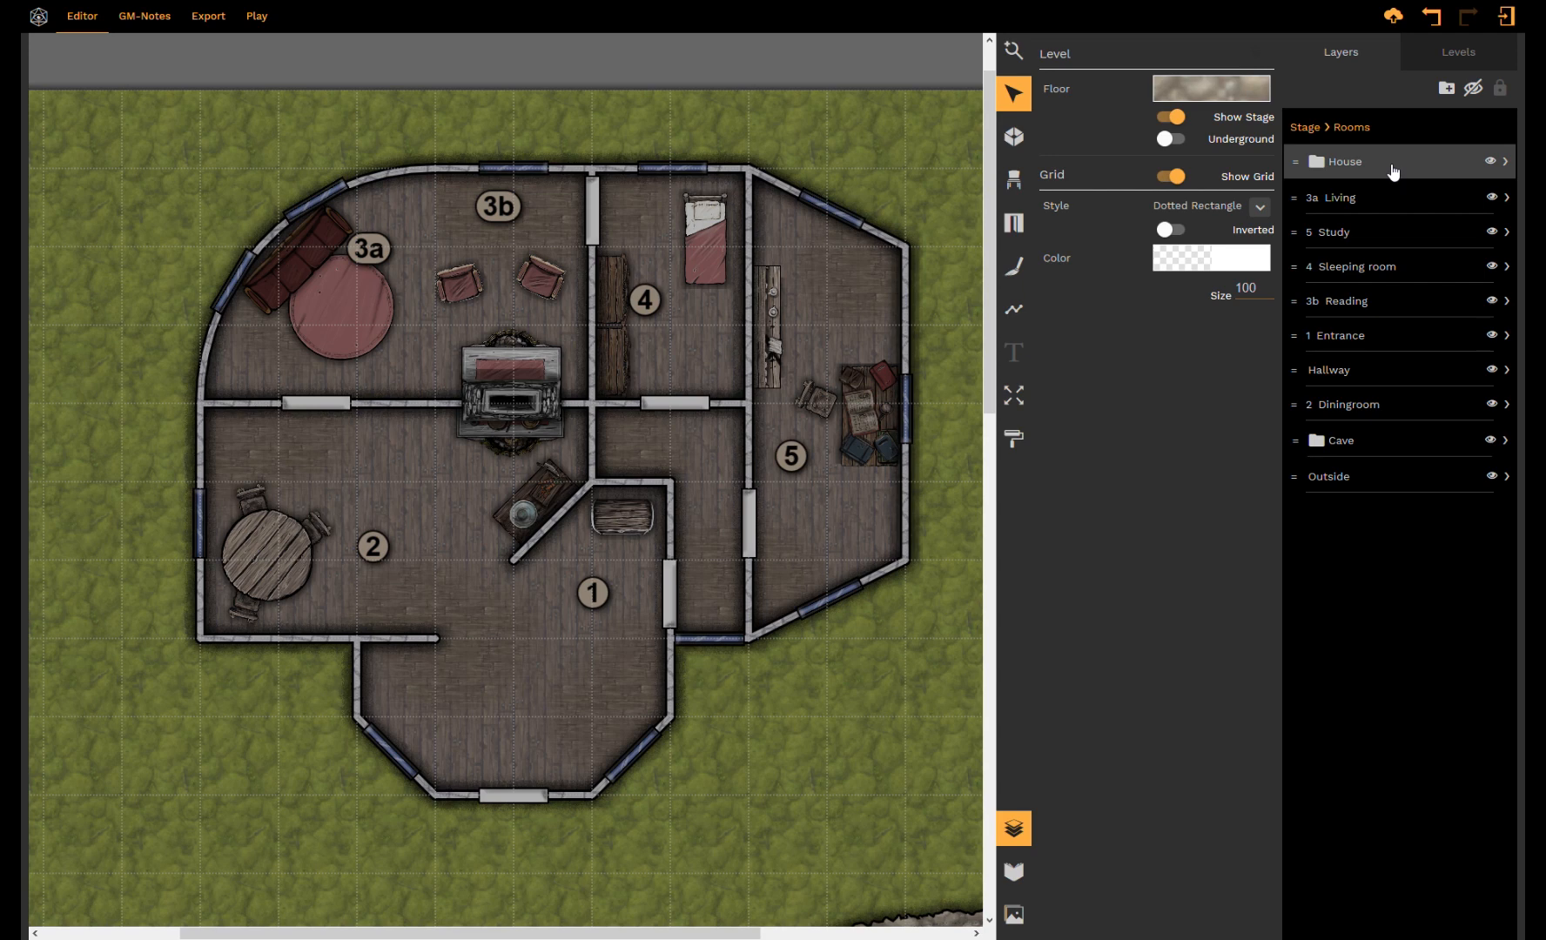
mouse_move(1378, 173)
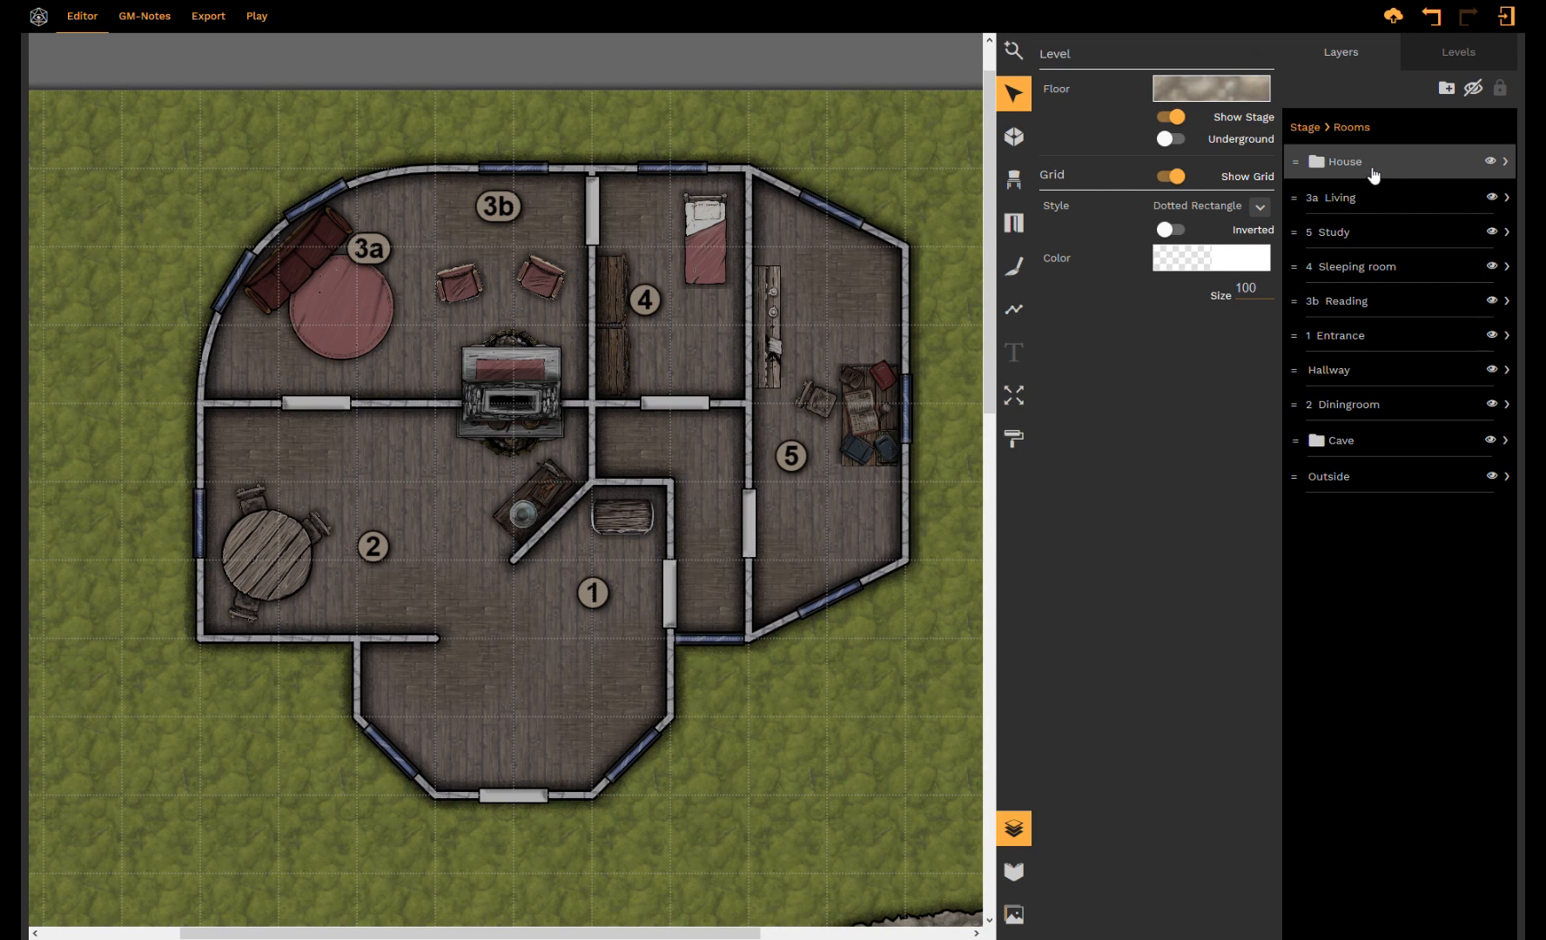
Step: Move the house rooms, 3a Living through 2 Diningroom, into the House folder
click(1381, 197)
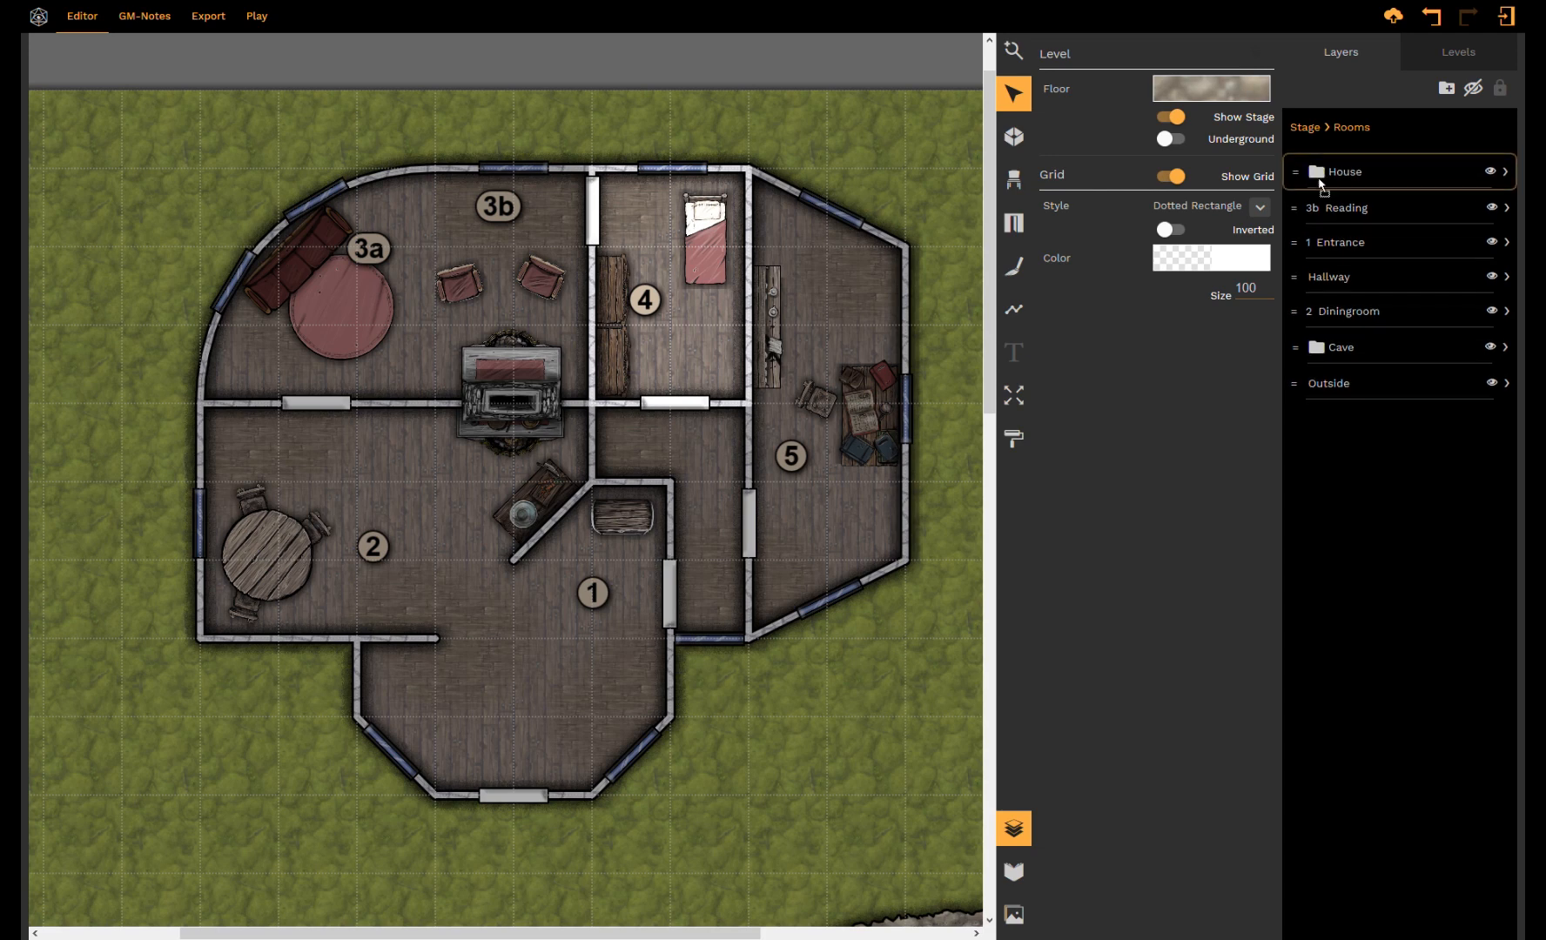
click(1344, 170)
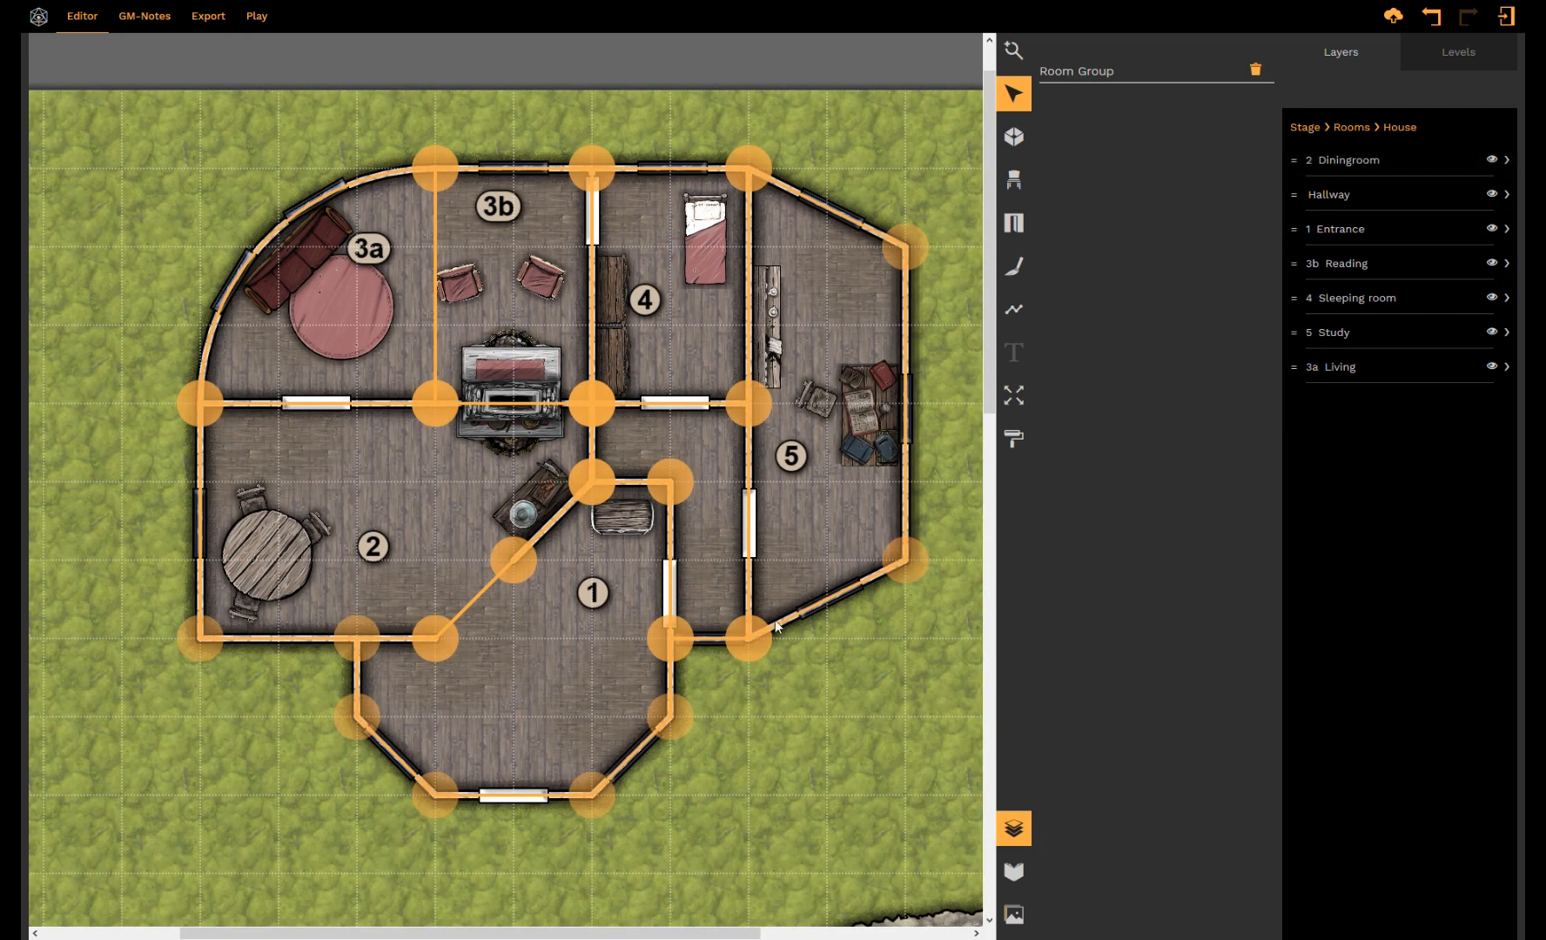
mouse_move(488, 818)
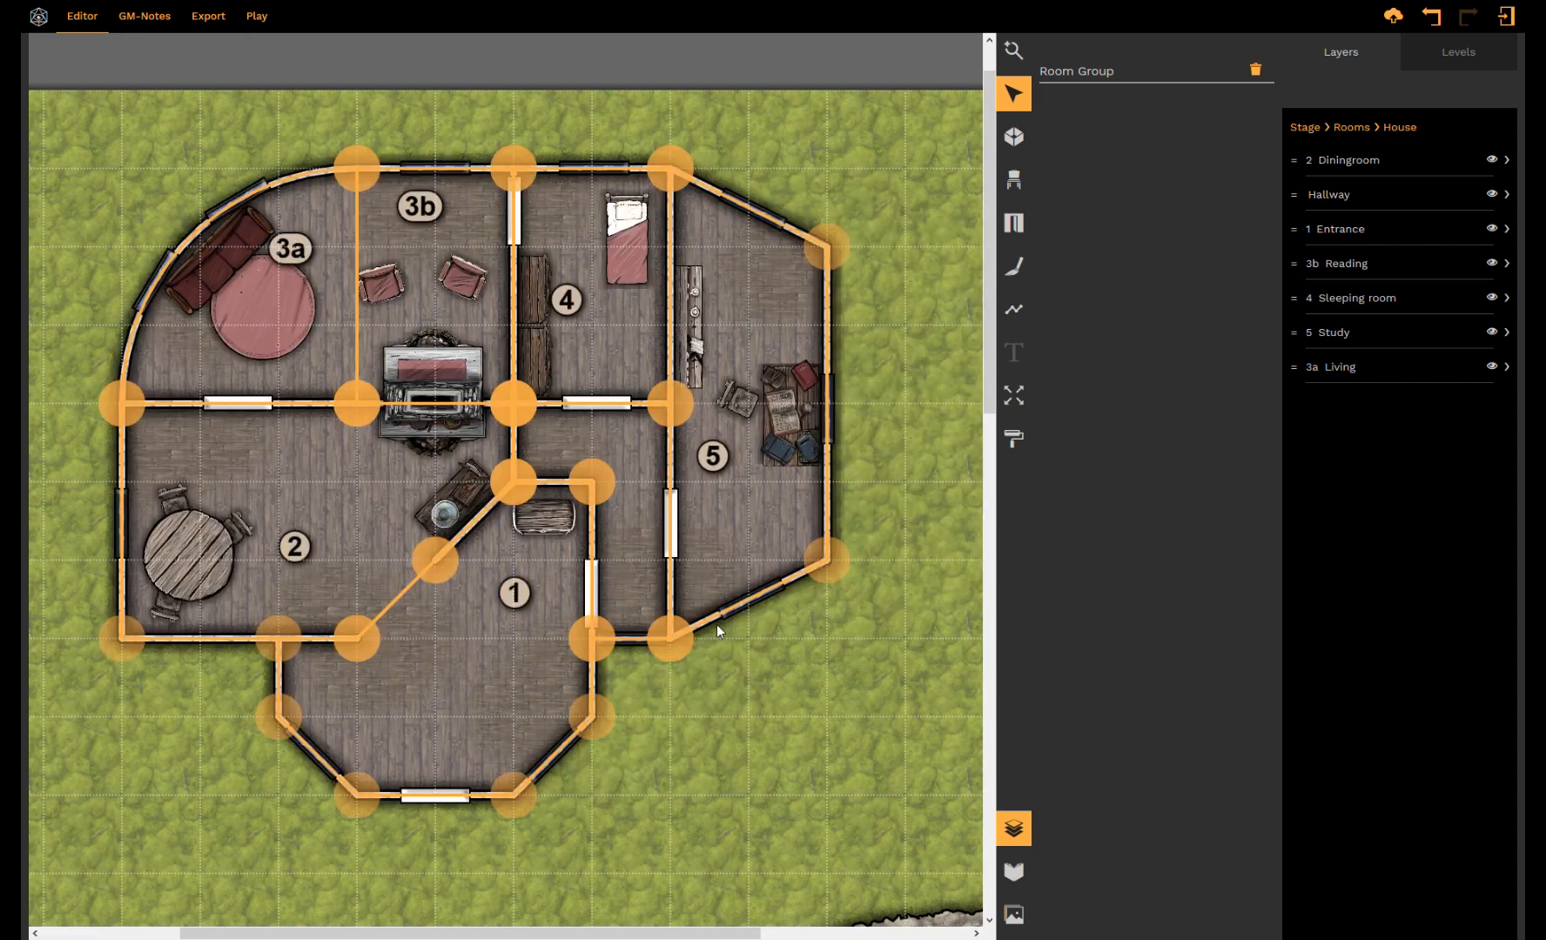
mouse_move(810, 584)
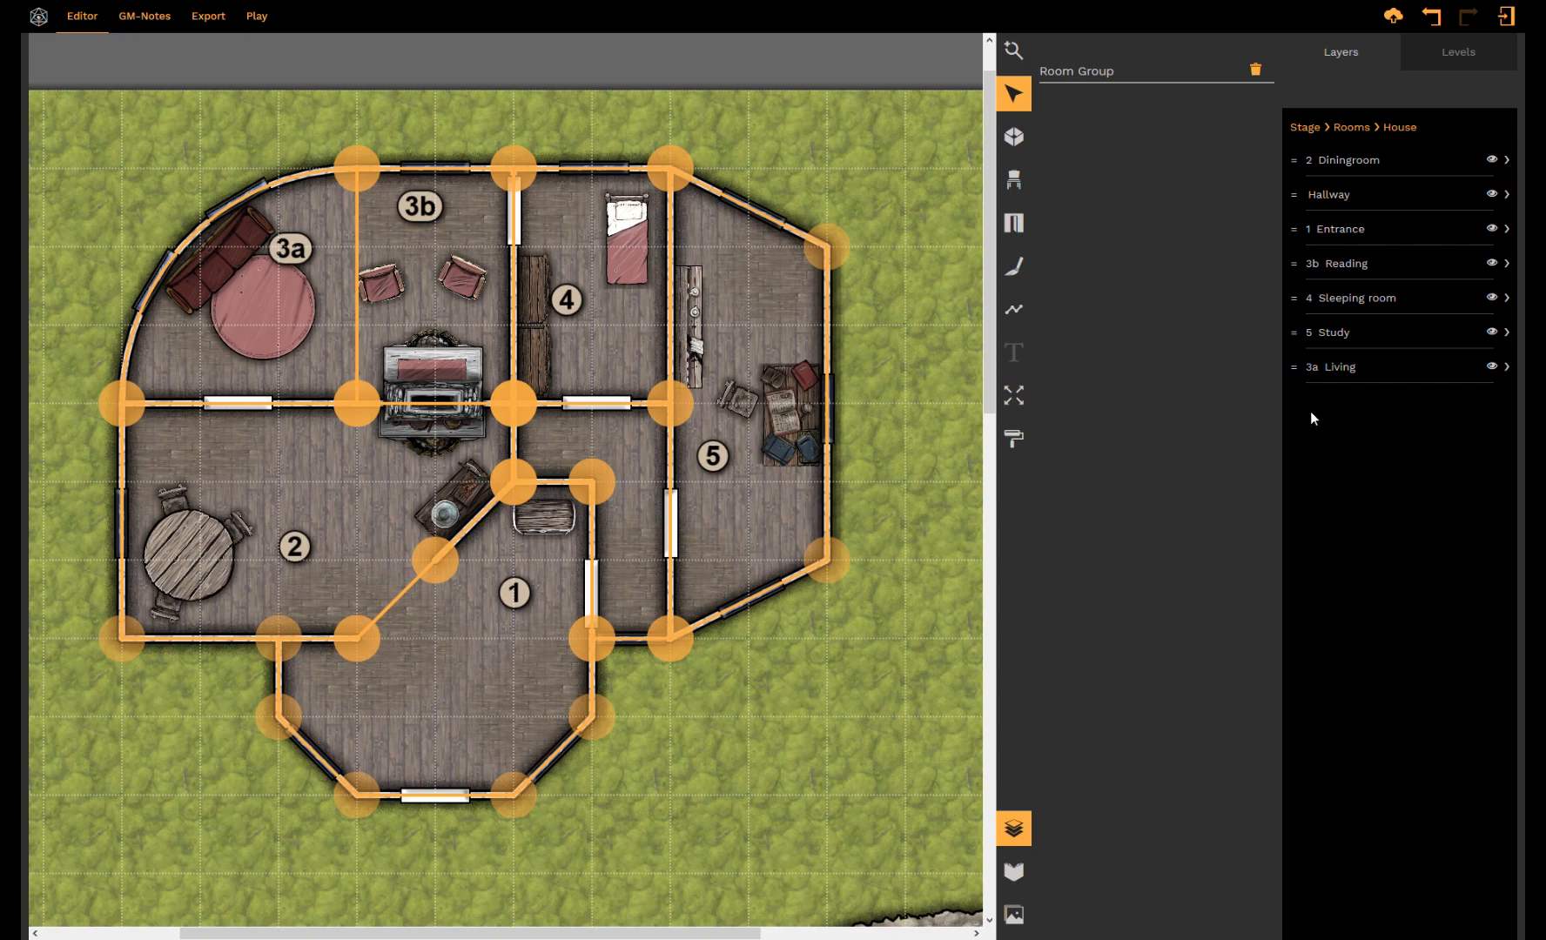
Step: Pull 3a Living out to the Rooms level, then put it back into the House folder
click(1336, 368)
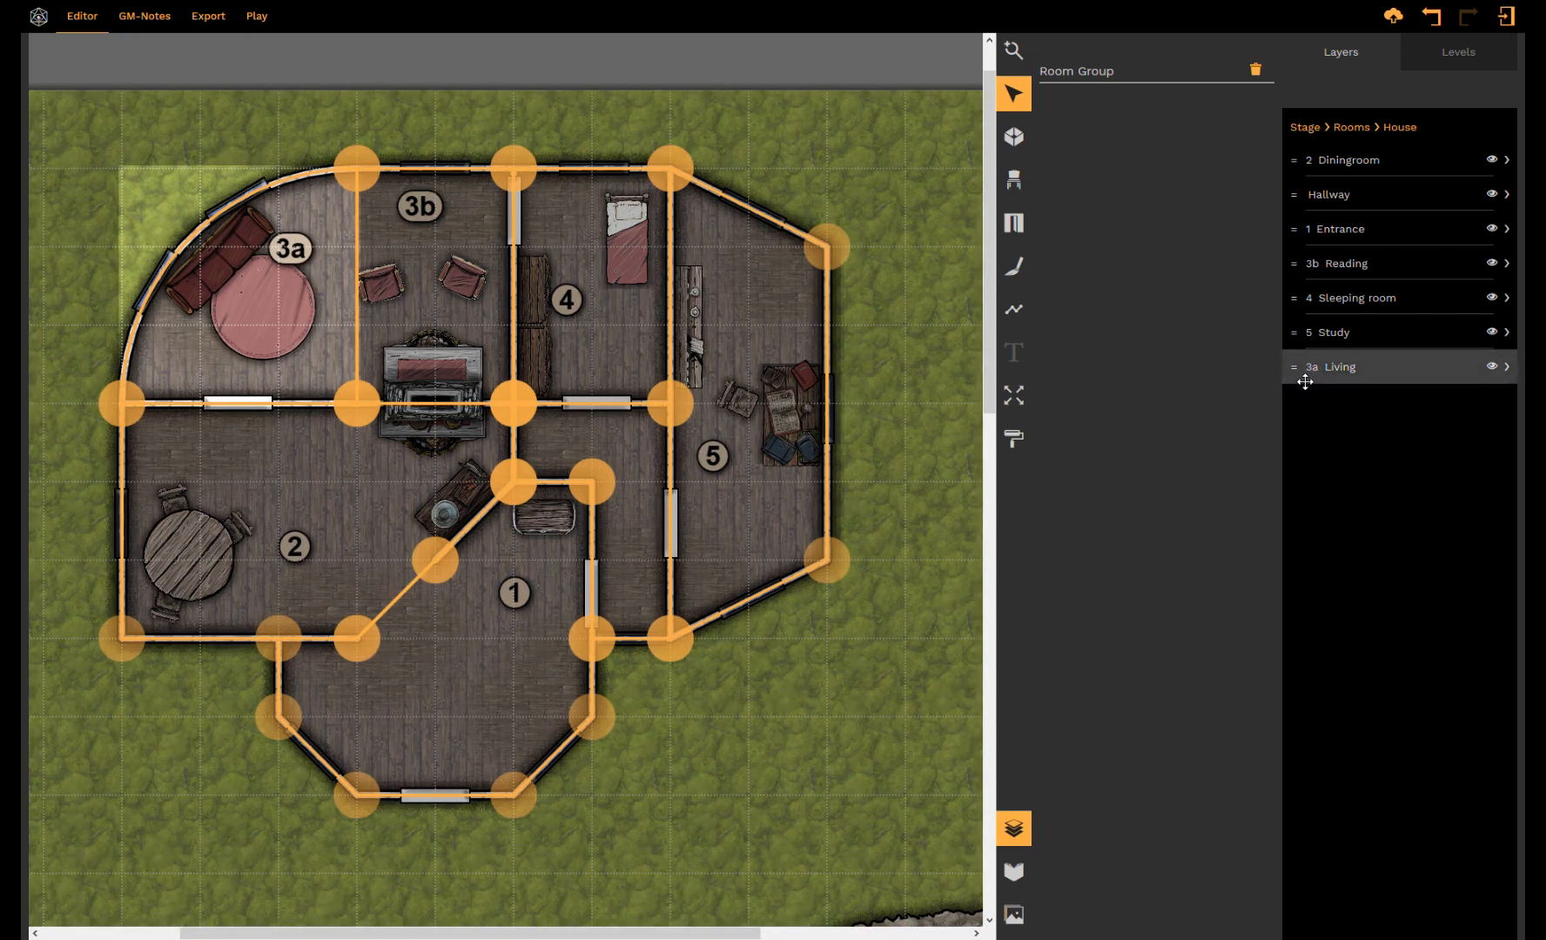
click(1258, 68)
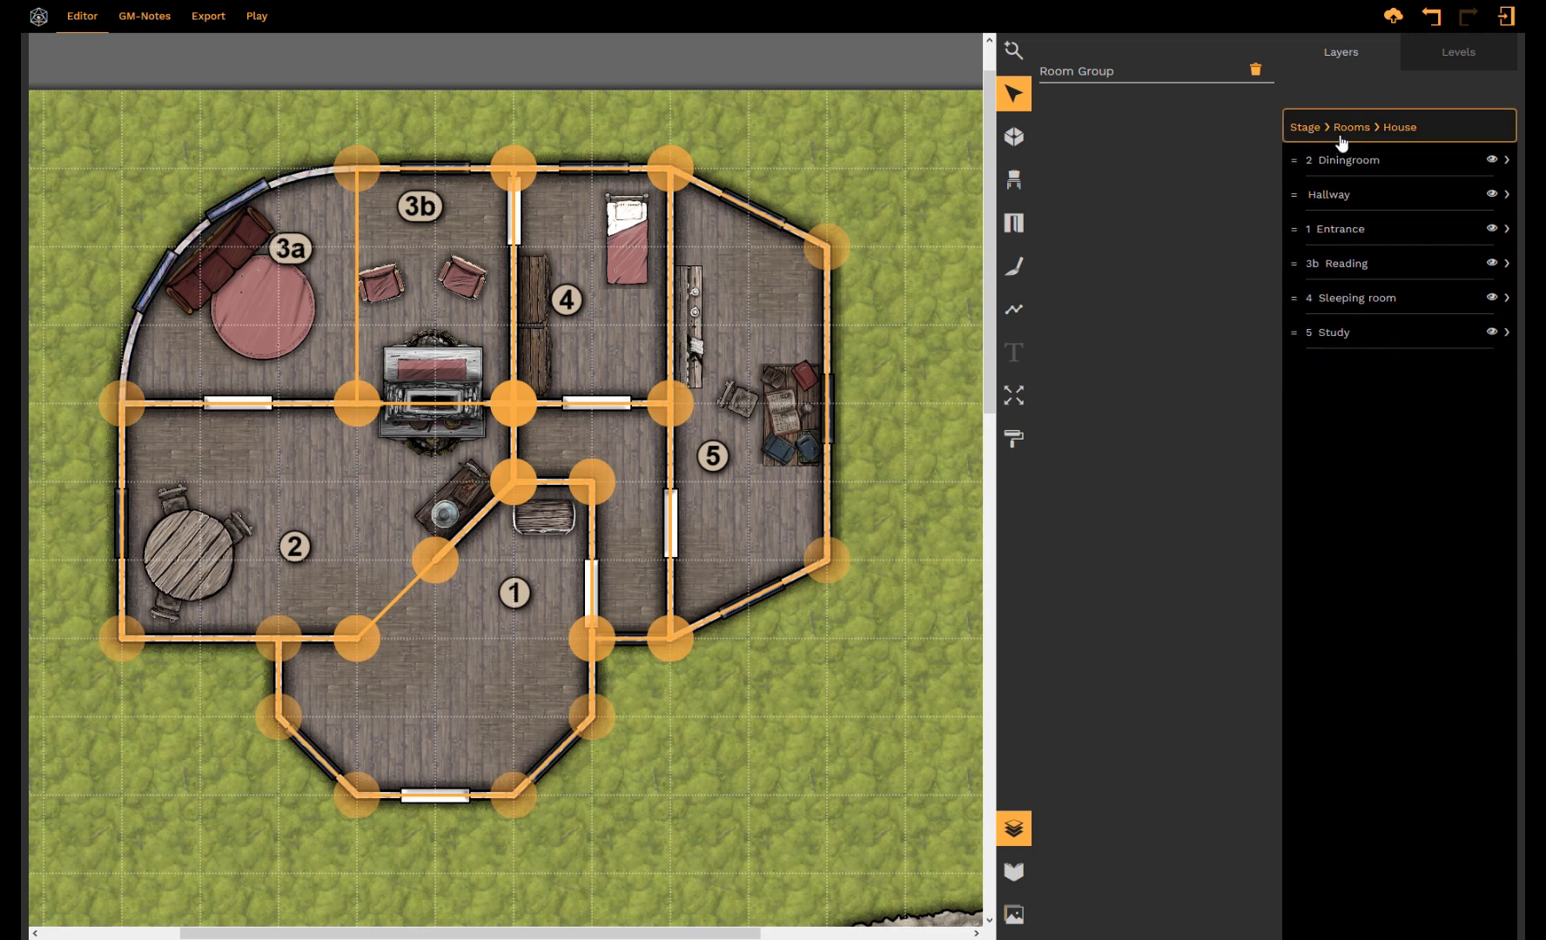
click(1352, 125)
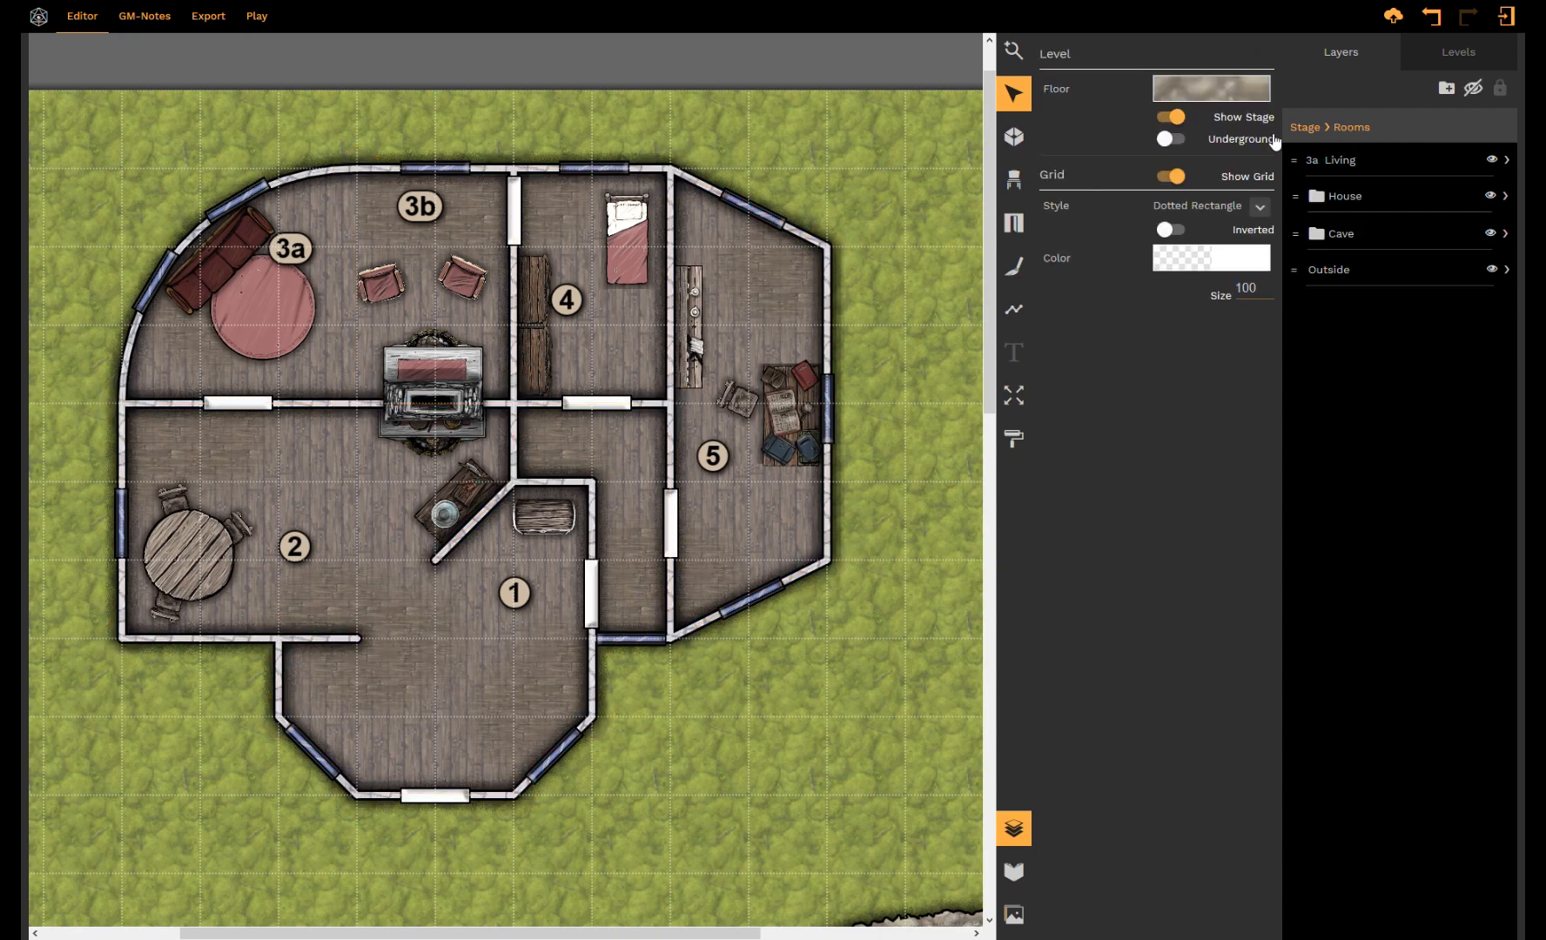
click(1345, 162)
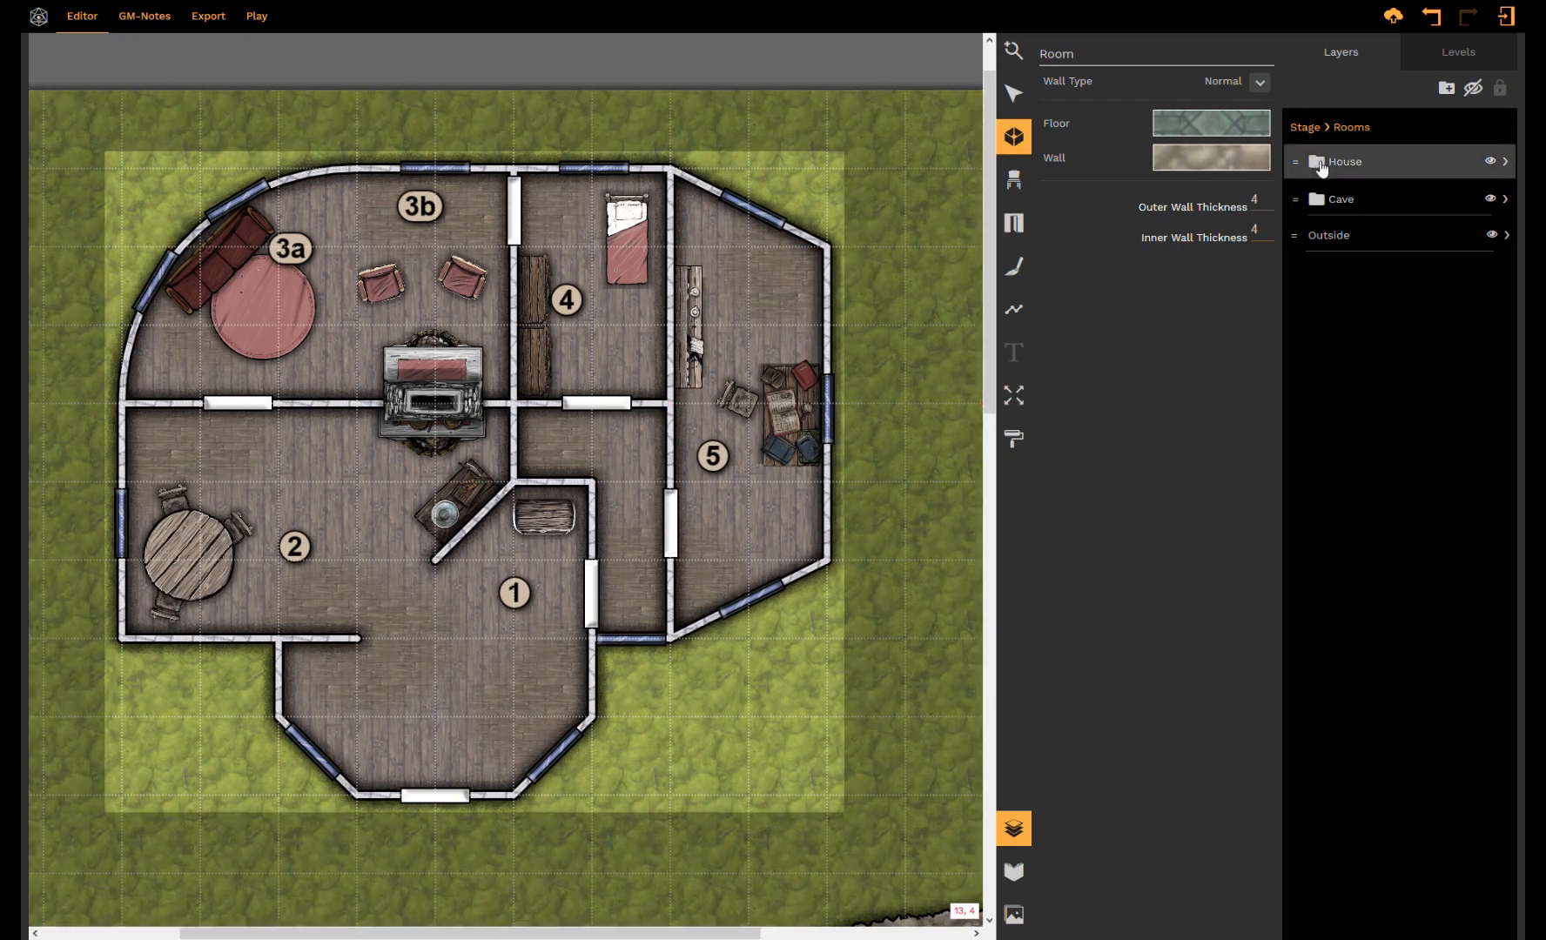
Step: Draw a small tiled Unnamed Room inside House below the dining room, then return to Rooms
click(1344, 160)
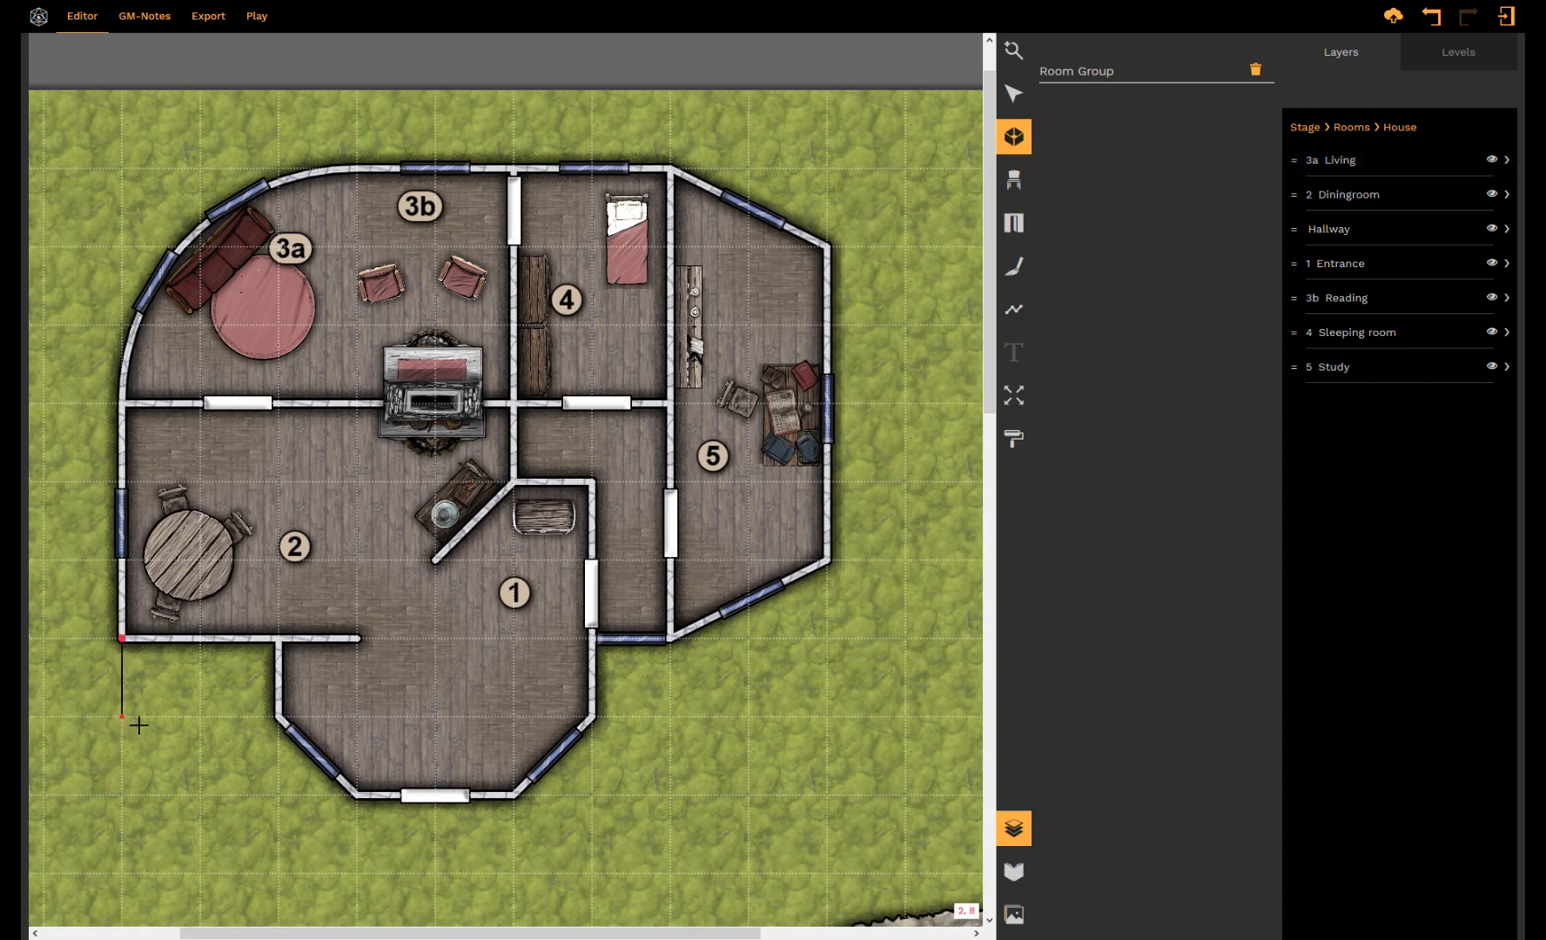
drag(122, 638, 153, 785)
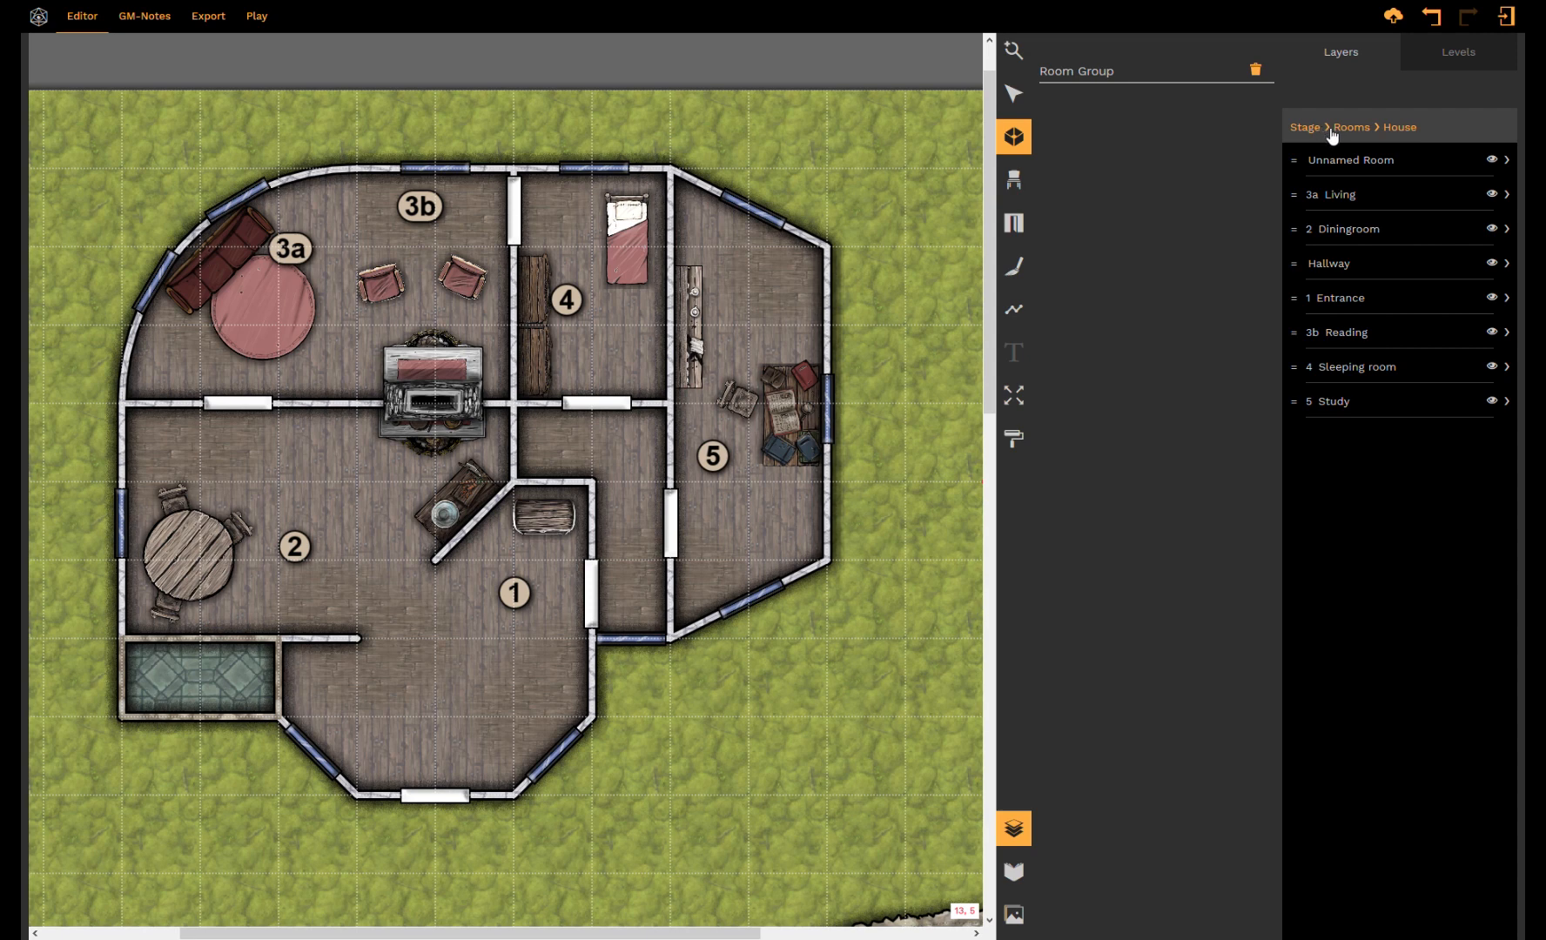
click(1352, 125)
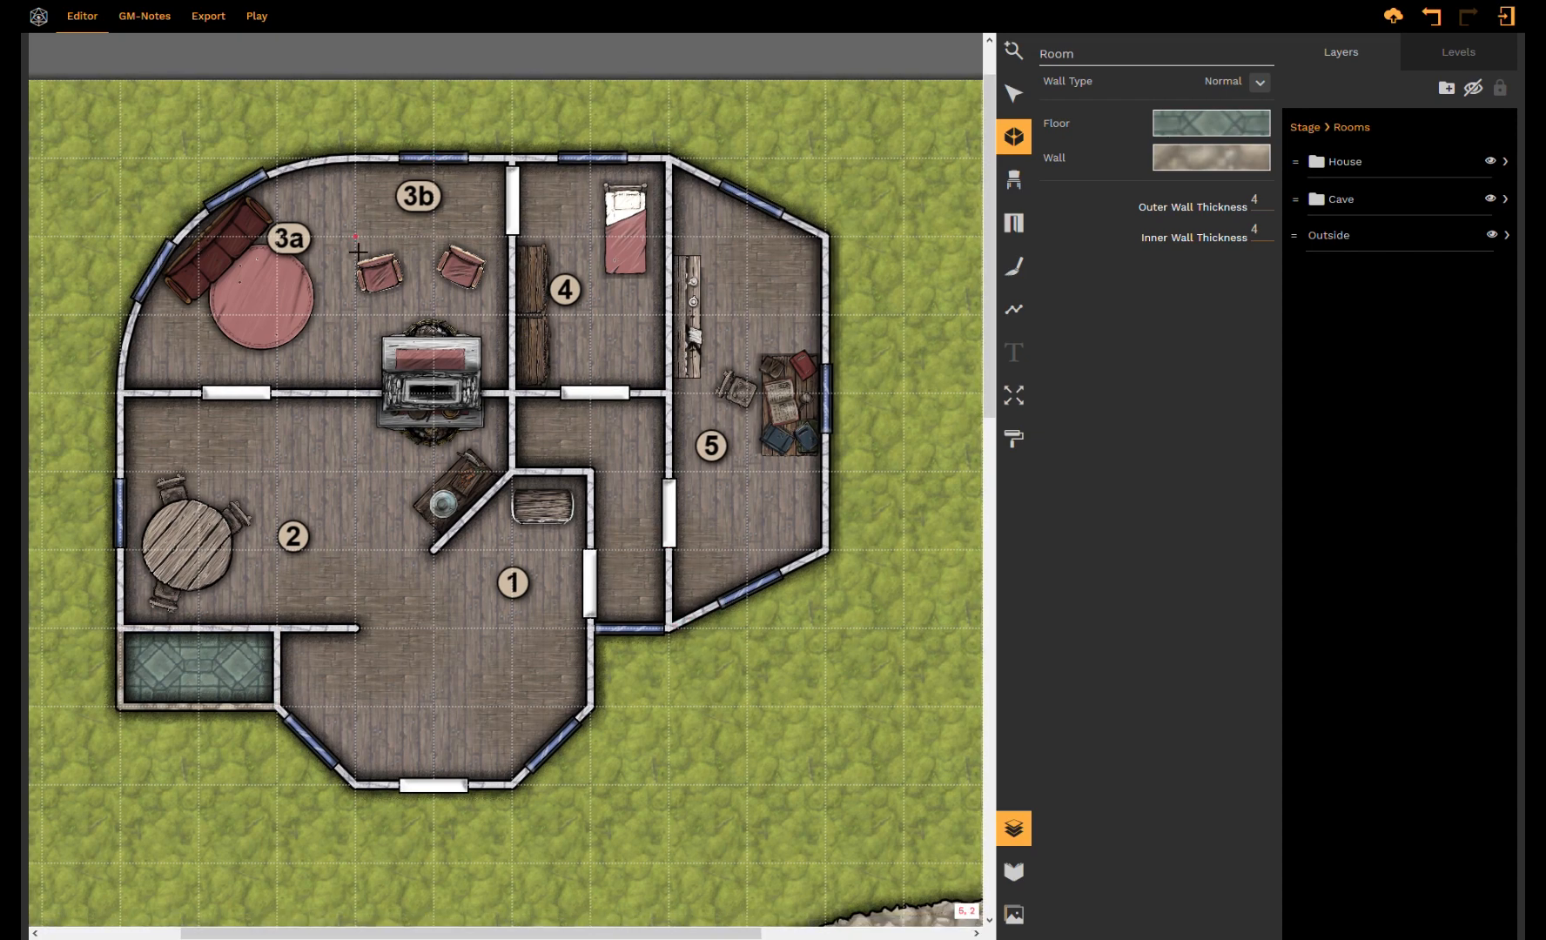
mouse_move(143, 16)
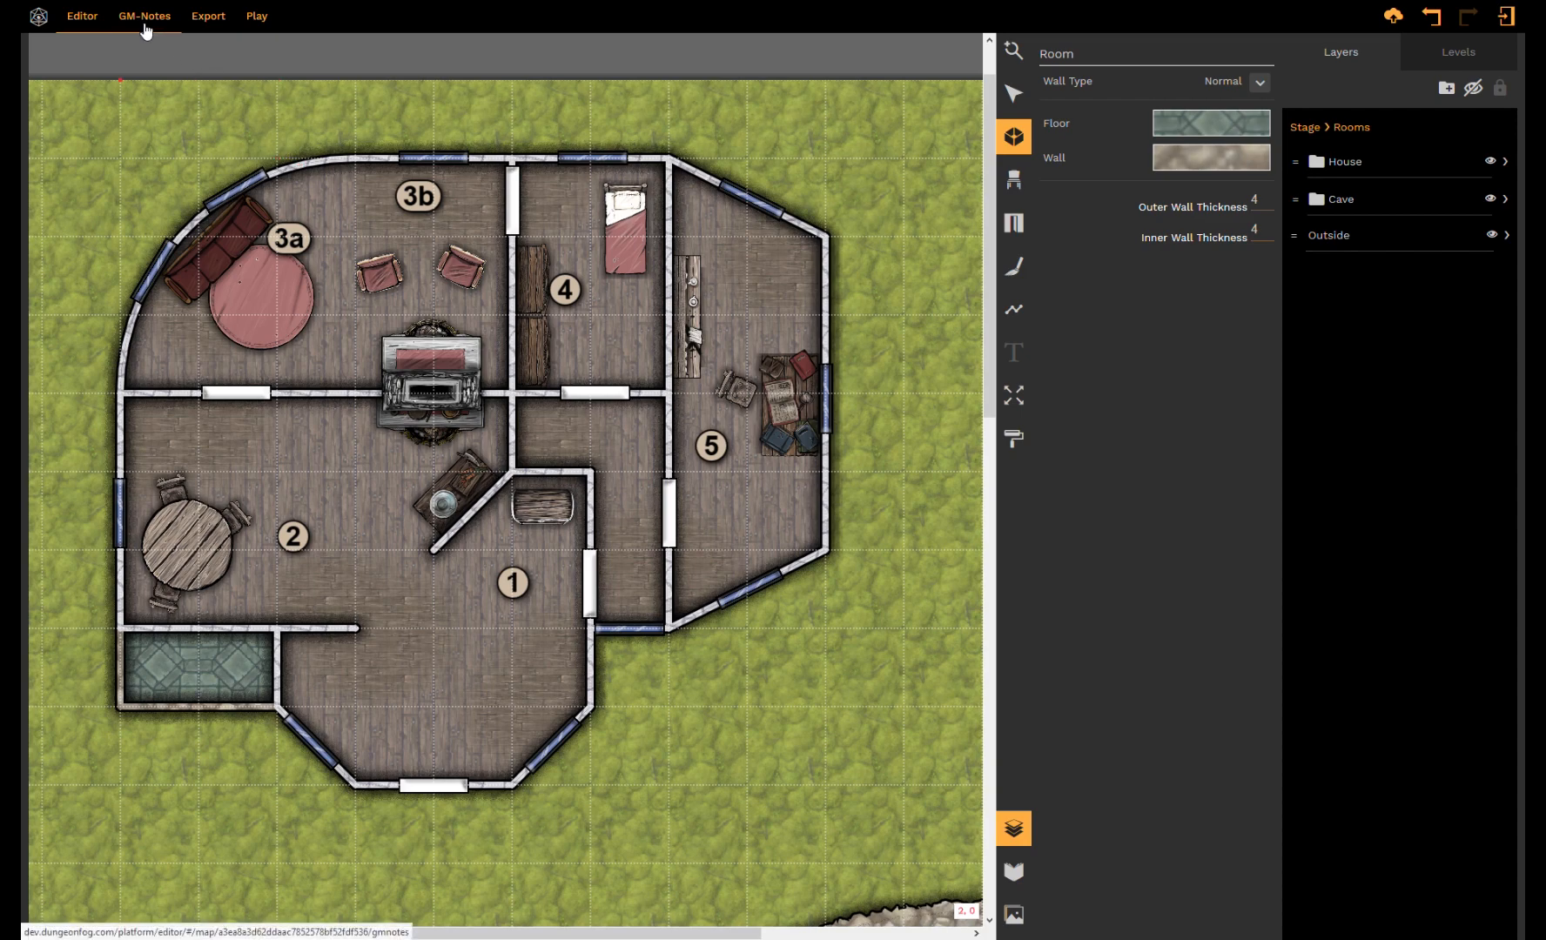
Step: Show the GM-Notes House handout with the new room and room description tables
click(144, 15)
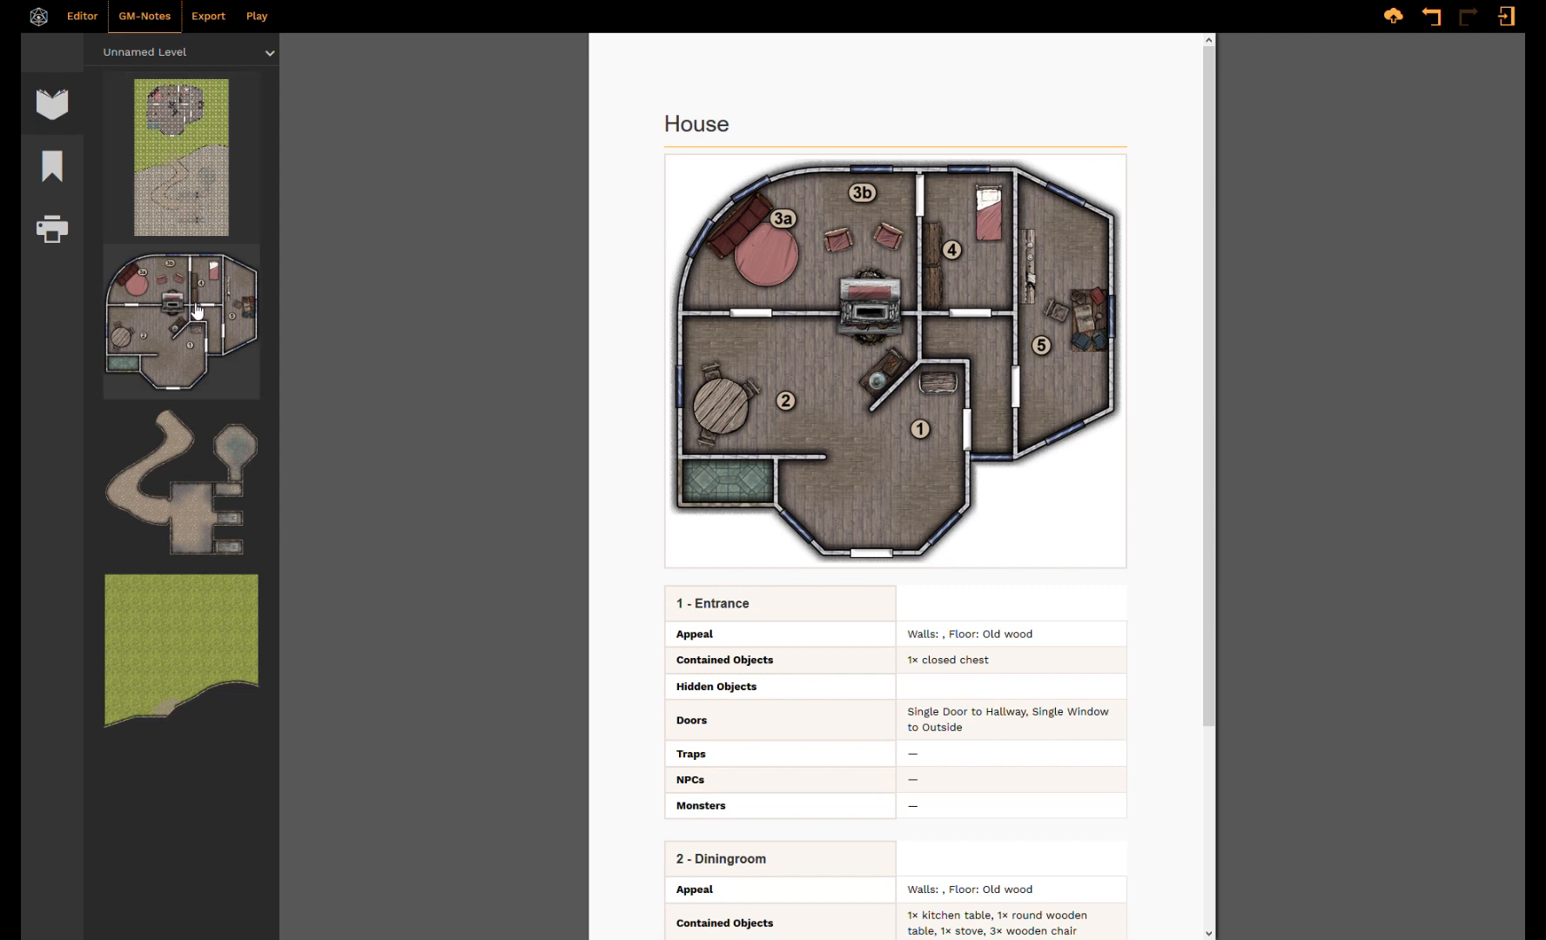
mouse_move(195, 325)
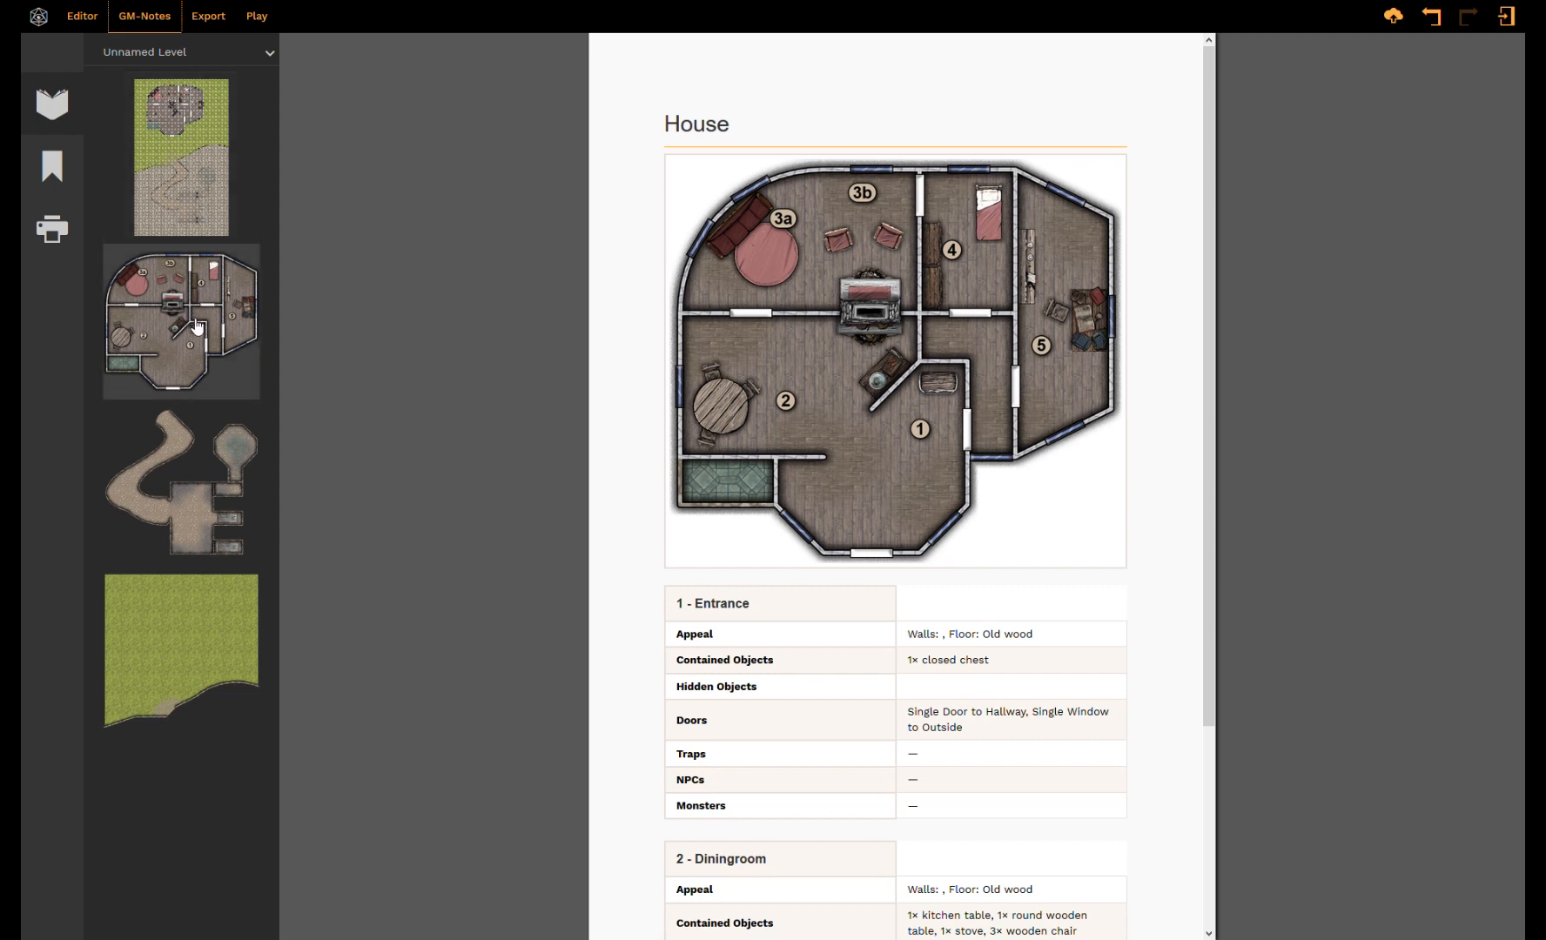
mouse_move(237, 757)
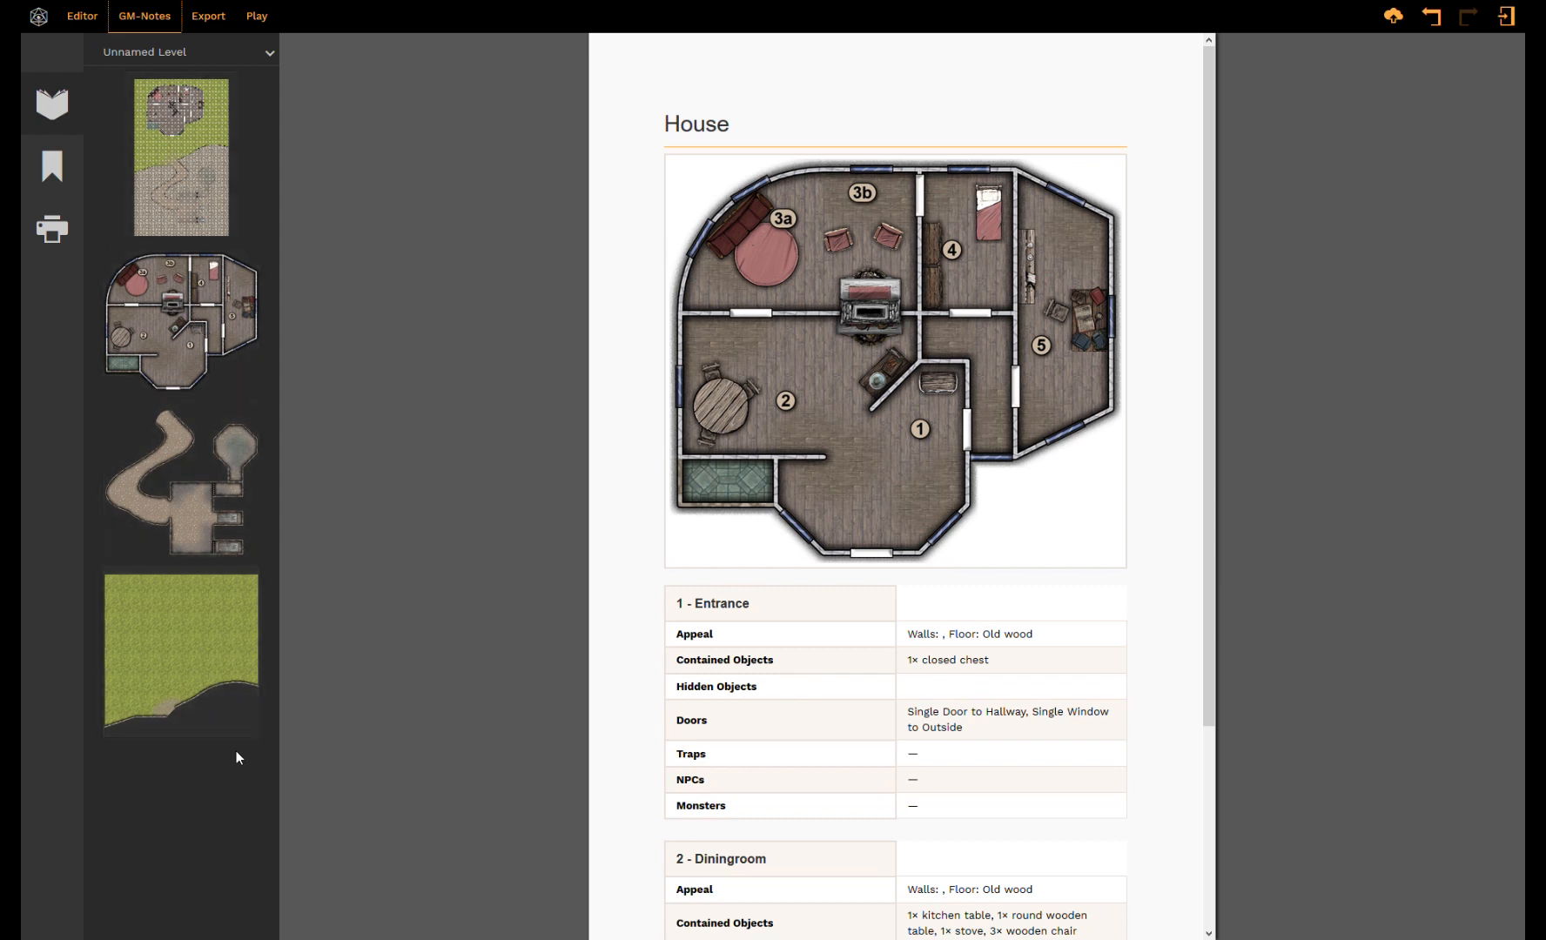
click(181, 319)
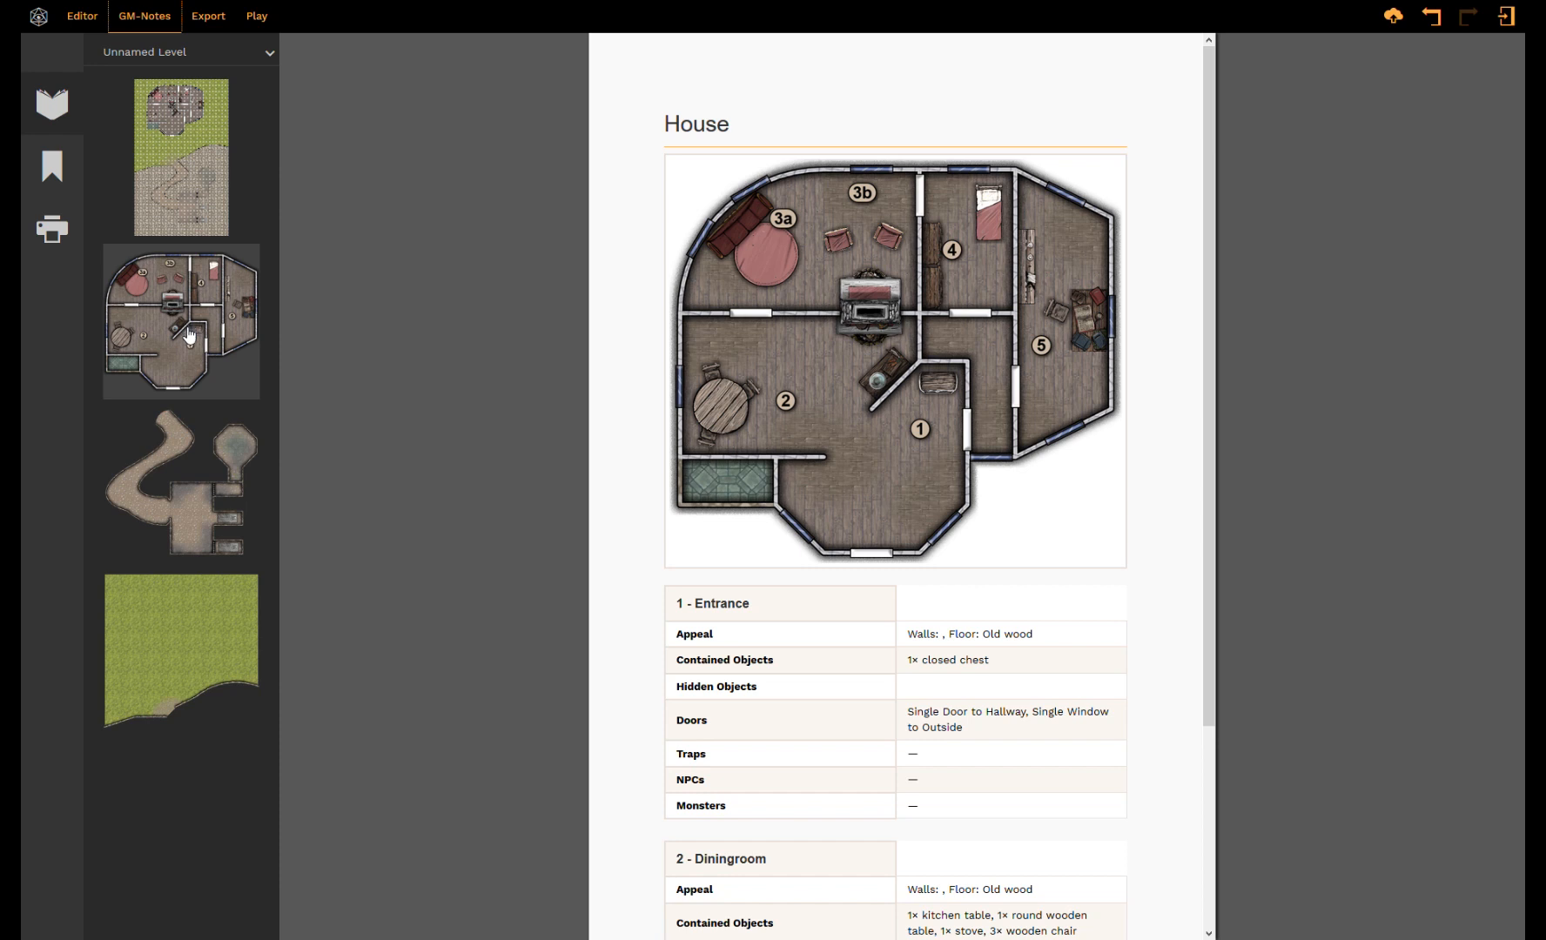
mouse_move(1005, 338)
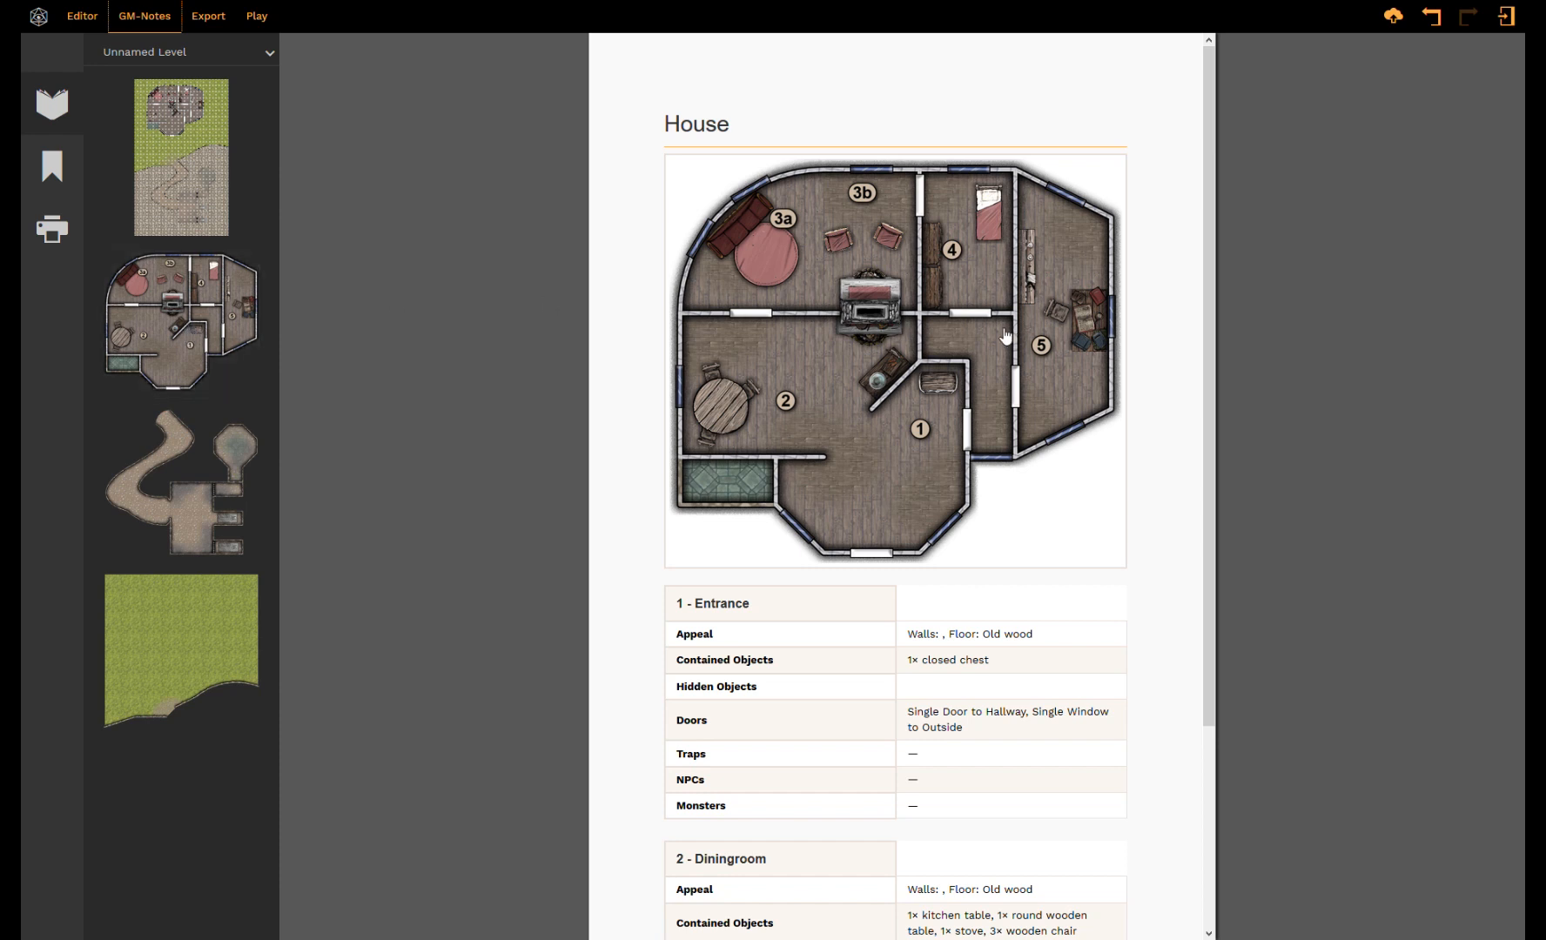
mouse_move(1106, 528)
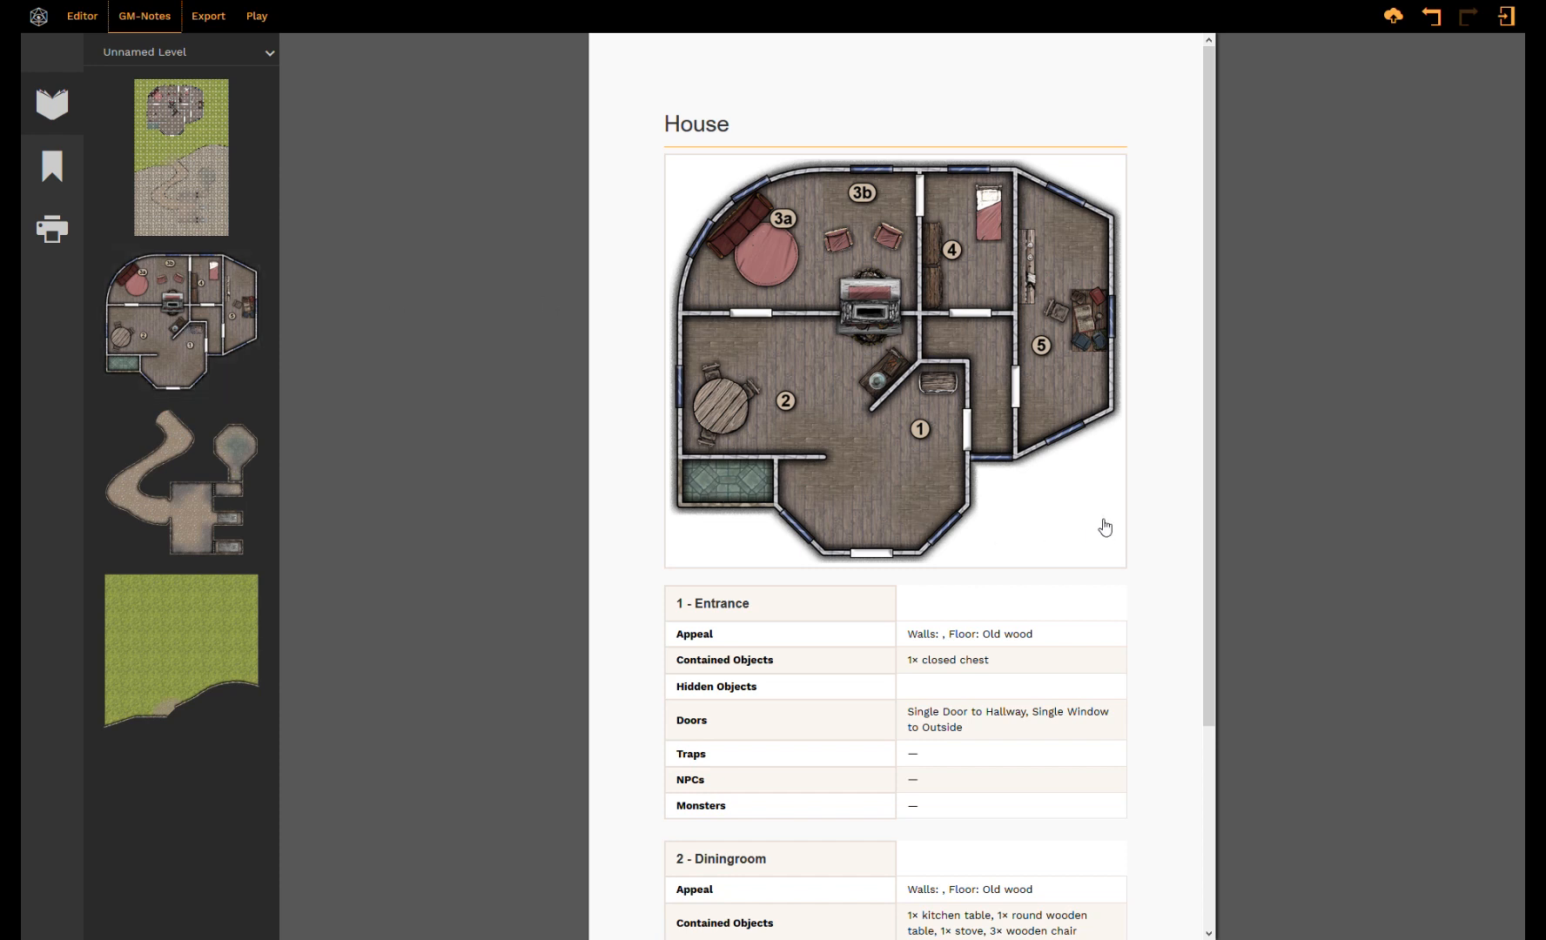
mouse_move(779, 364)
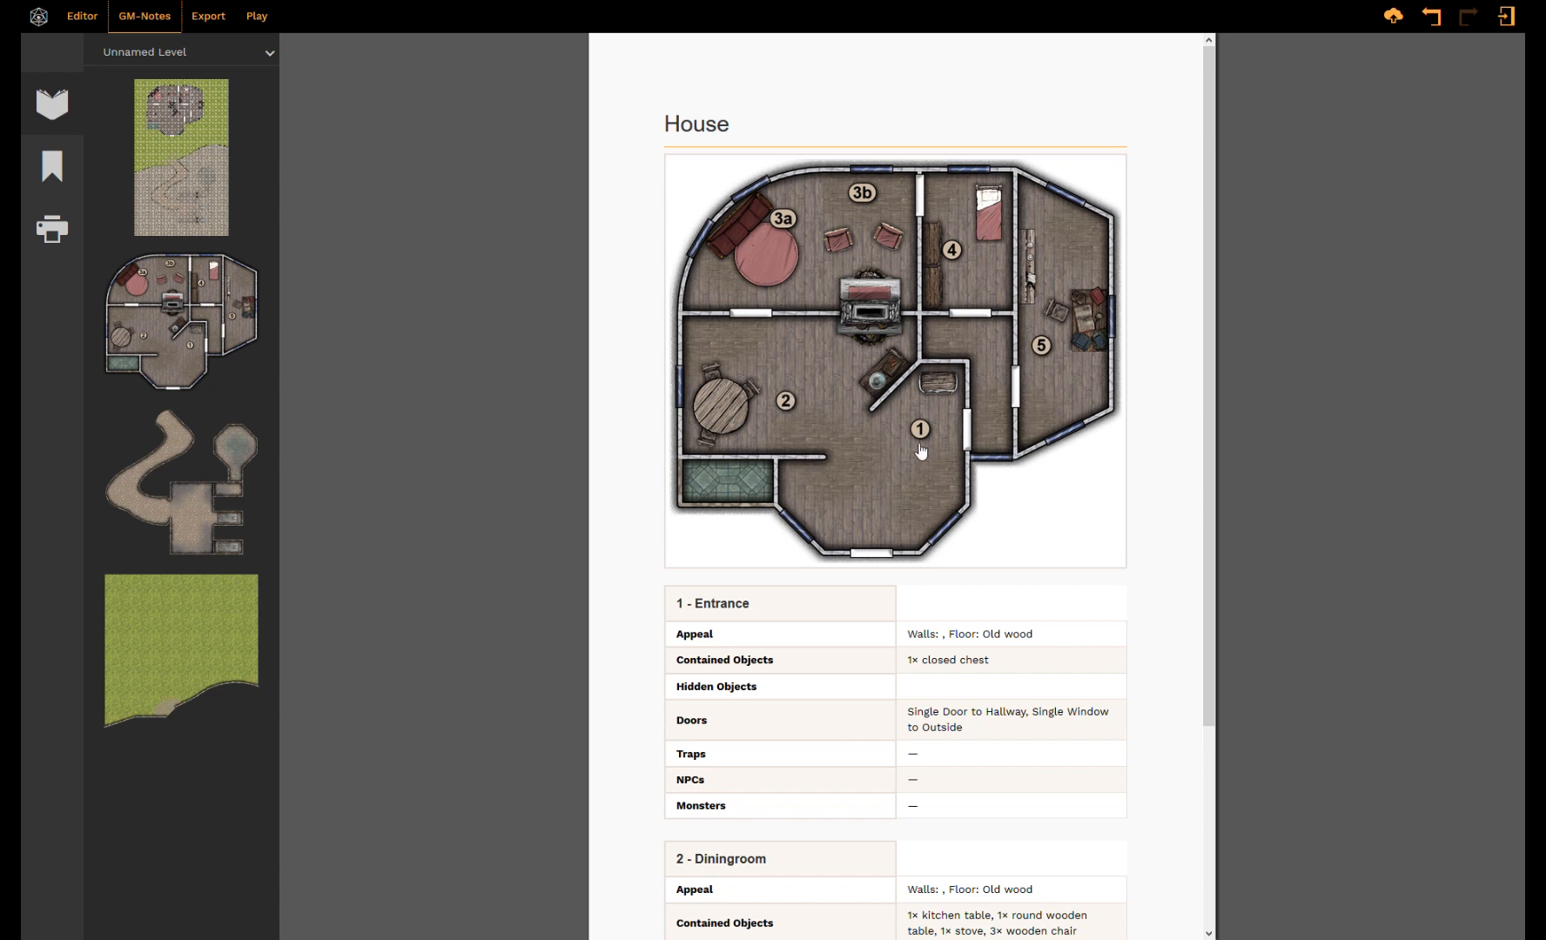
mouse_move(869, 494)
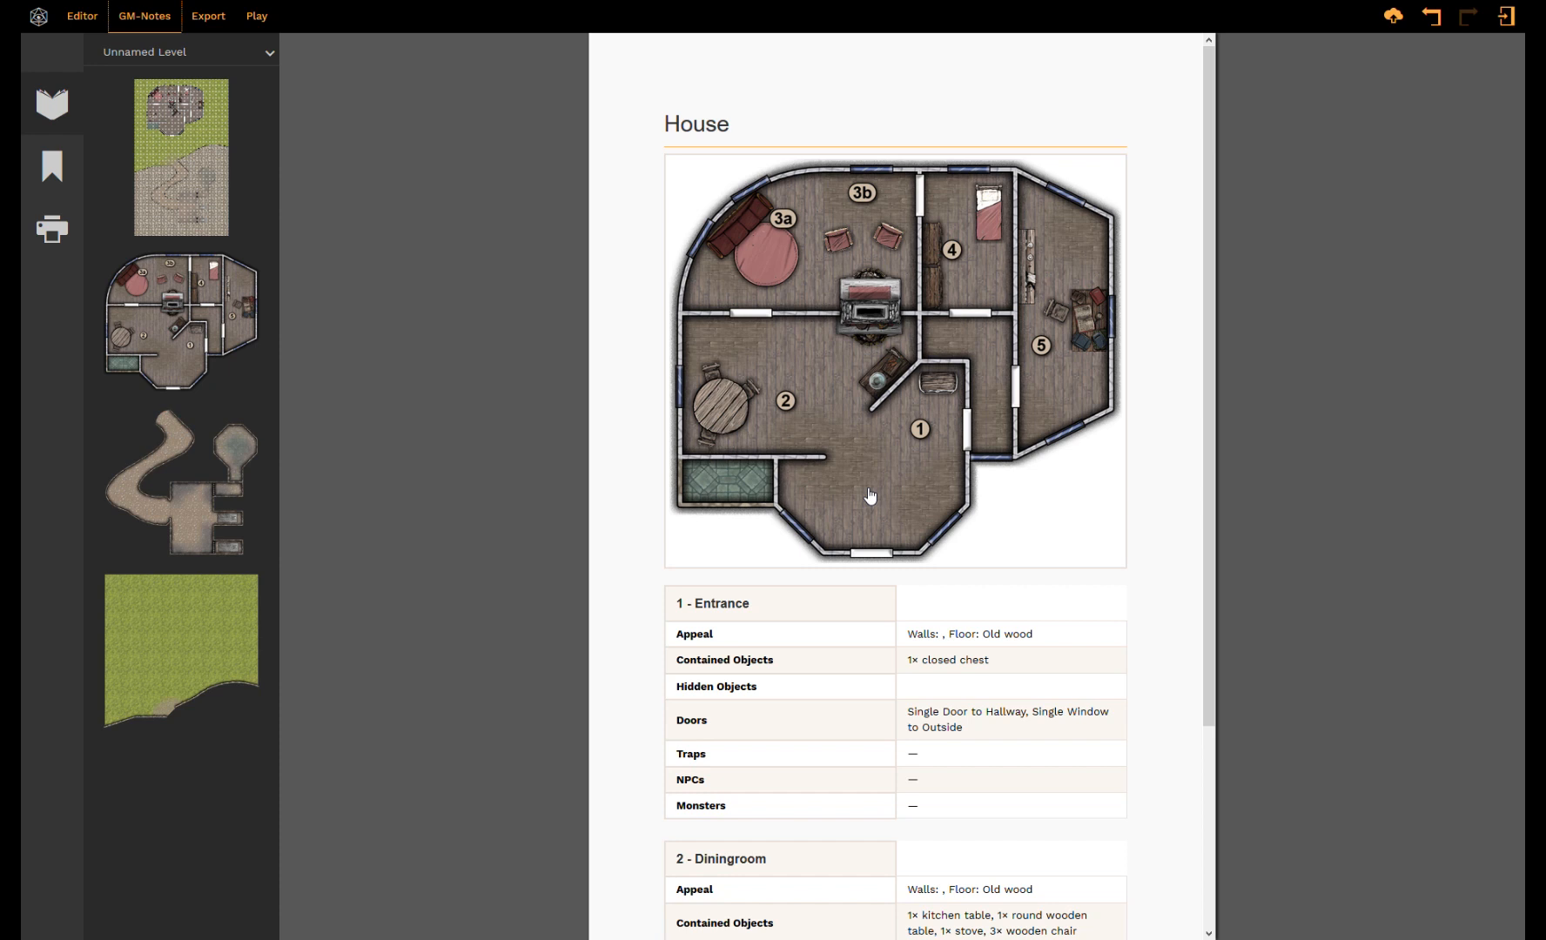
mouse_move(894, 615)
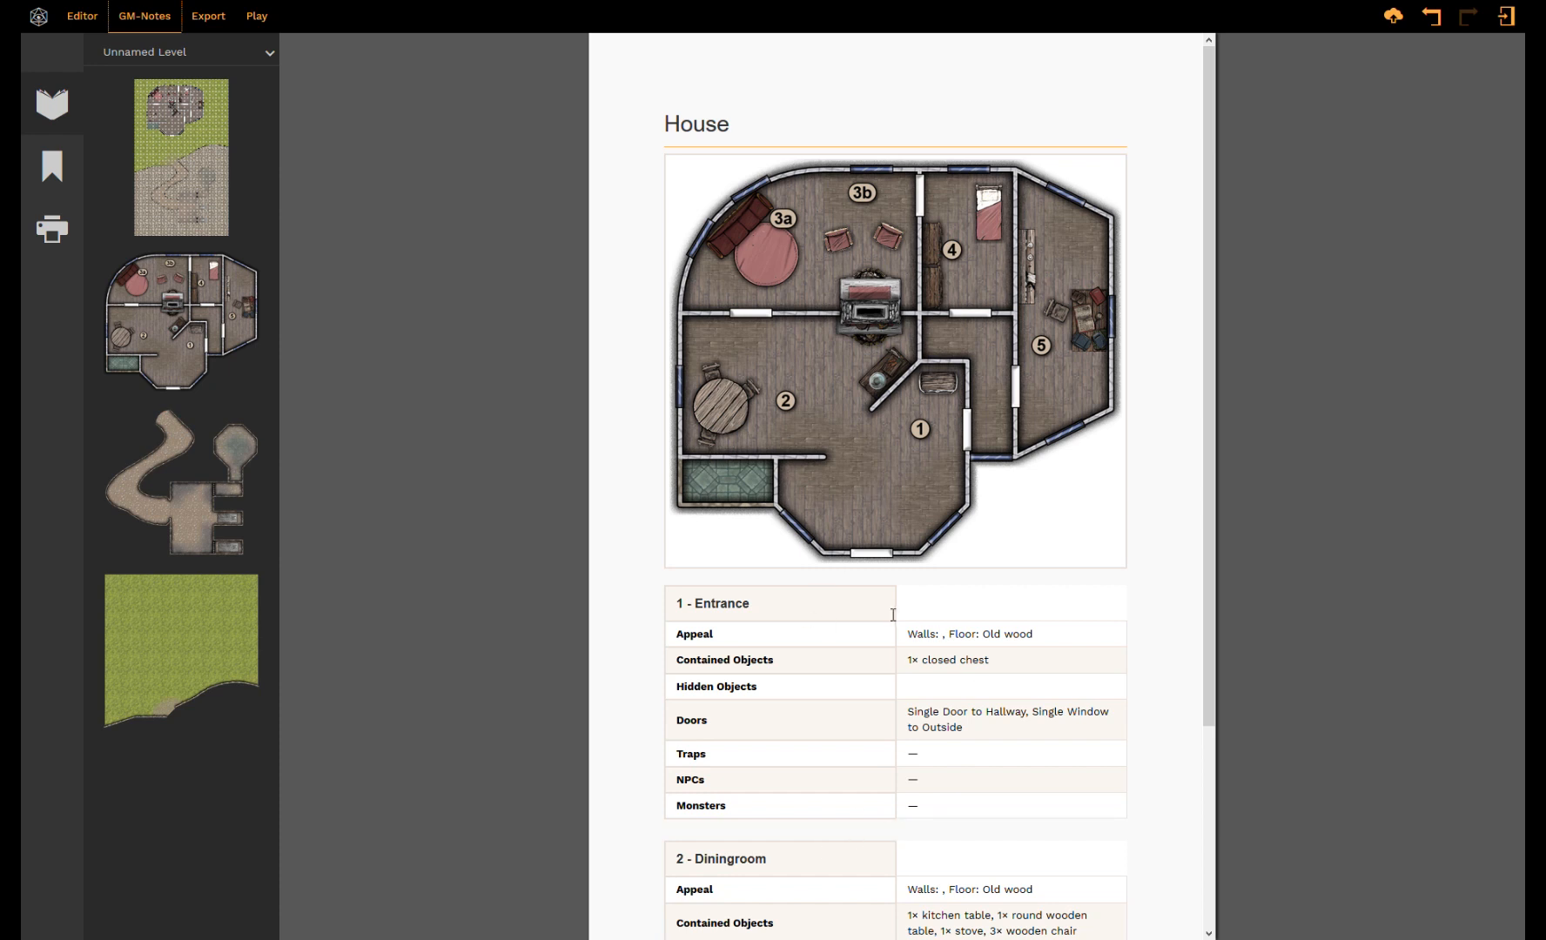
mouse_move(811, 267)
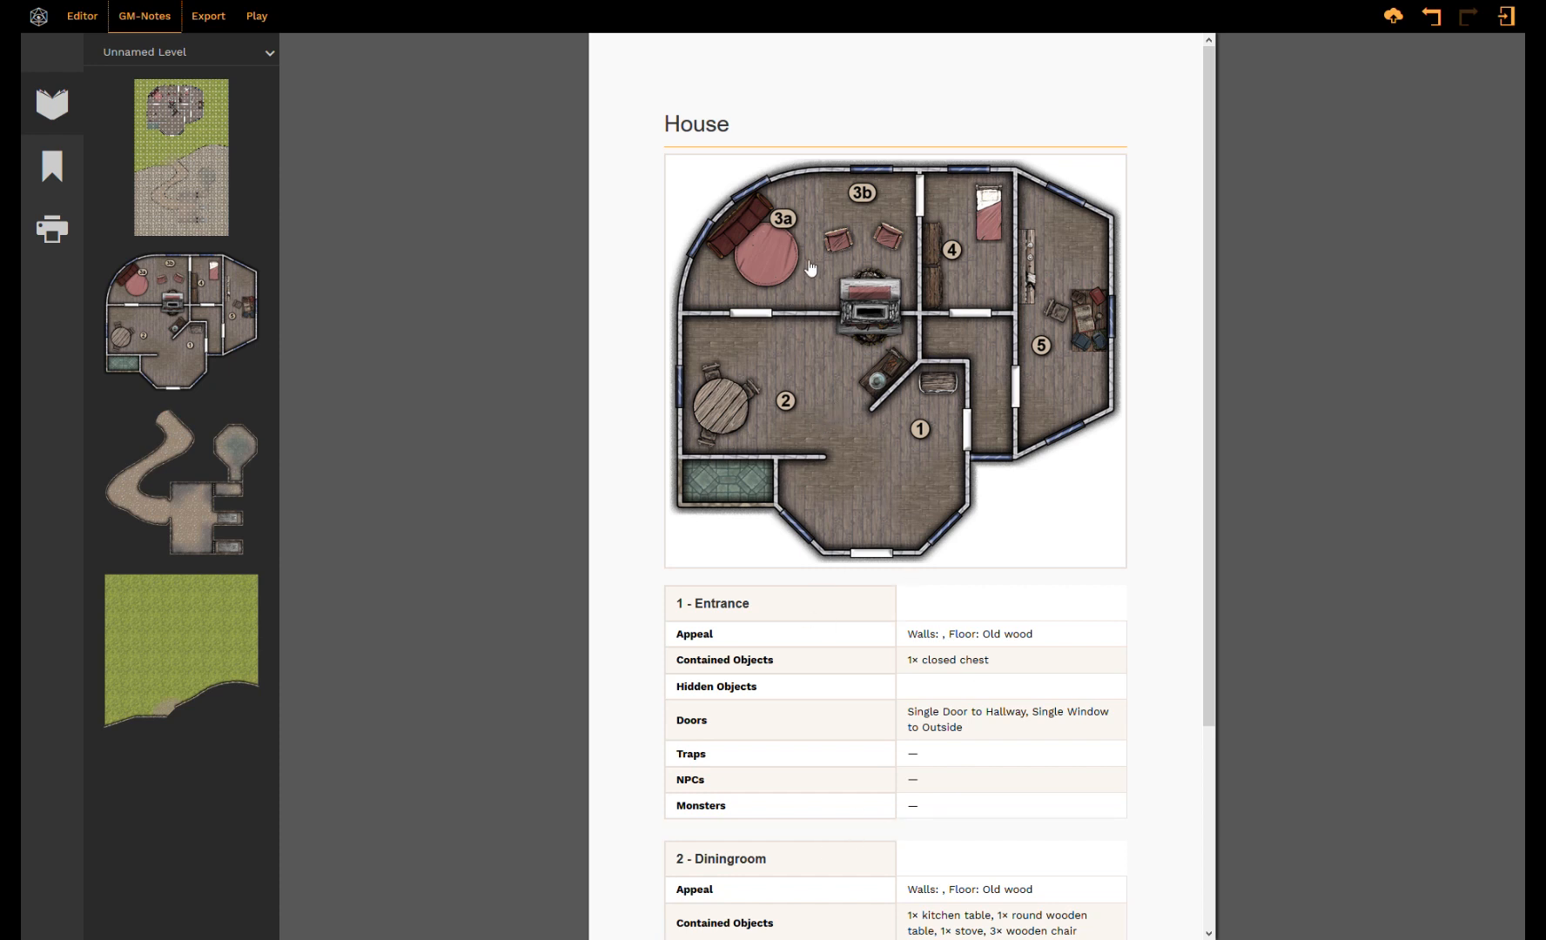
mouse_move(1056, 396)
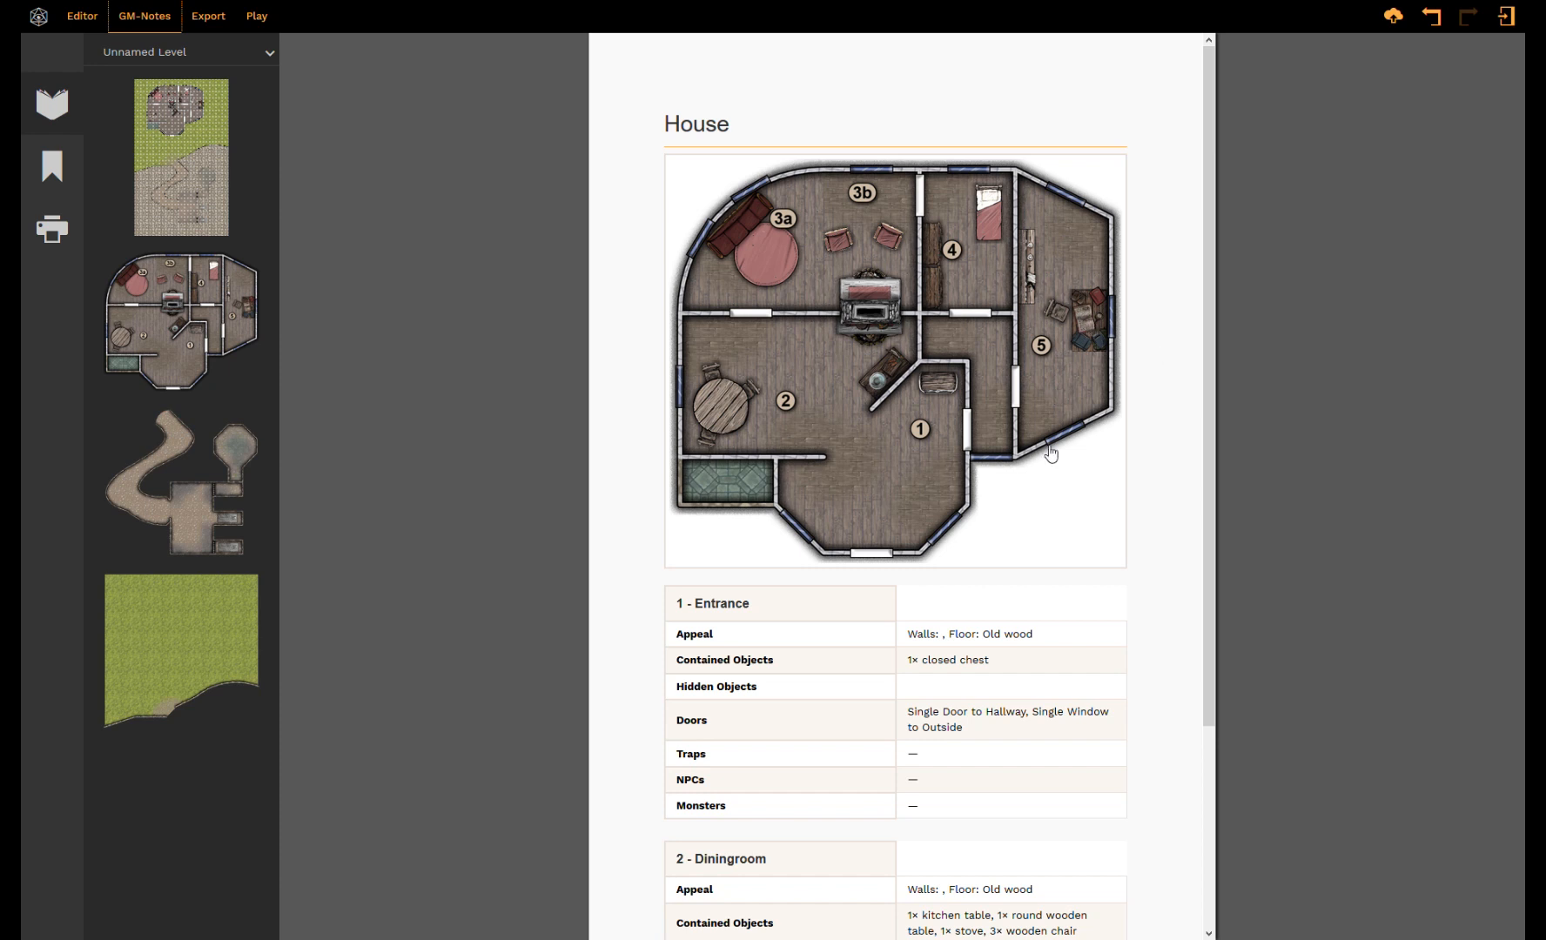
mouse_move(984, 474)
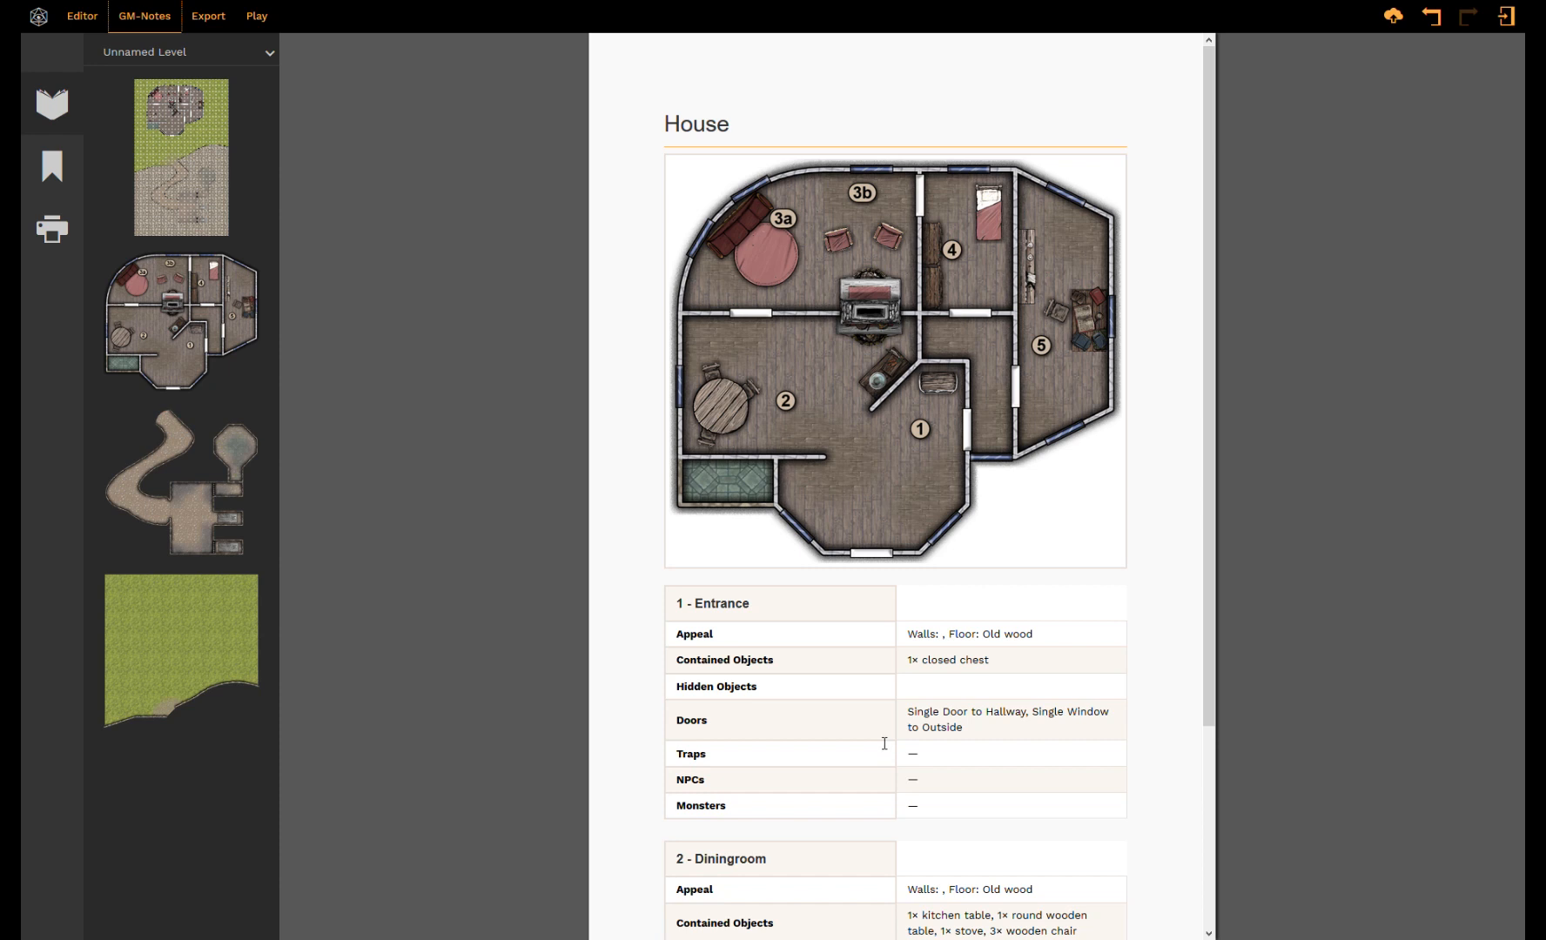
mouse_move(836, 613)
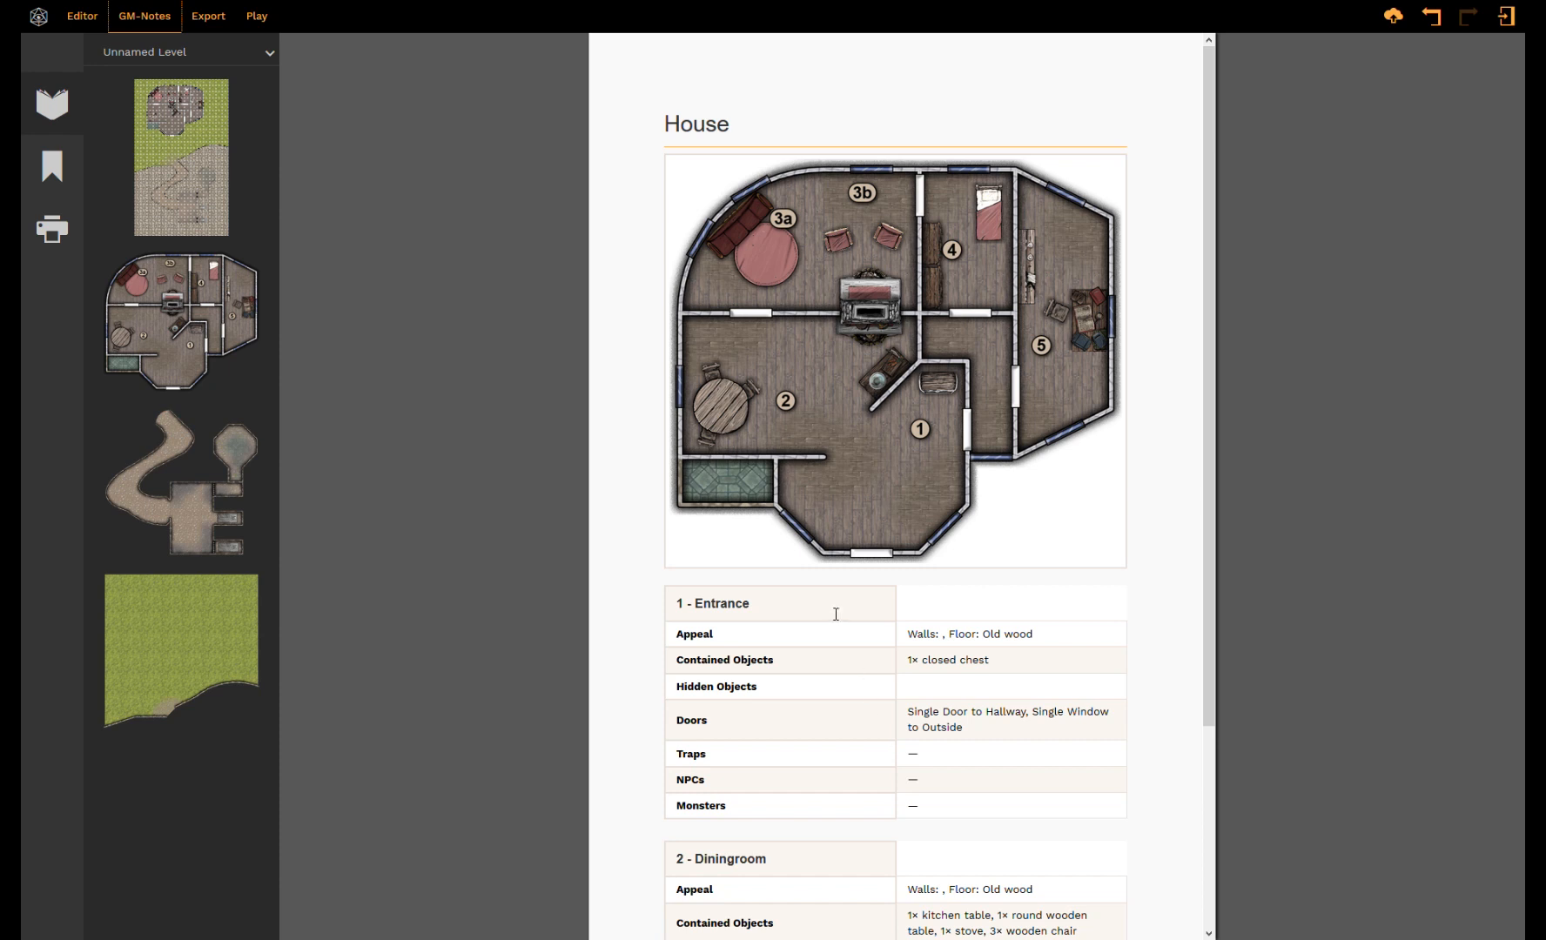
mouse_move(844, 513)
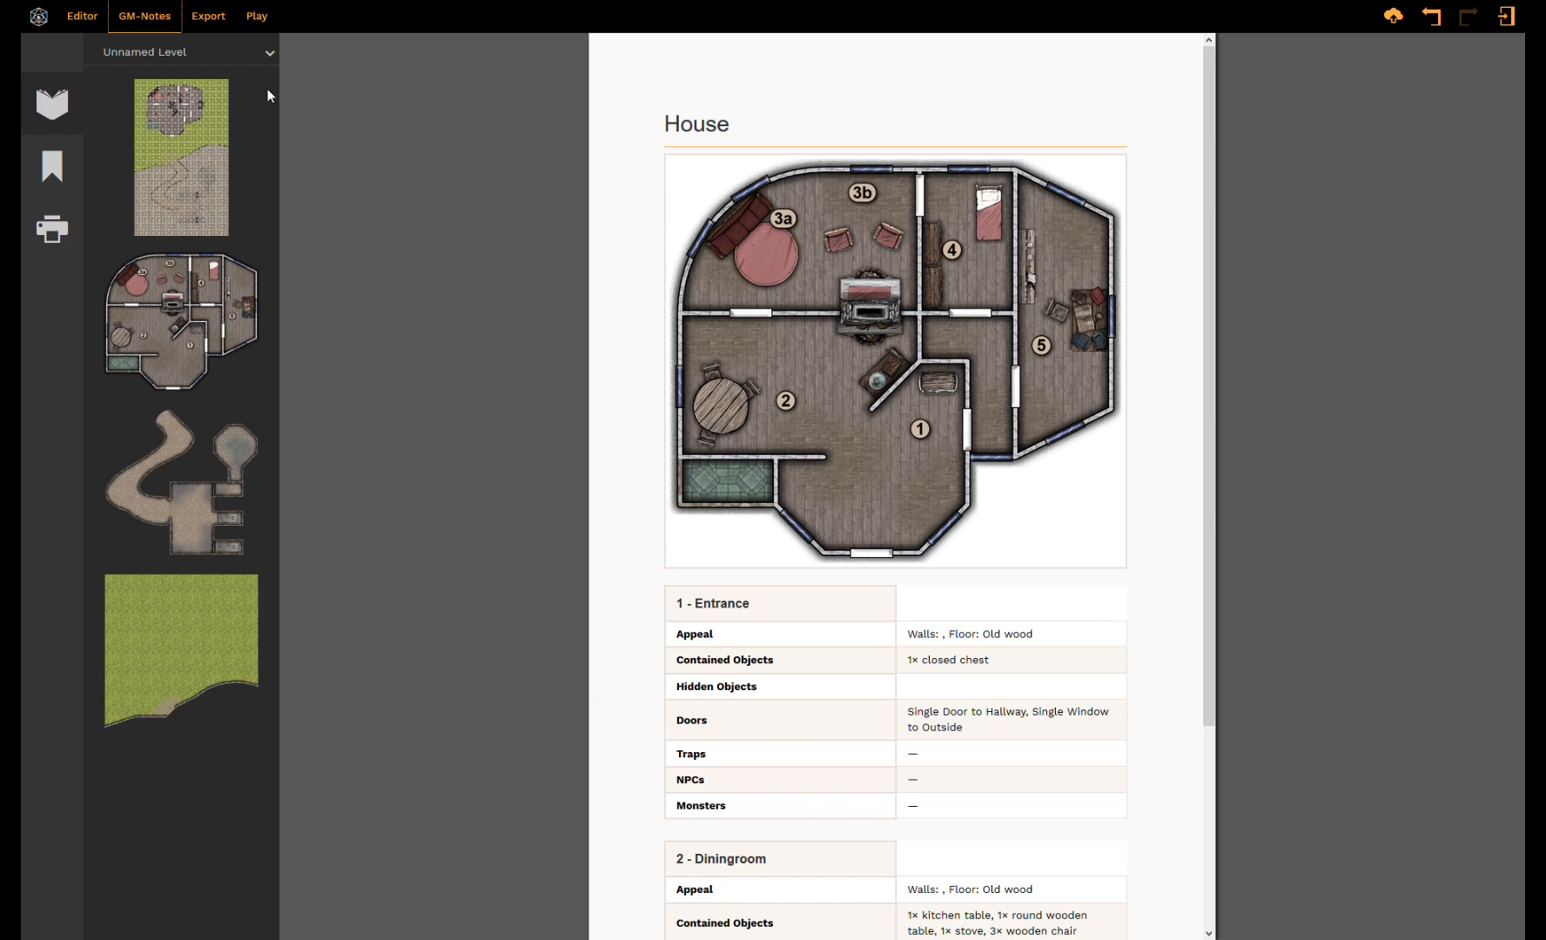
mouse_move(376, 149)
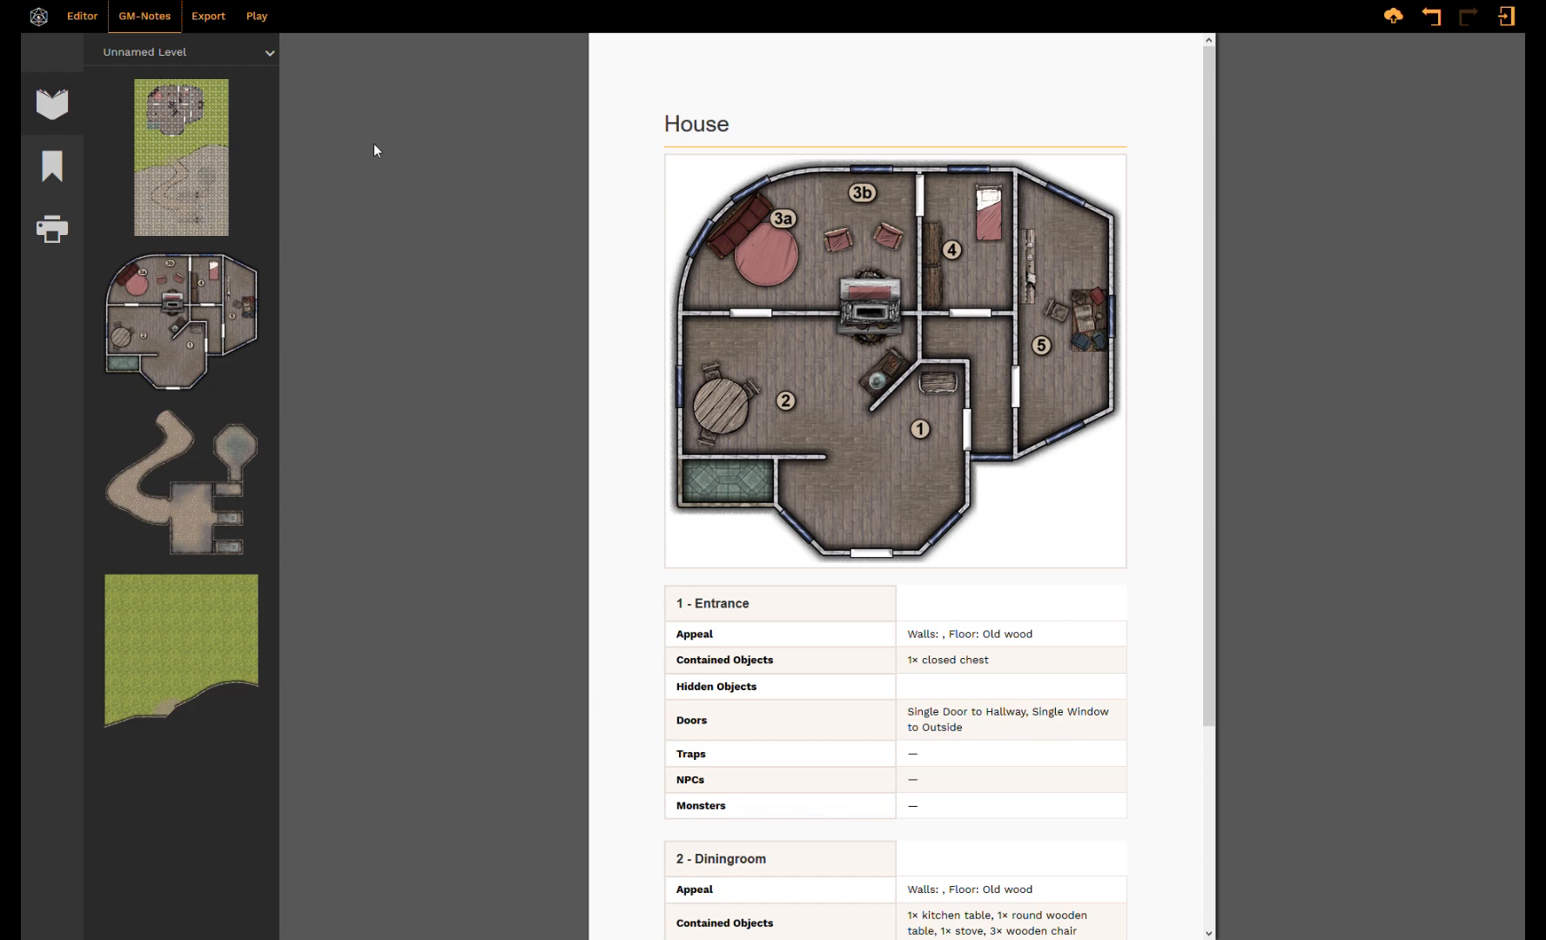